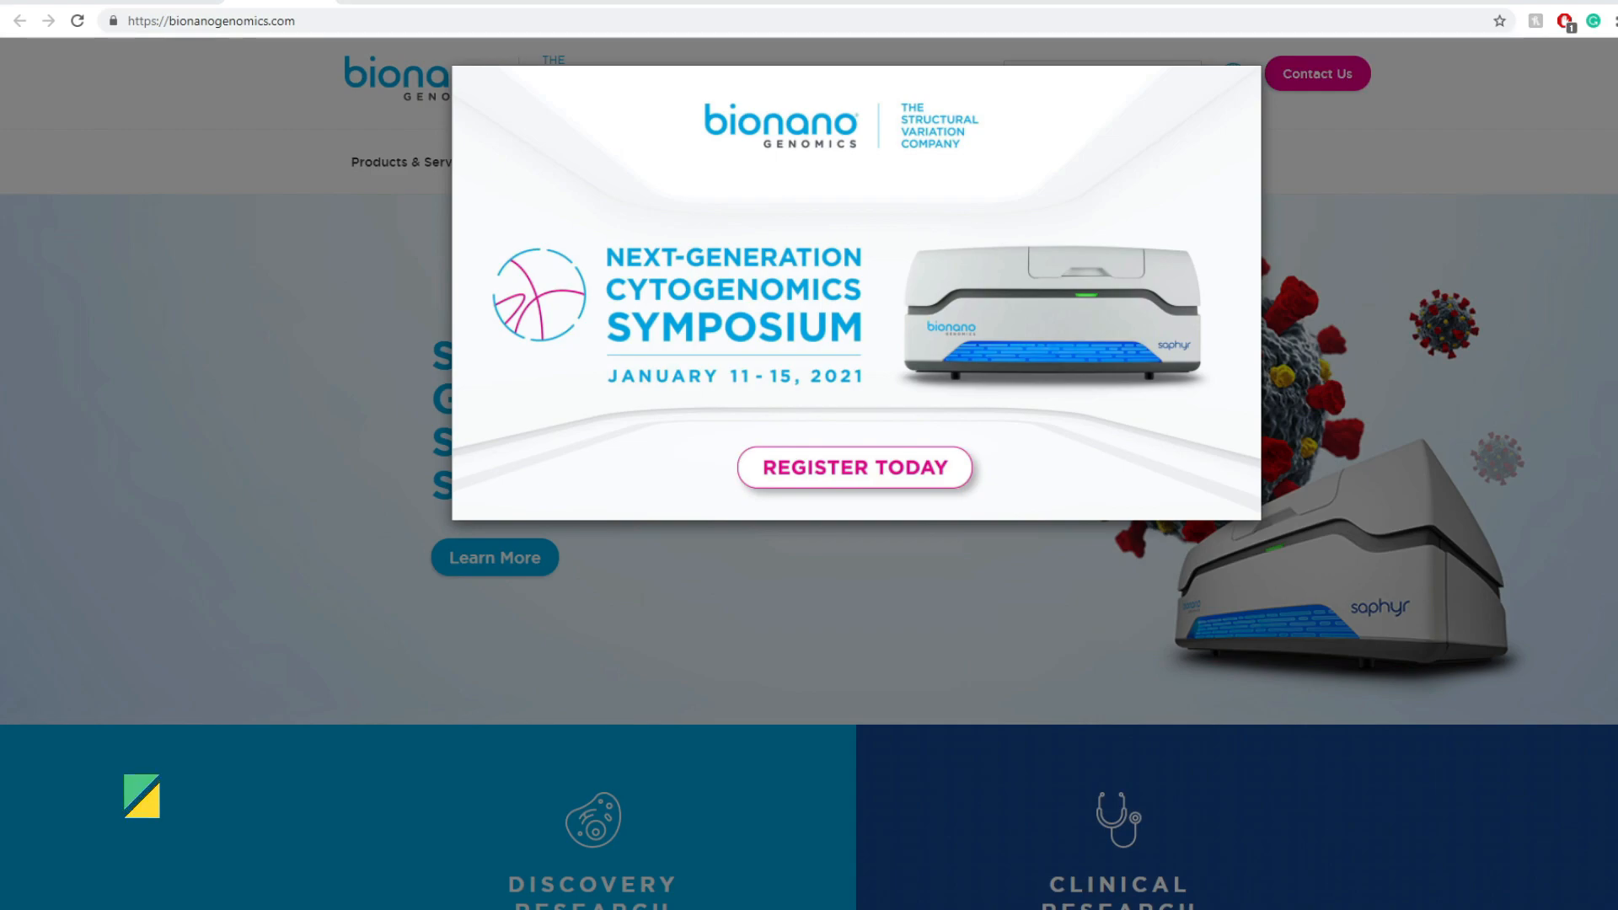
# Step: Open the symposium registration page and view the COVID-19 Host Genome SV Expert Panel details
pyautogui.click(854, 467)
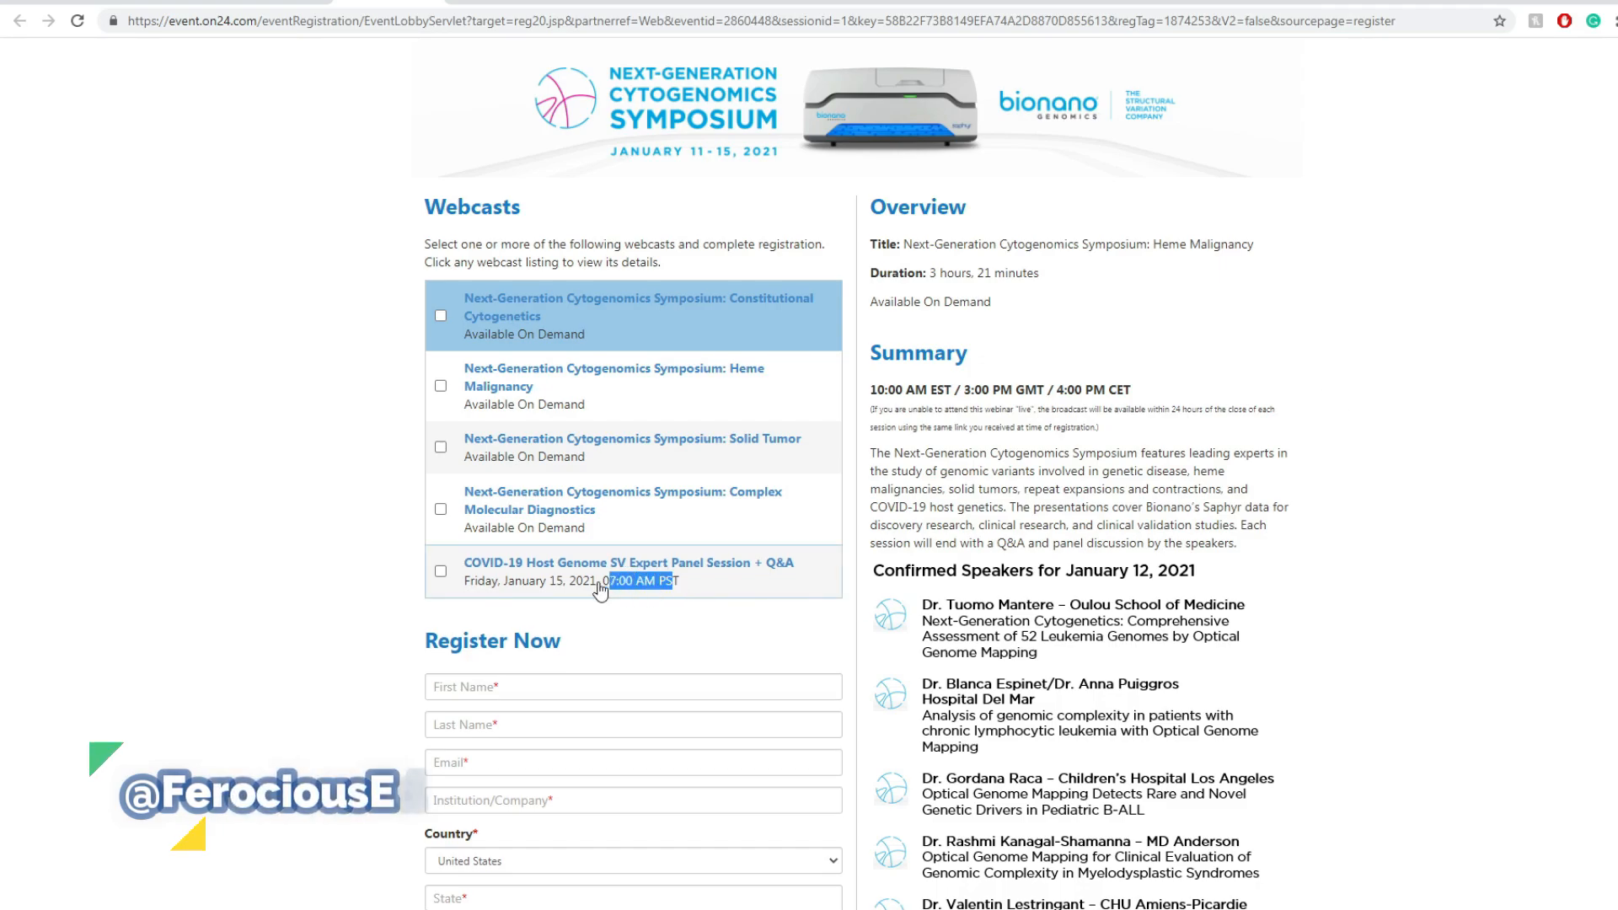
pyautogui.click(627, 571)
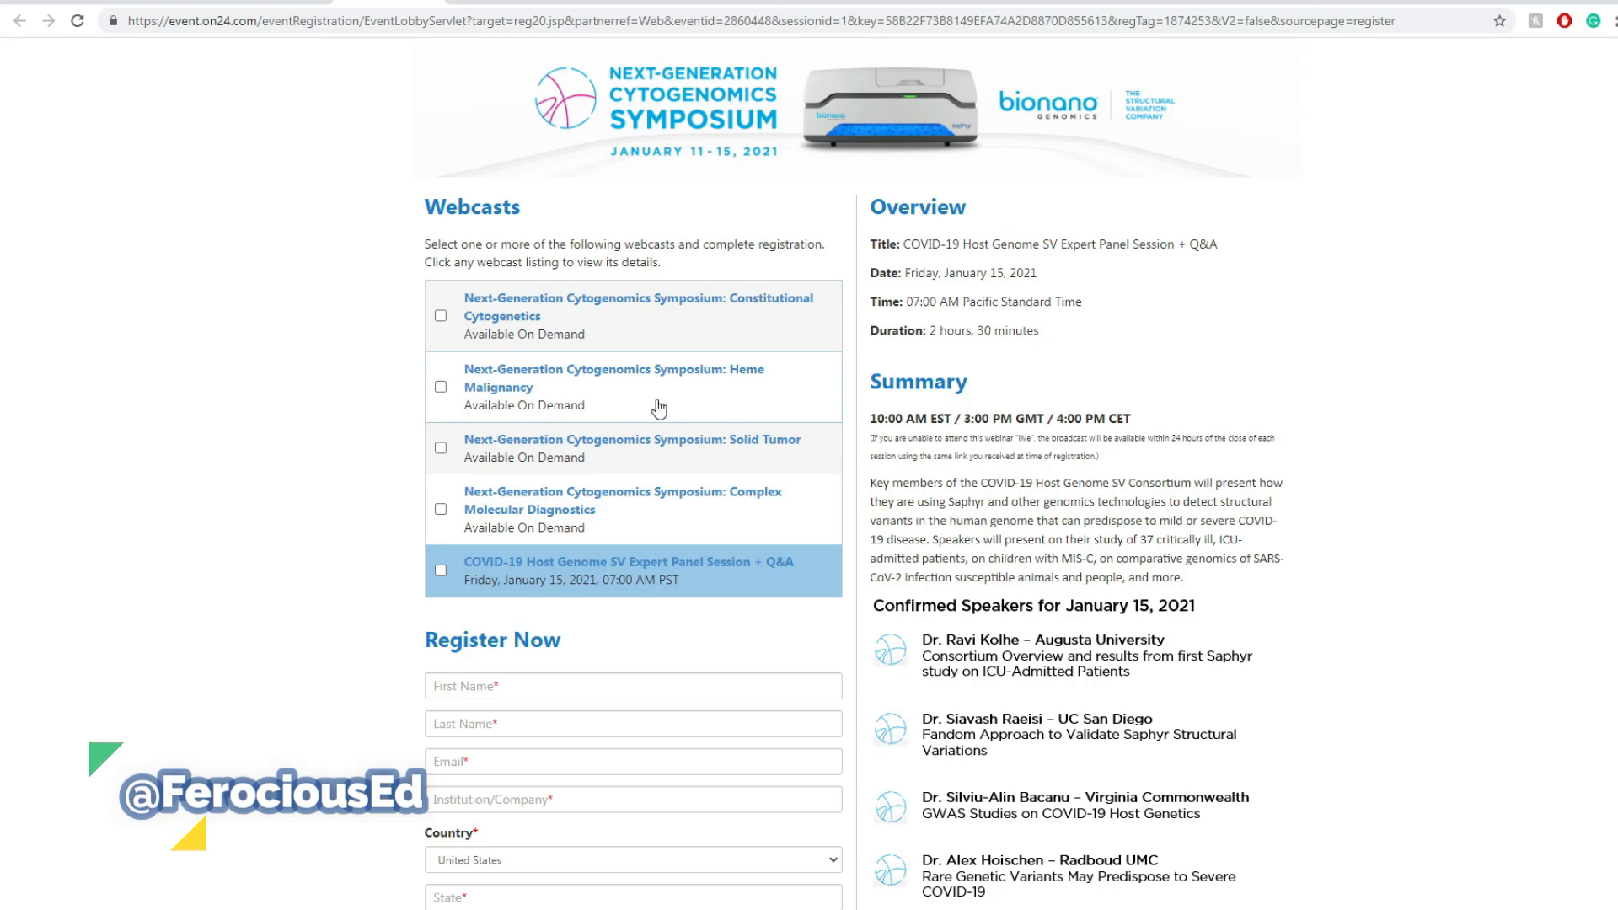
pyautogui.scroll(-3)
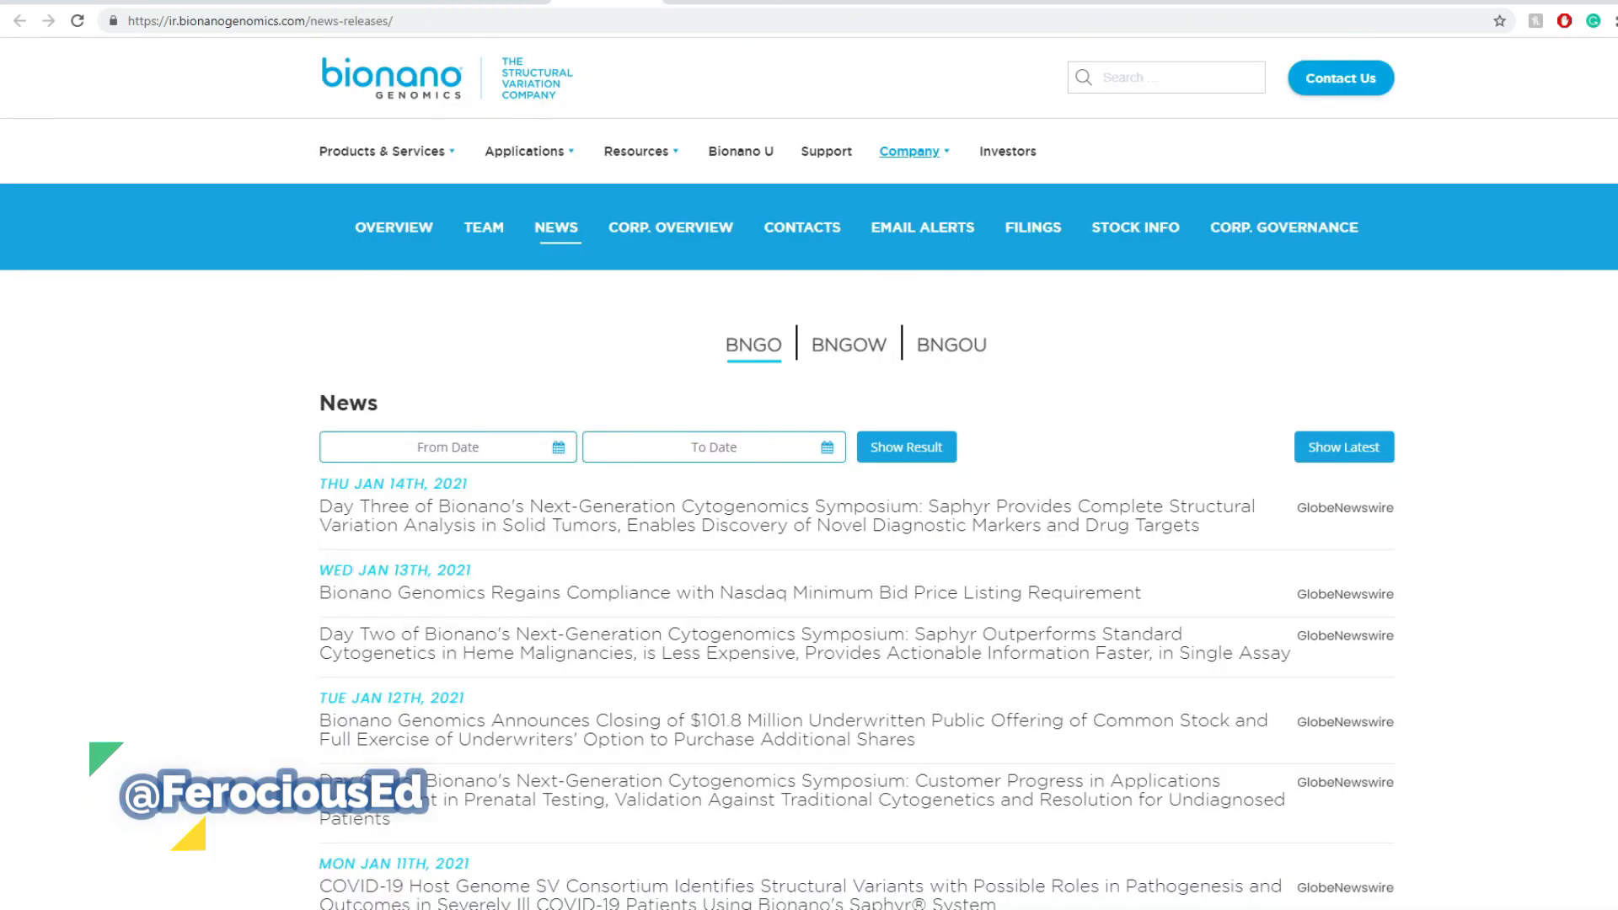
pyautogui.moveTo(391, 506); pyautogui.dragTo(454, 525)
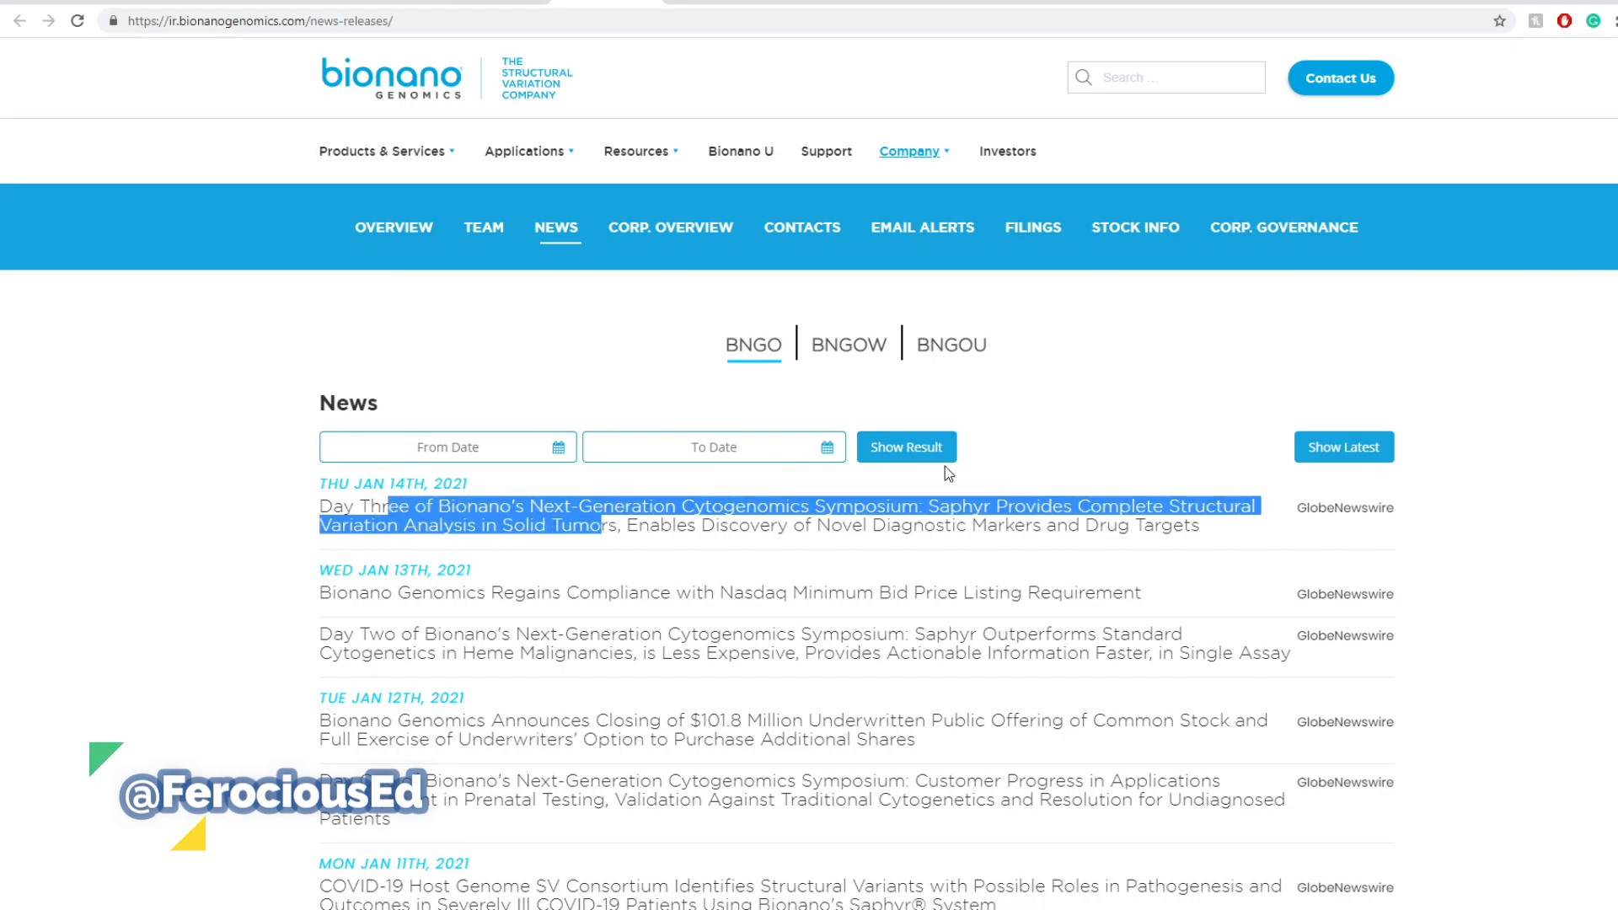
pyautogui.click(789, 506)
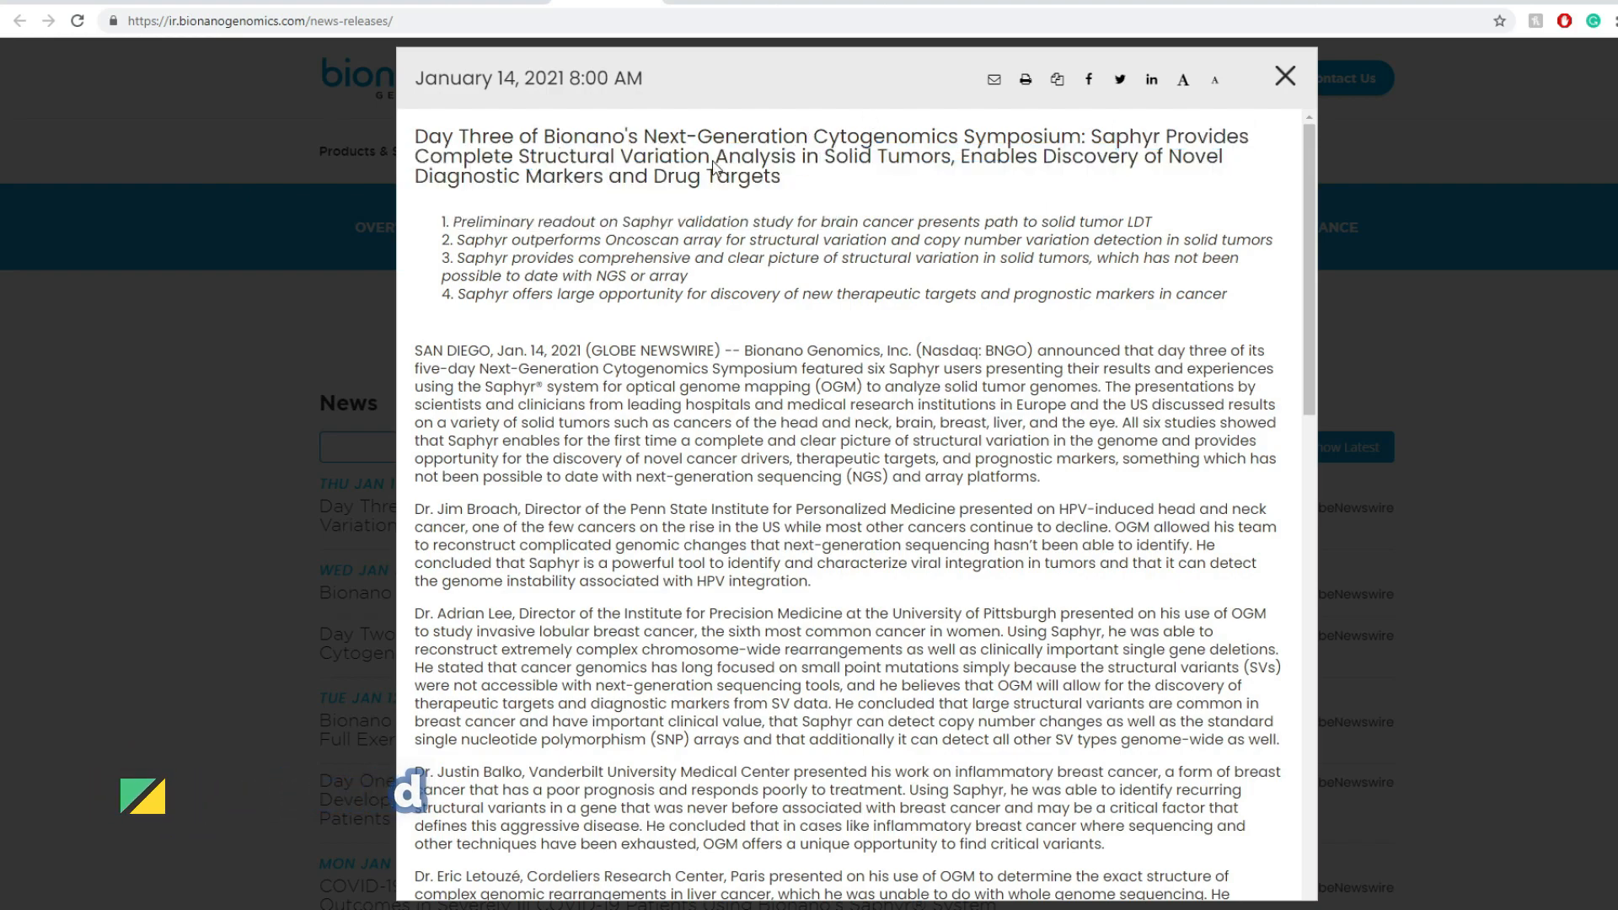
pyautogui.moveTo(1045, 162)
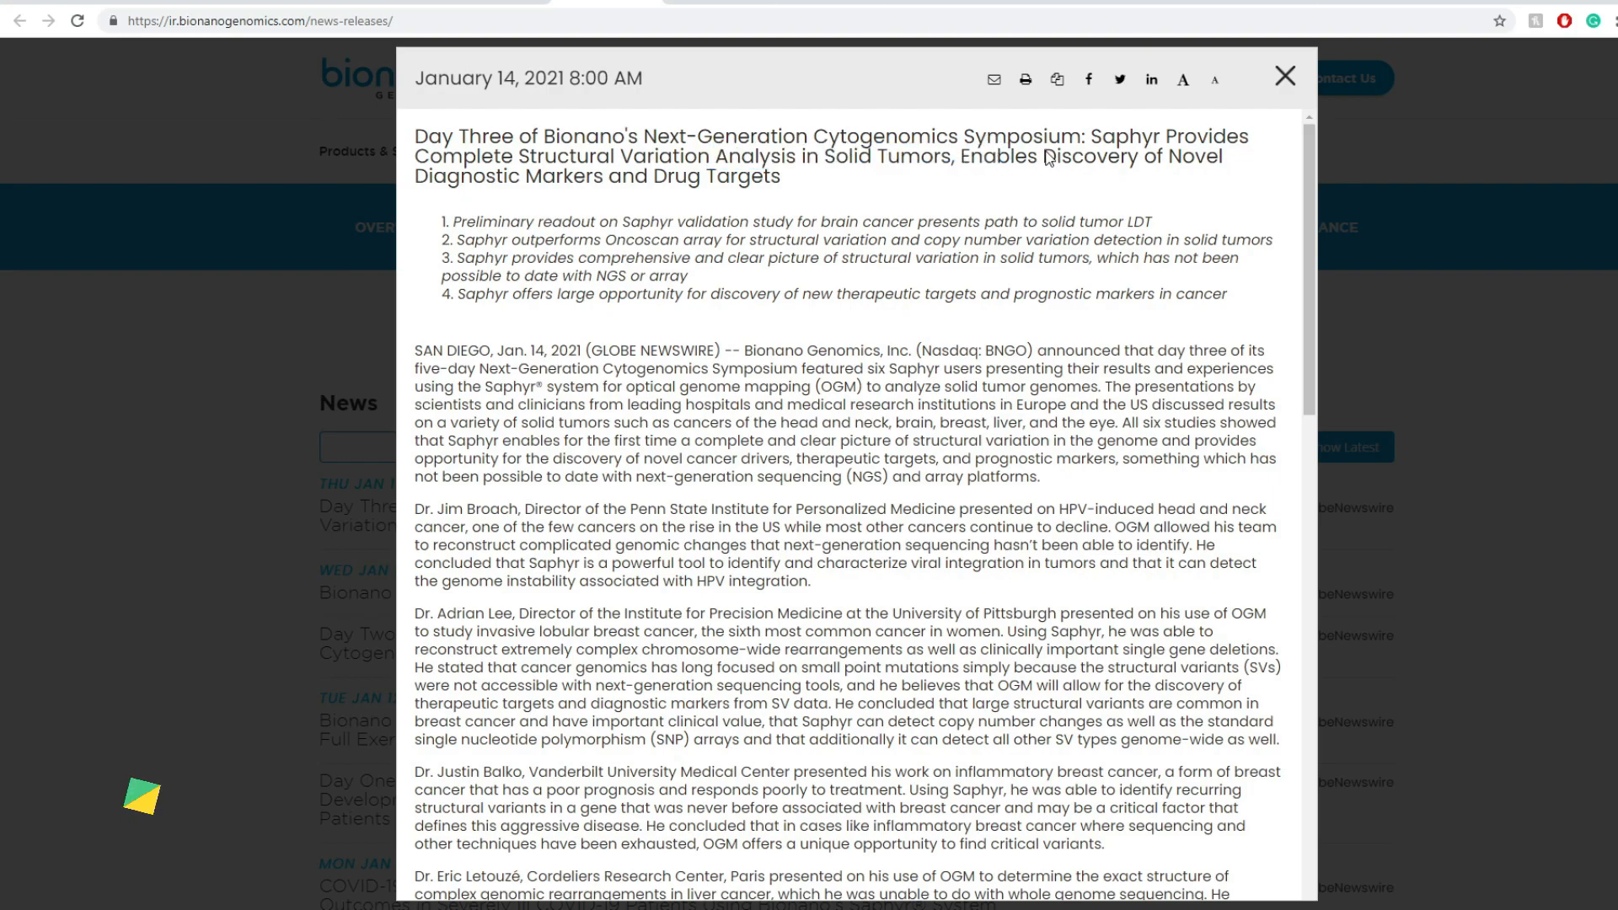
pyautogui.moveTo(1045, 156); pyautogui.dragTo(781, 176)
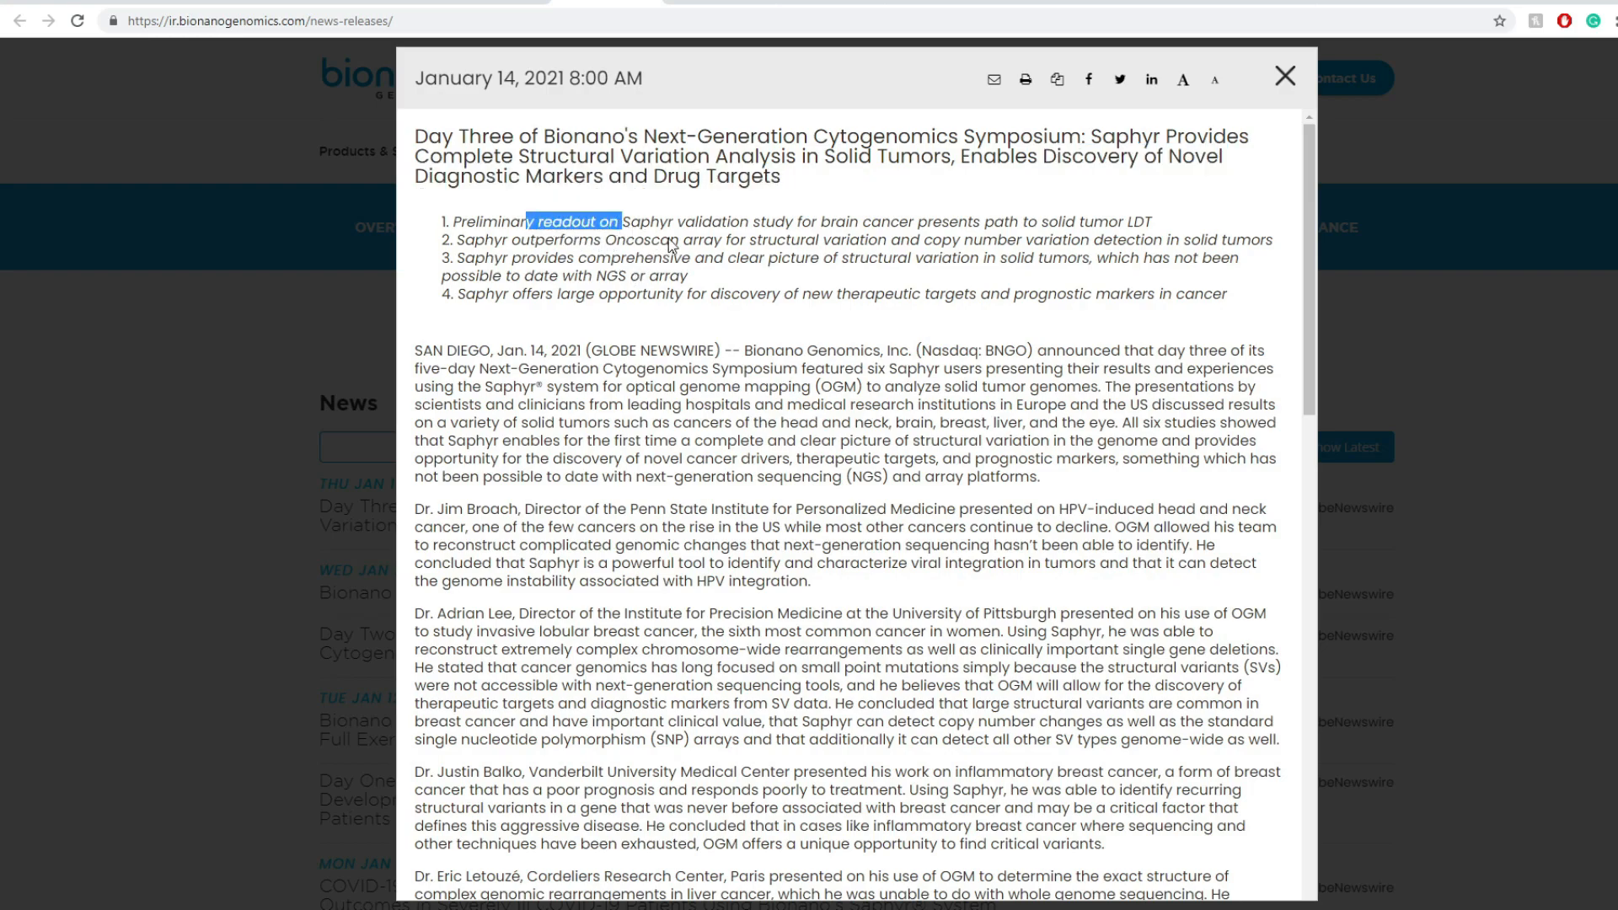
pyautogui.moveTo(738, 728)
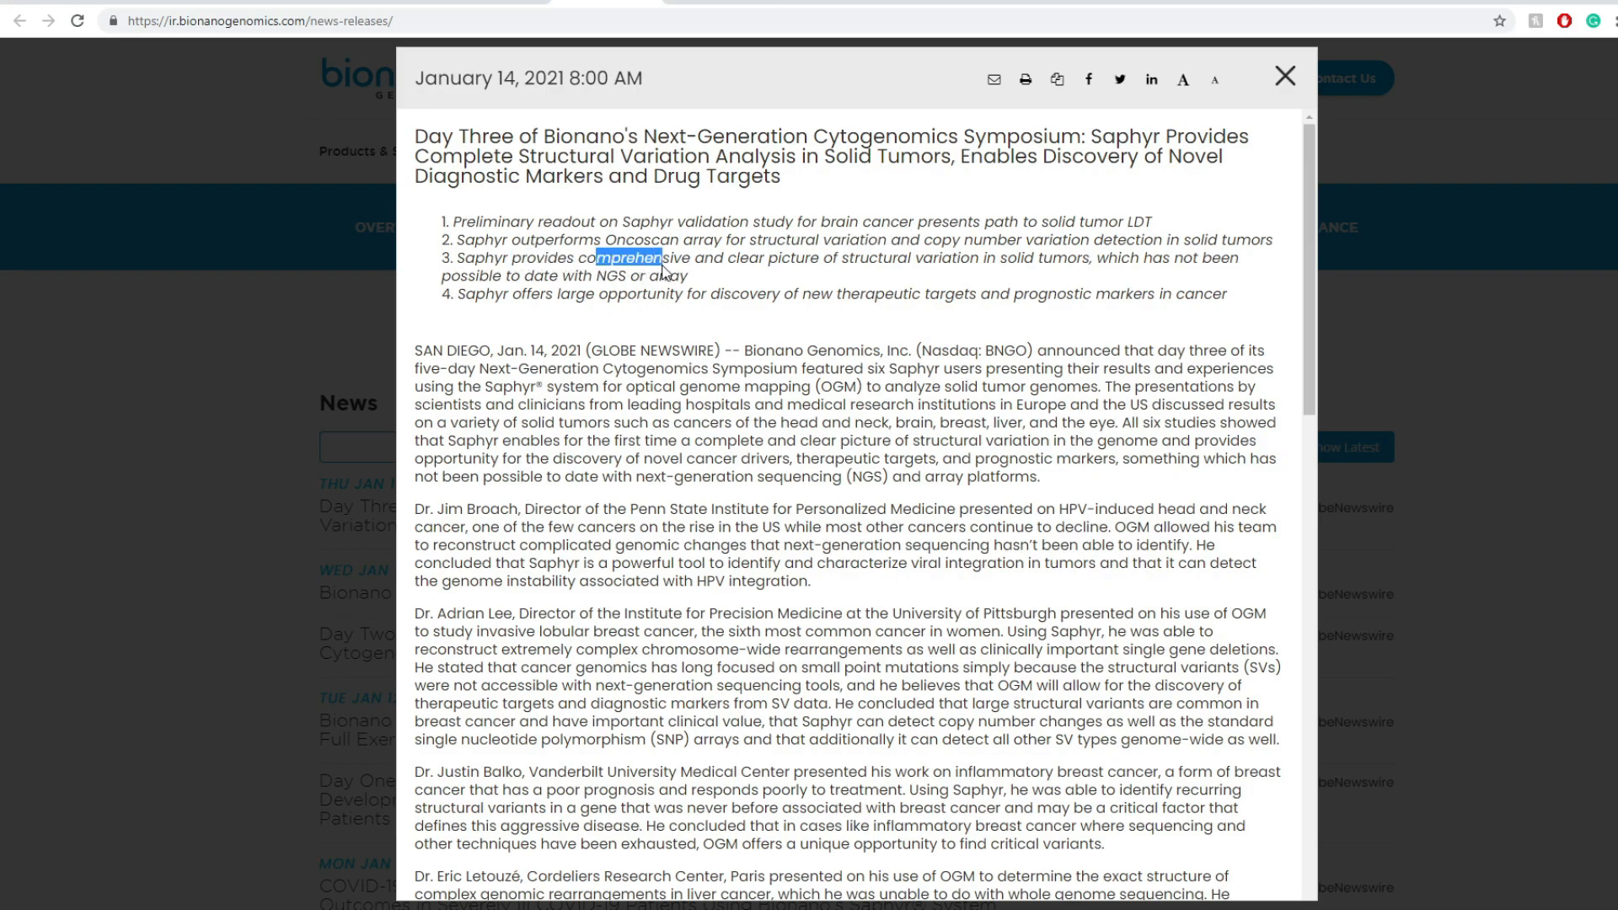
pyautogui.doubleClick(791, 258)
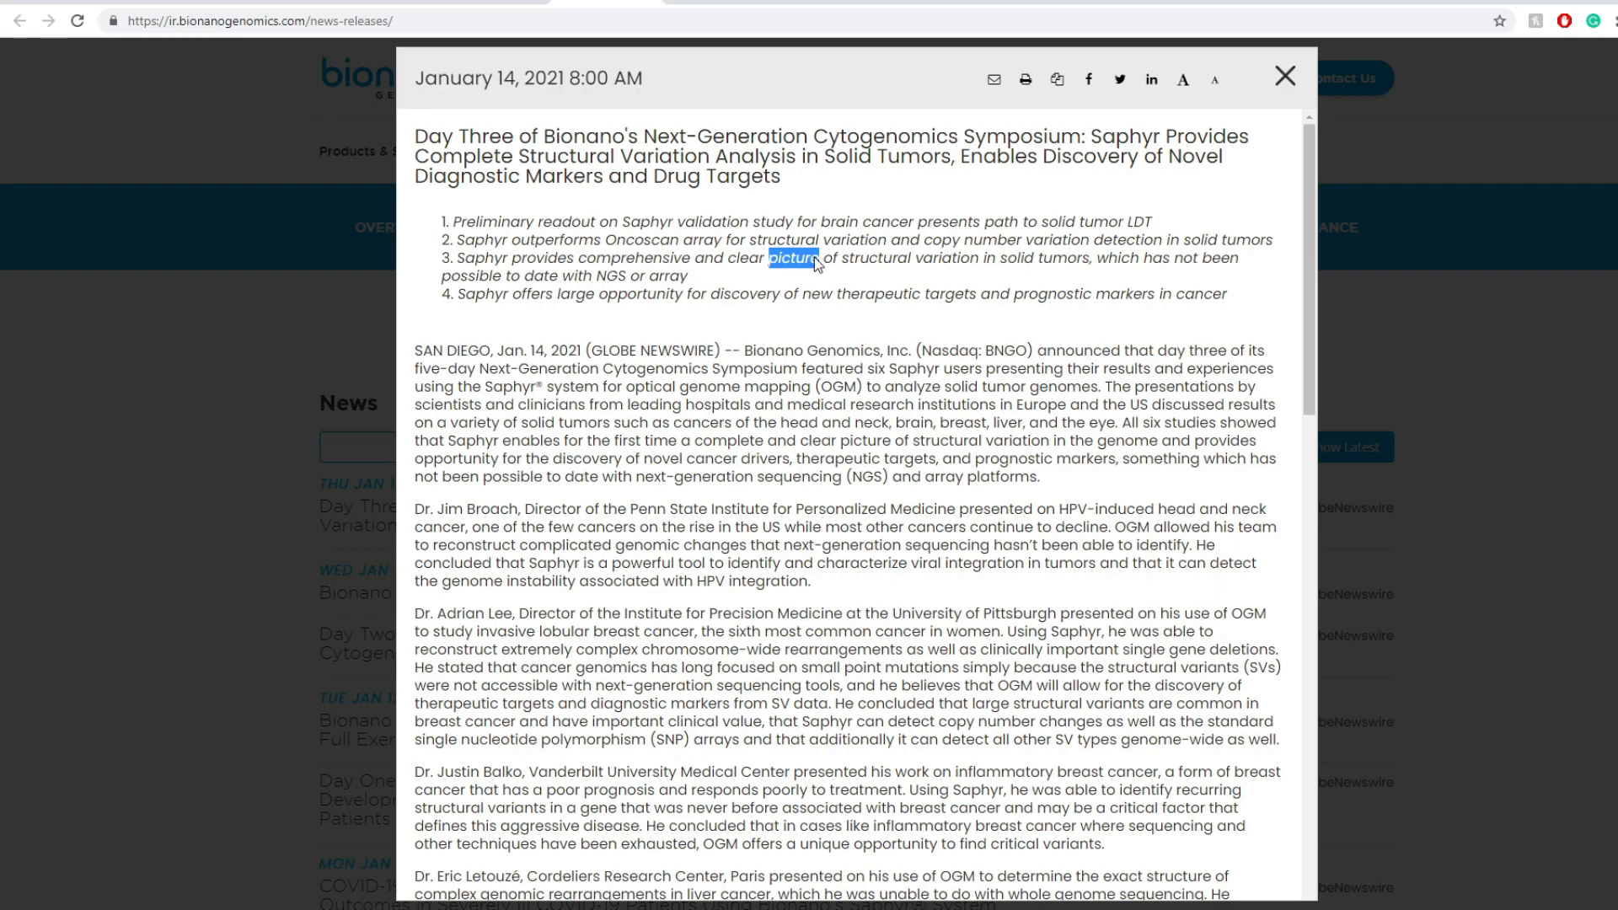
pyautogui.moveTo(700, 273)
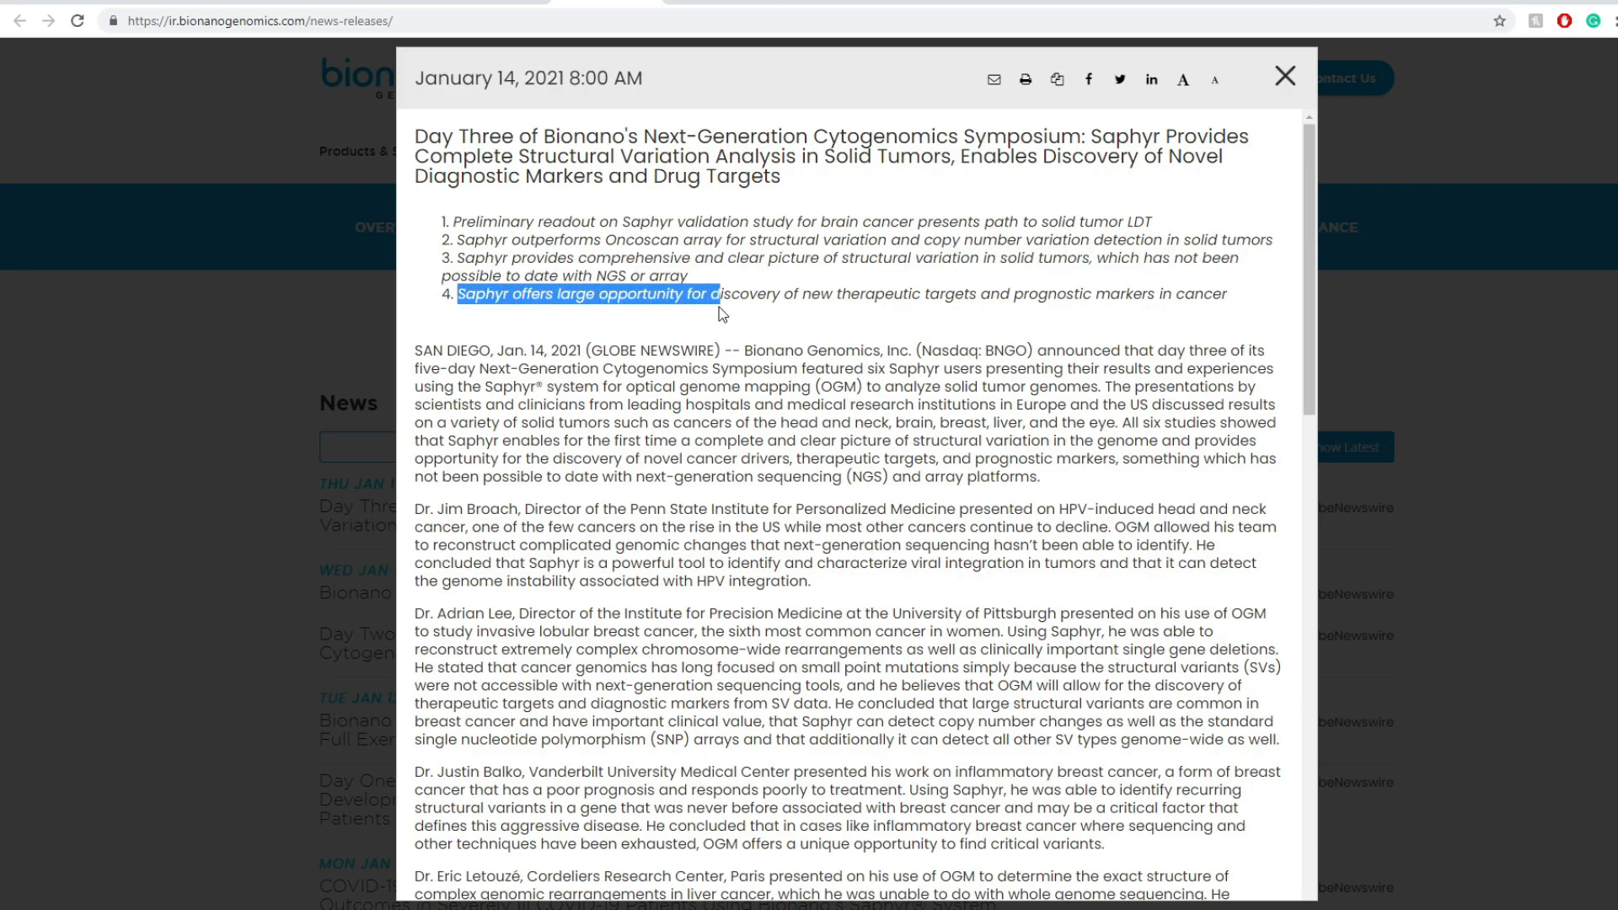
pyautogui.moveTo(722, 294); pyautogui.dragTo(955, 294)
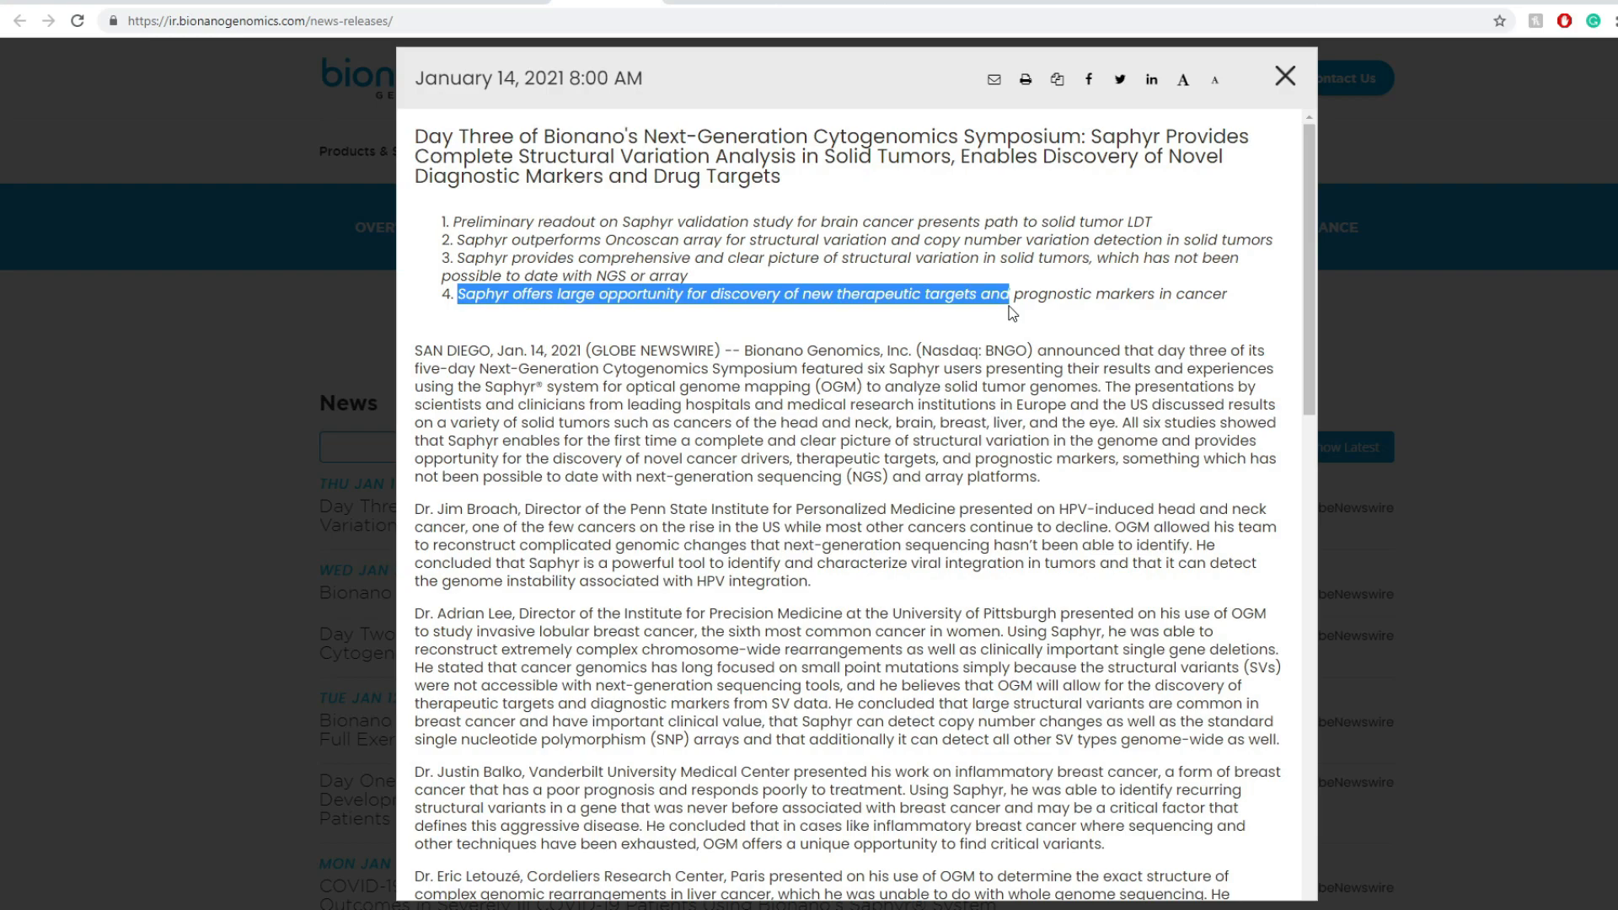
pyautogui.moveTo(1120, 272)
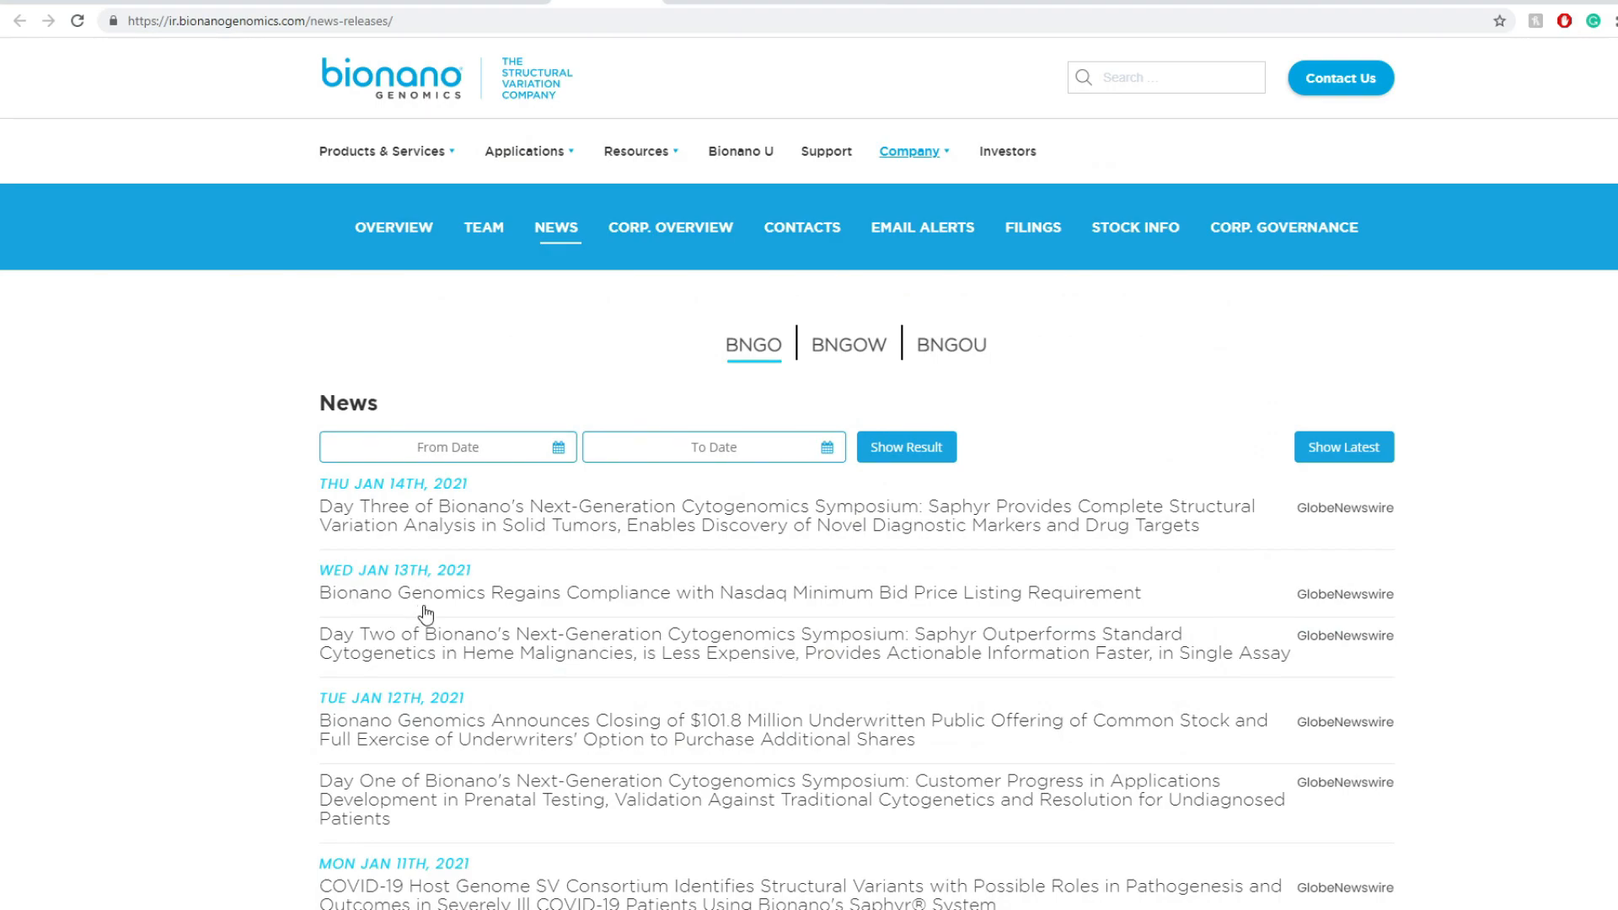
pyautogui.moveTo(464, 592); pyautogui.dragTo(905, 592)
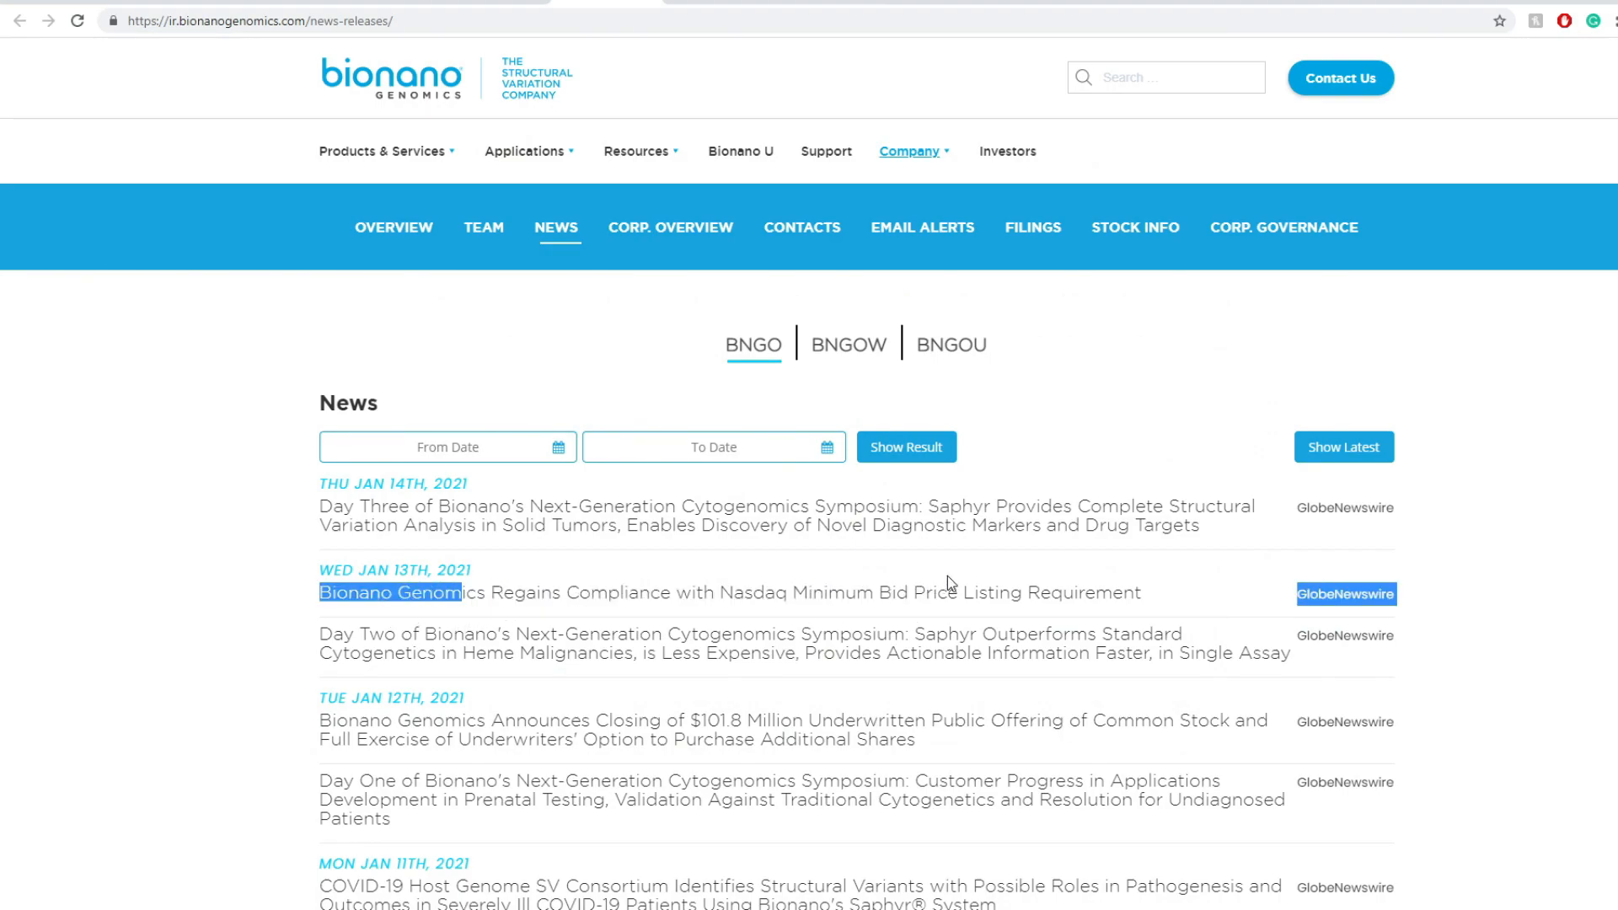
pyautogui.moveTo(433, 593); pyautogui.dragTo(996, 592)
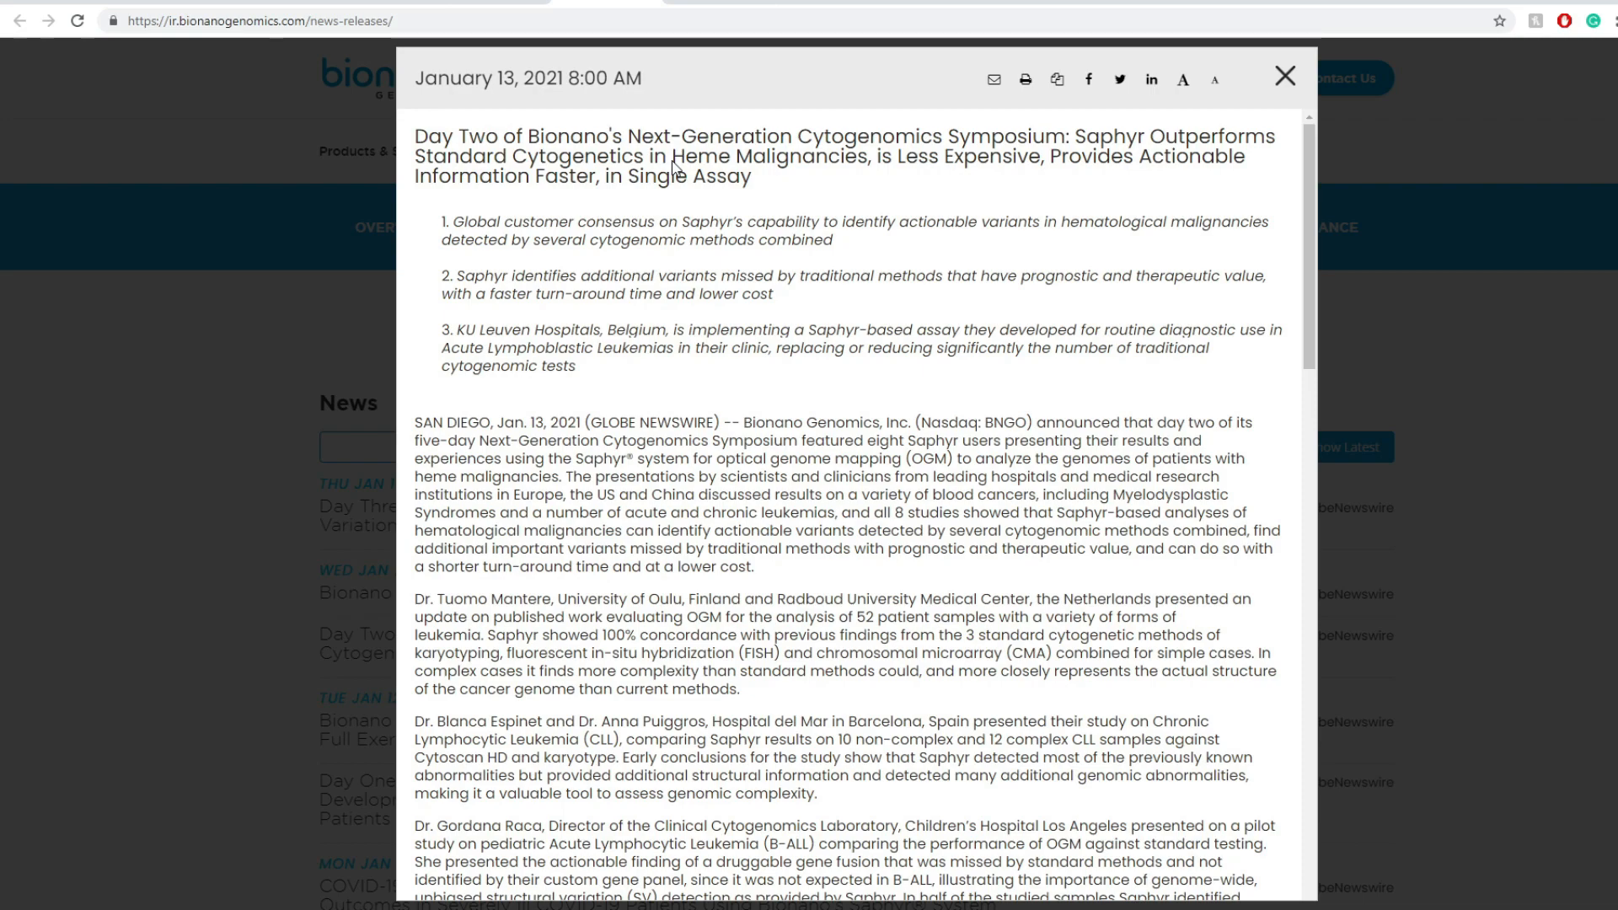
pyautogui.moveTo(875, 303)
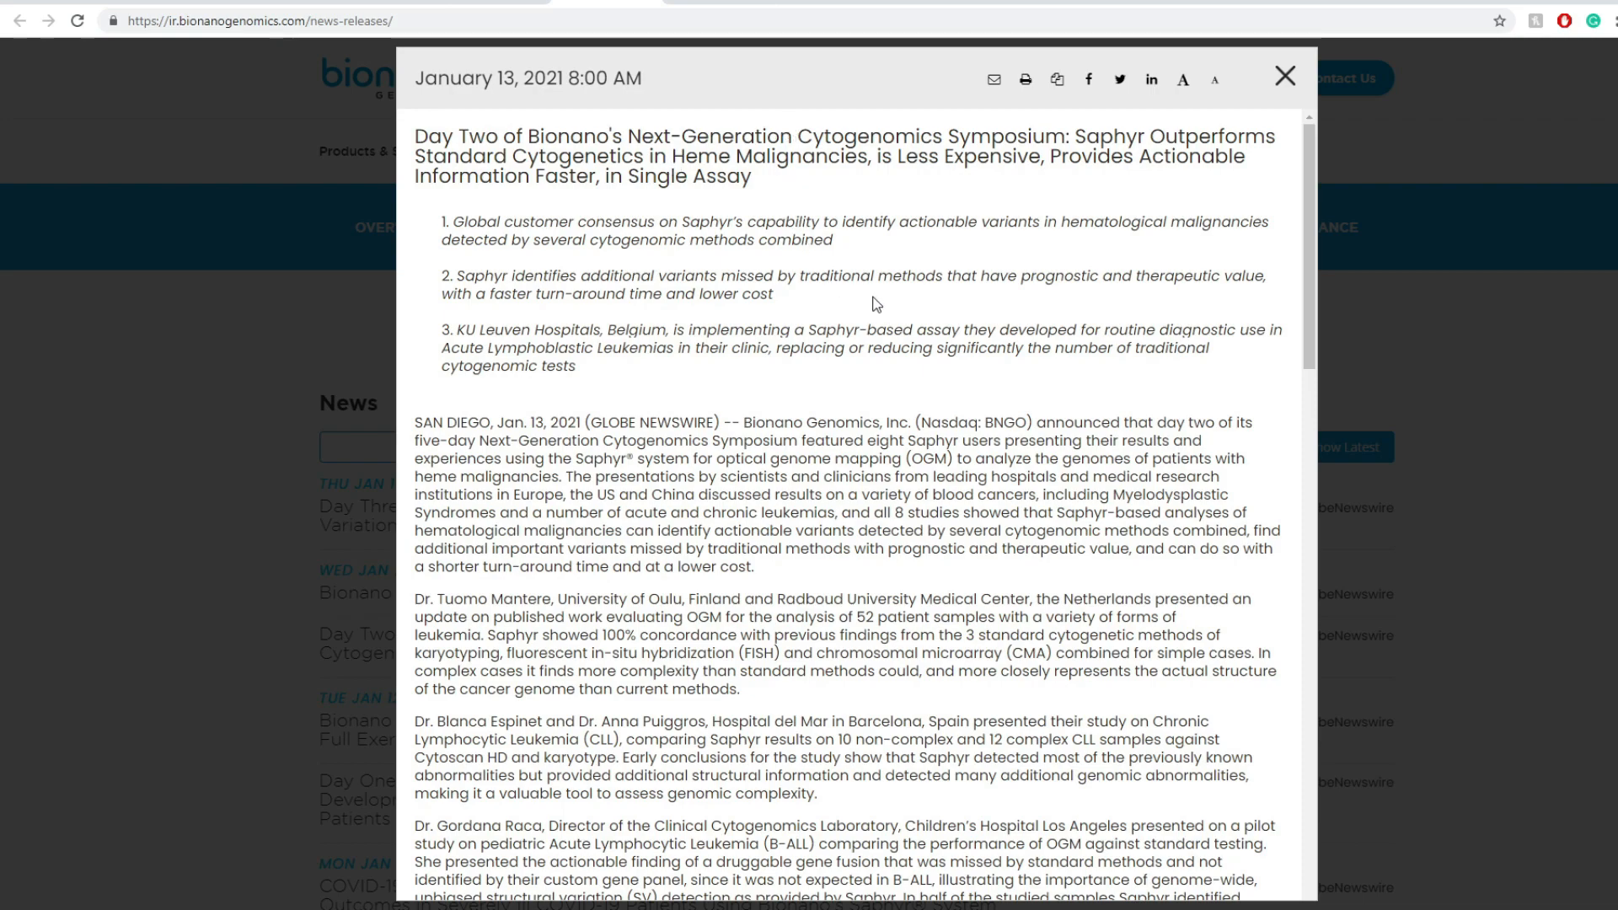
pyautogui.moveTo(1395, 95)
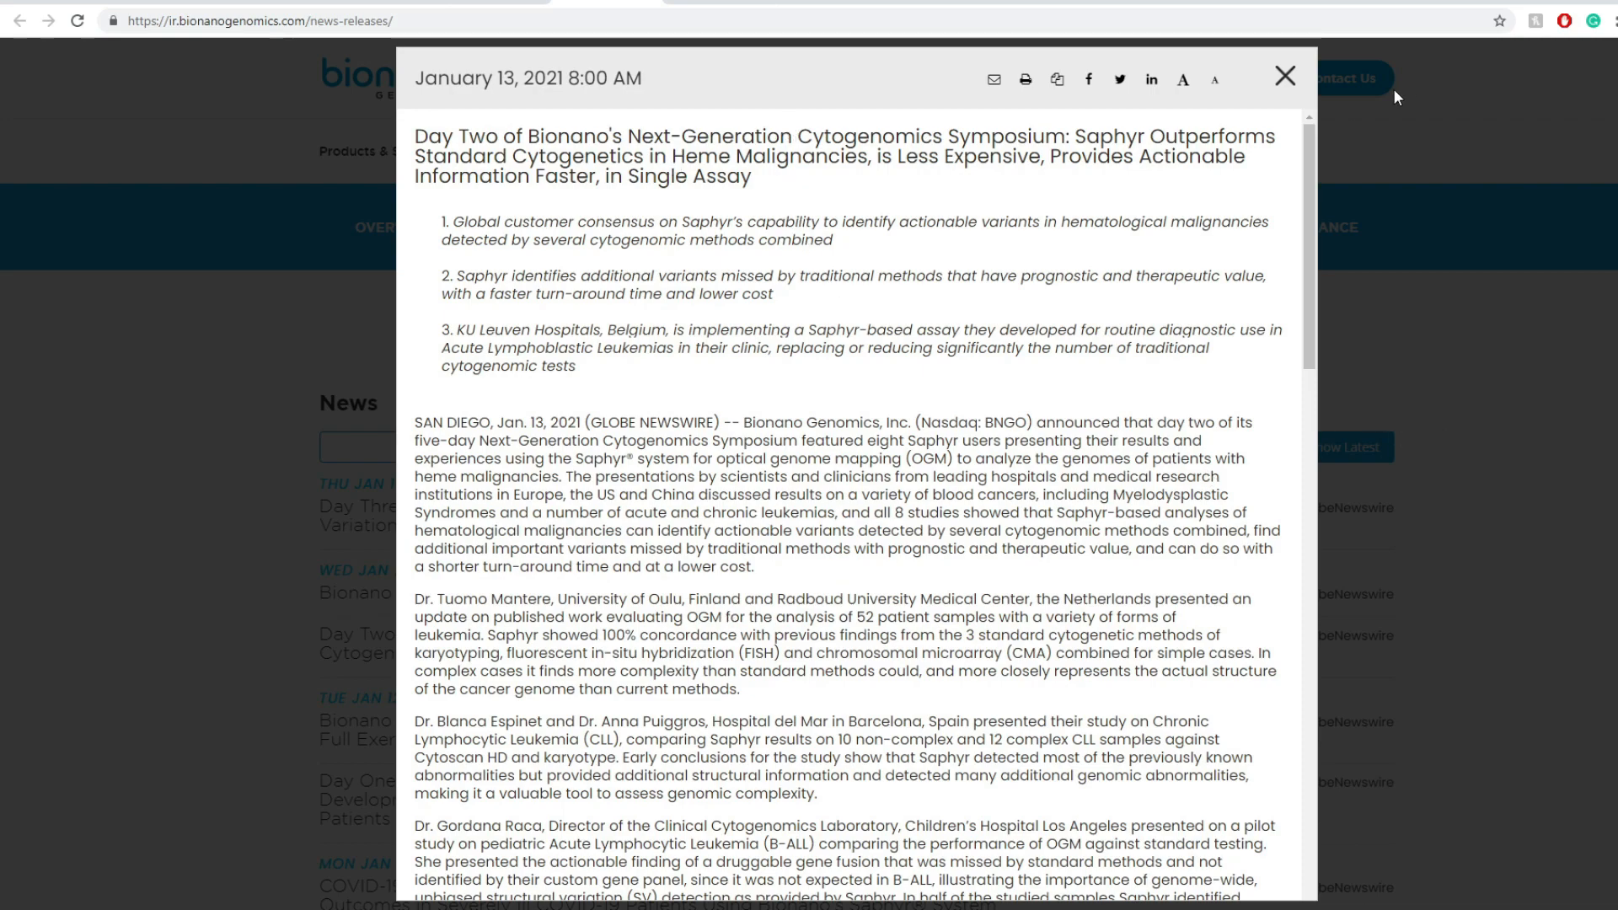
pyautogui.click(1284, 75)
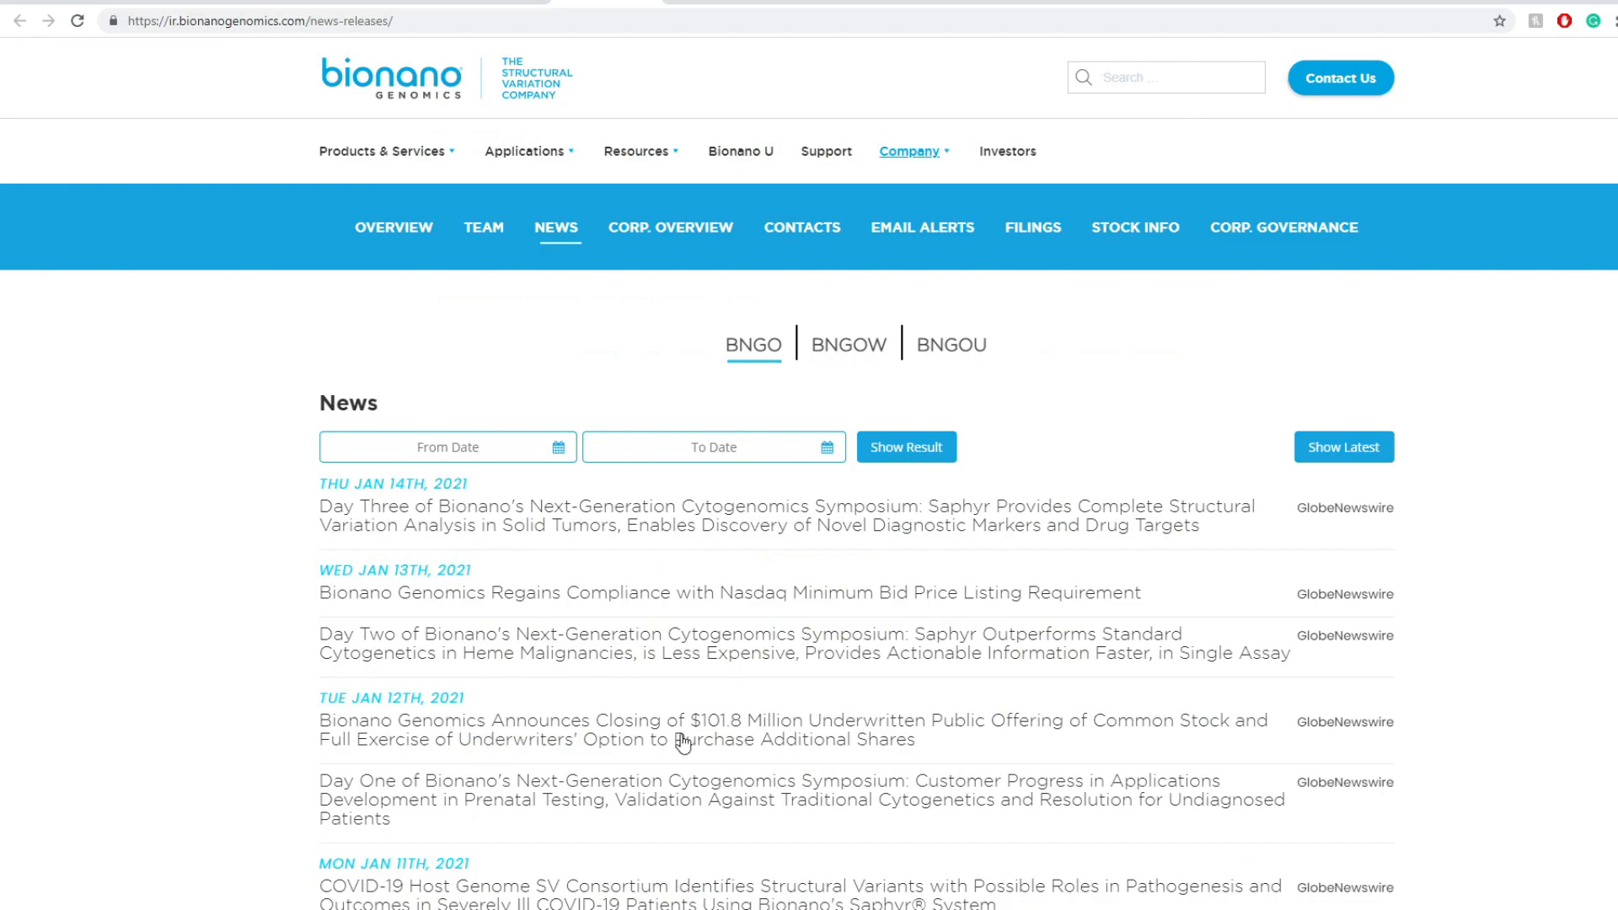
pyautogui.moveTo(725, 752)
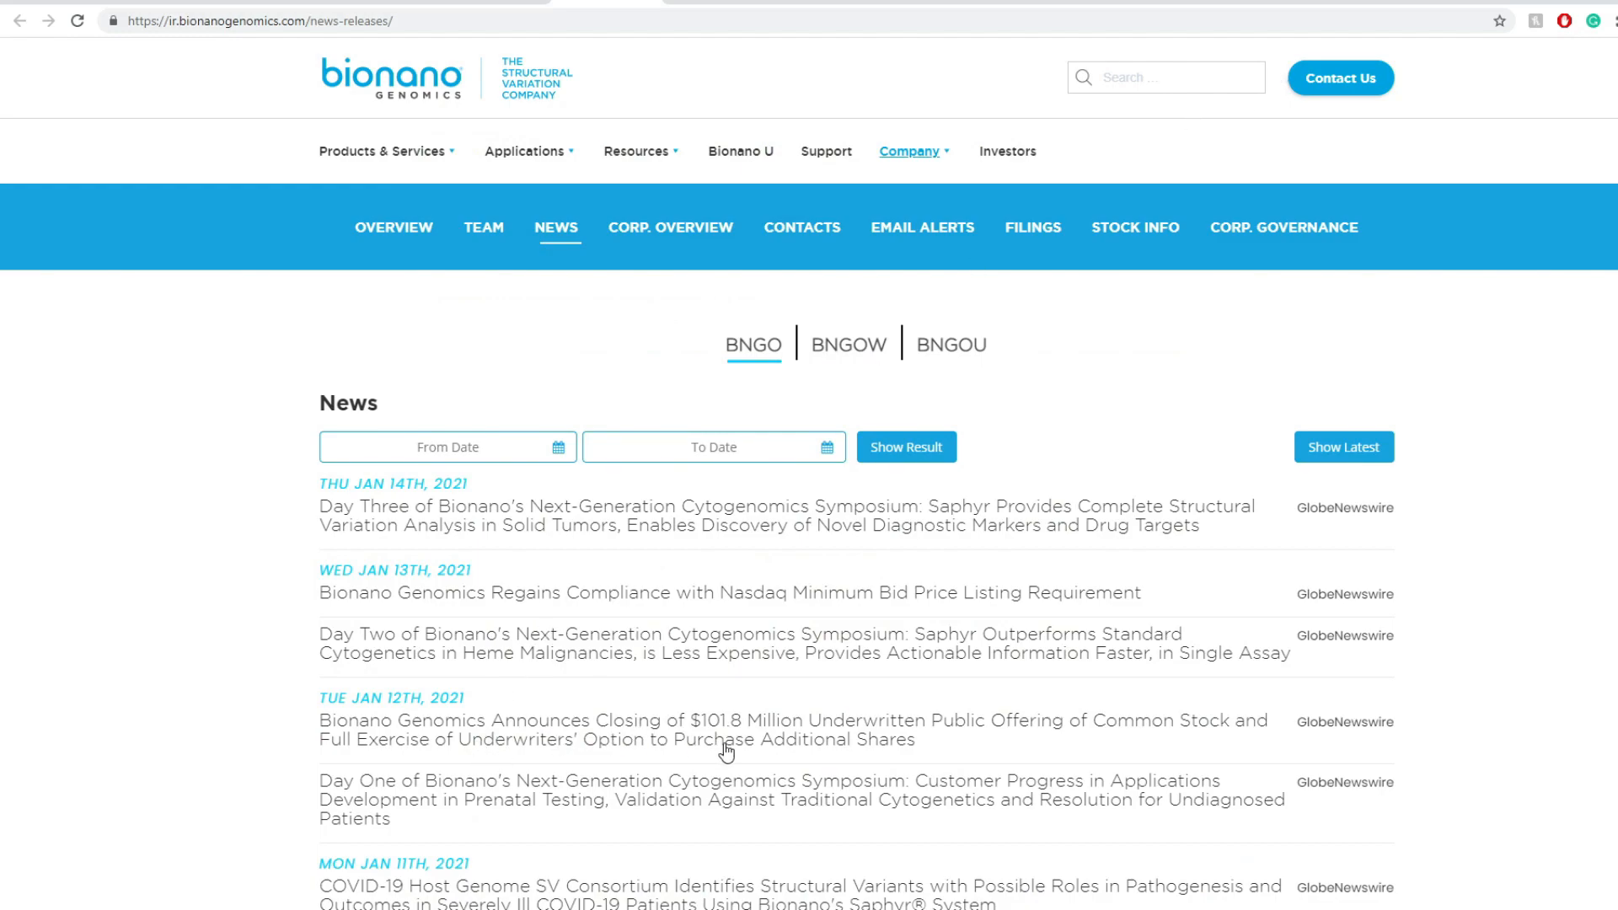
pyautogui.moveTo(718, 746)
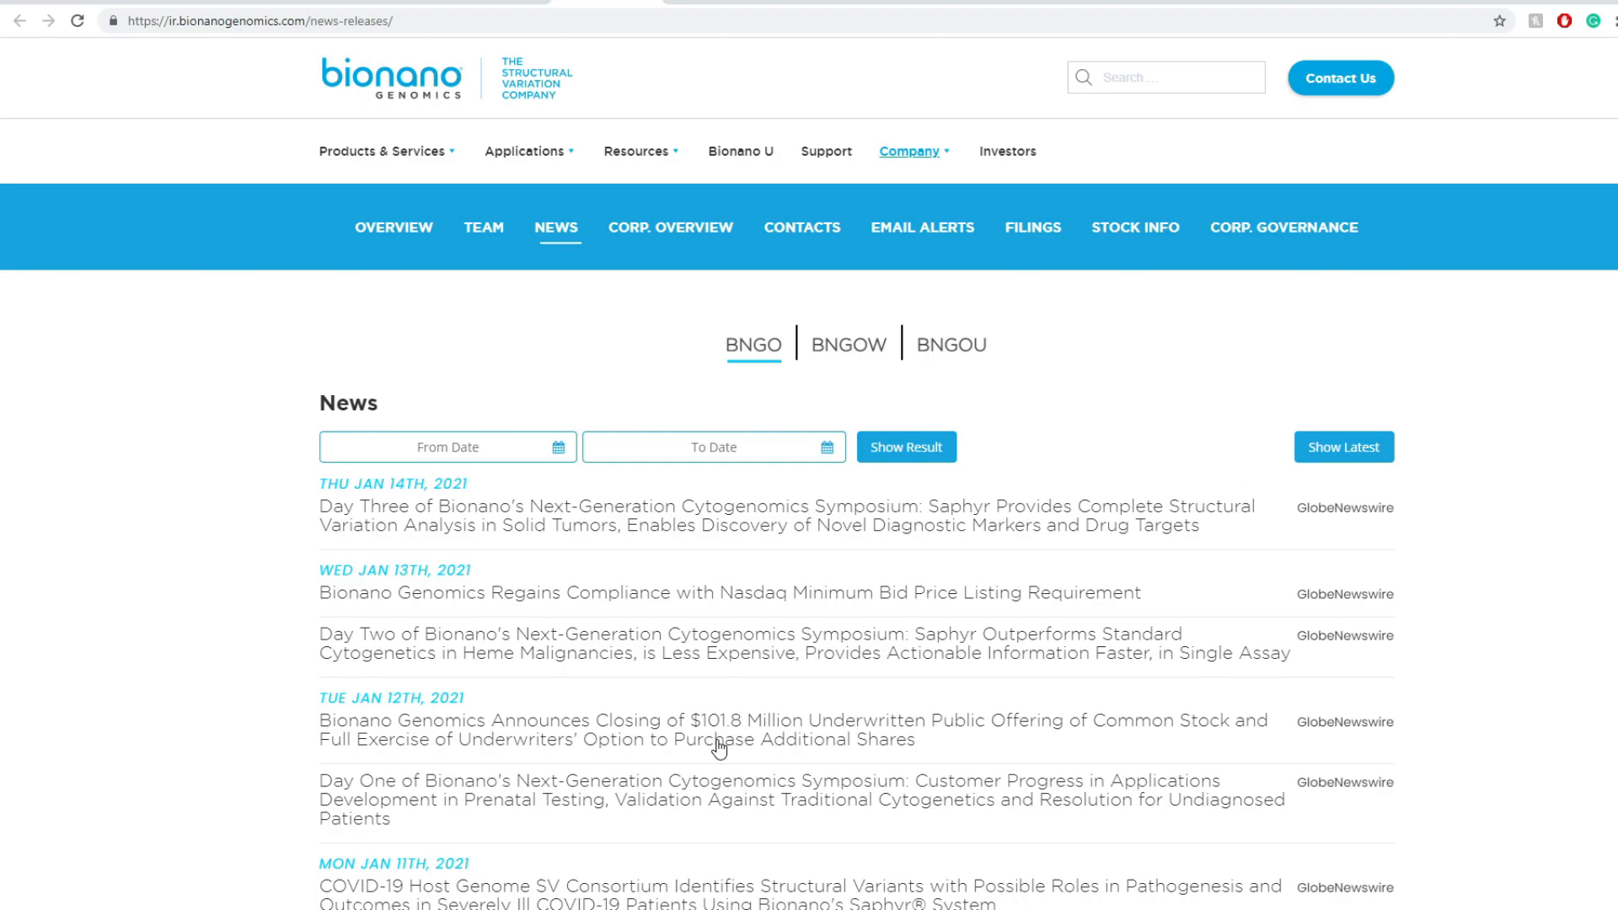
# Step: View and close the $101.8 million offering-closing release, then open the Day One symposium release
pyautogui.click(790, 730)
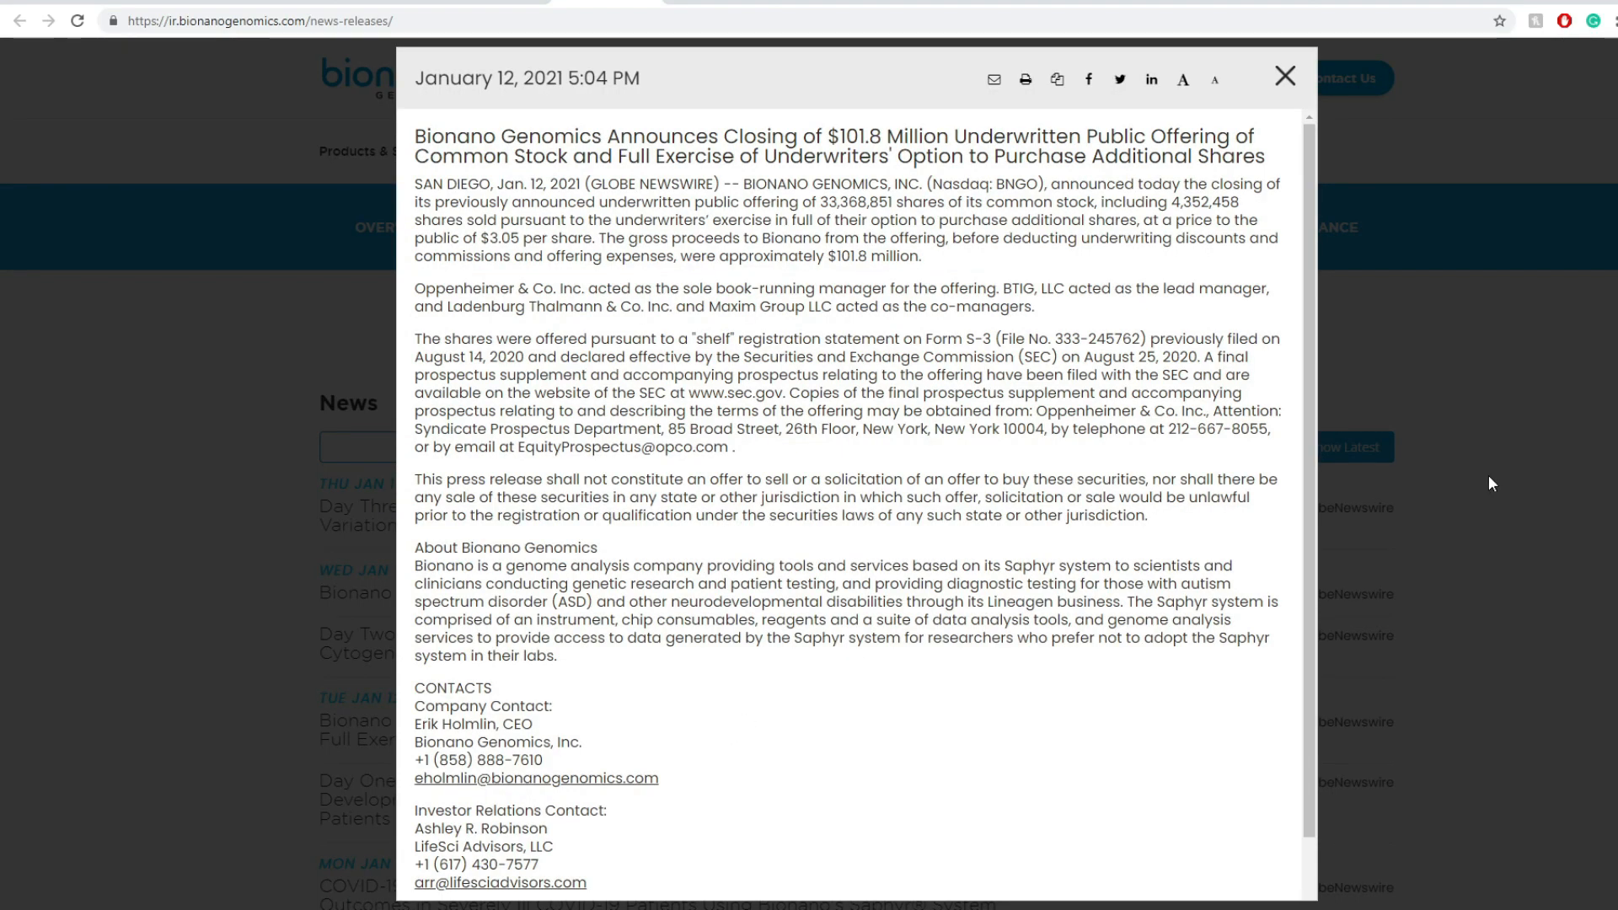
pyautogui.click(1284, 75)
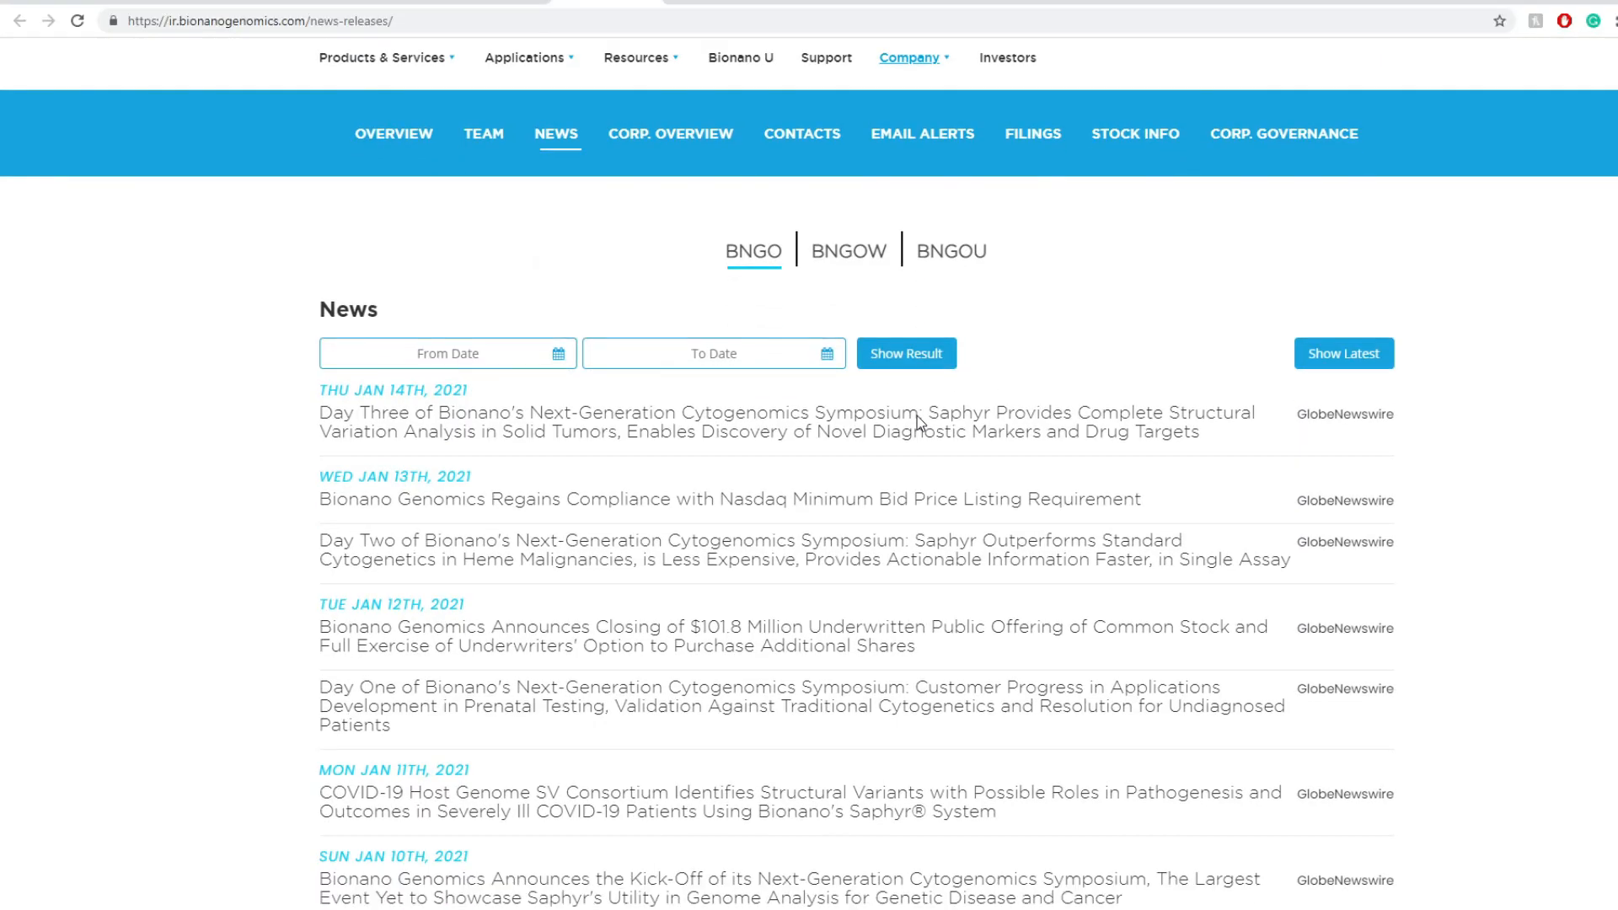
pyautogui.click(762, 695)
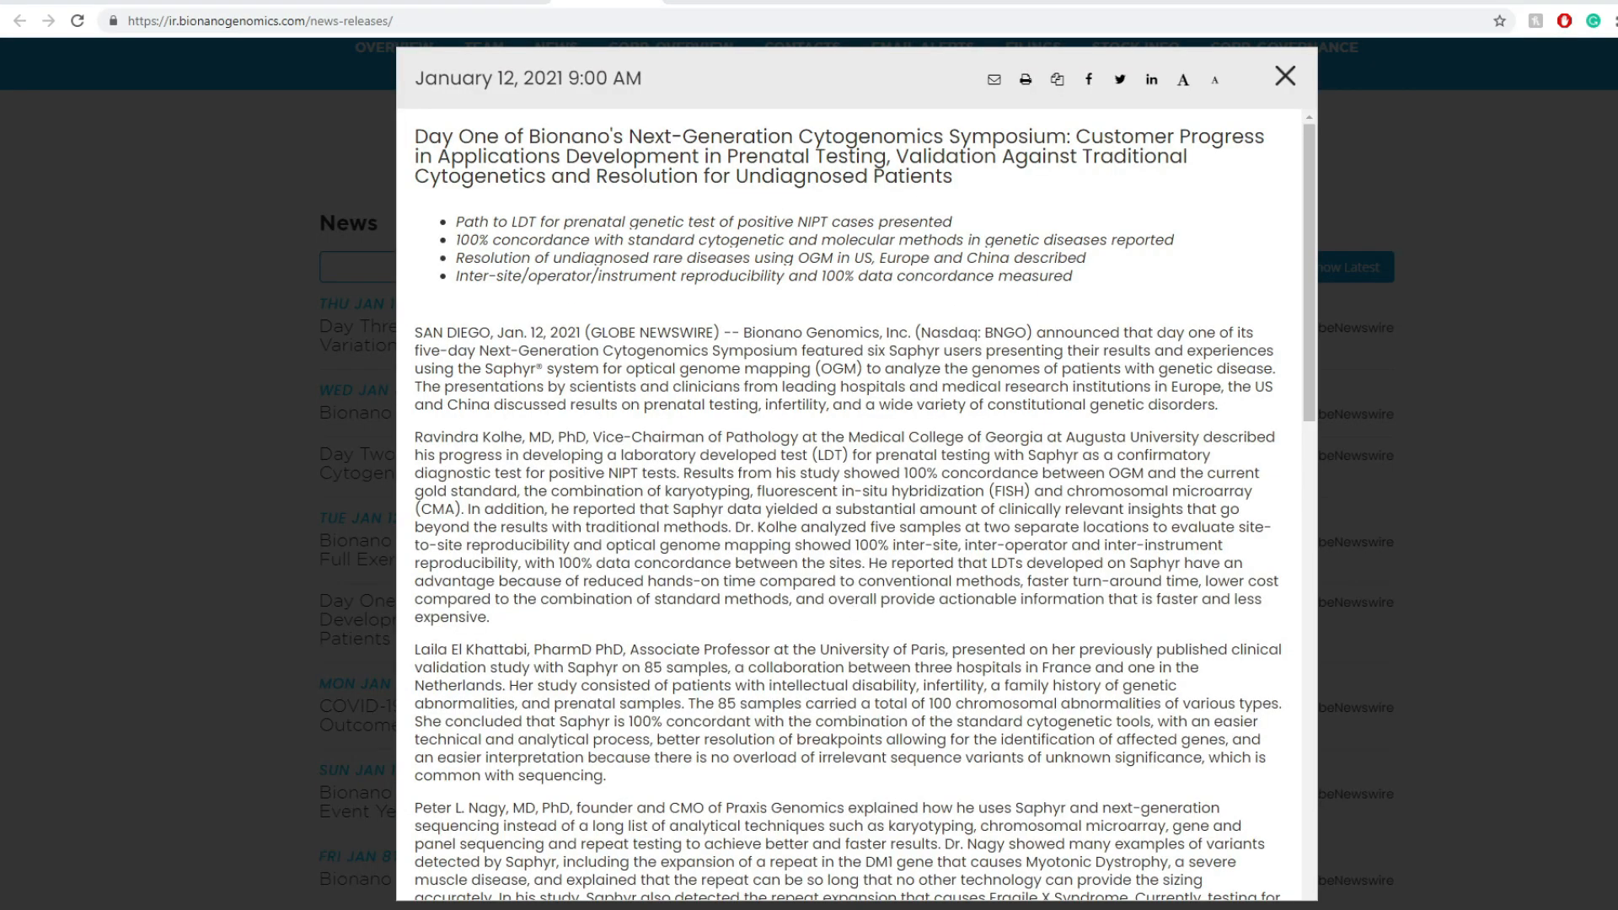
pyautogui.moveTo(676, 782)
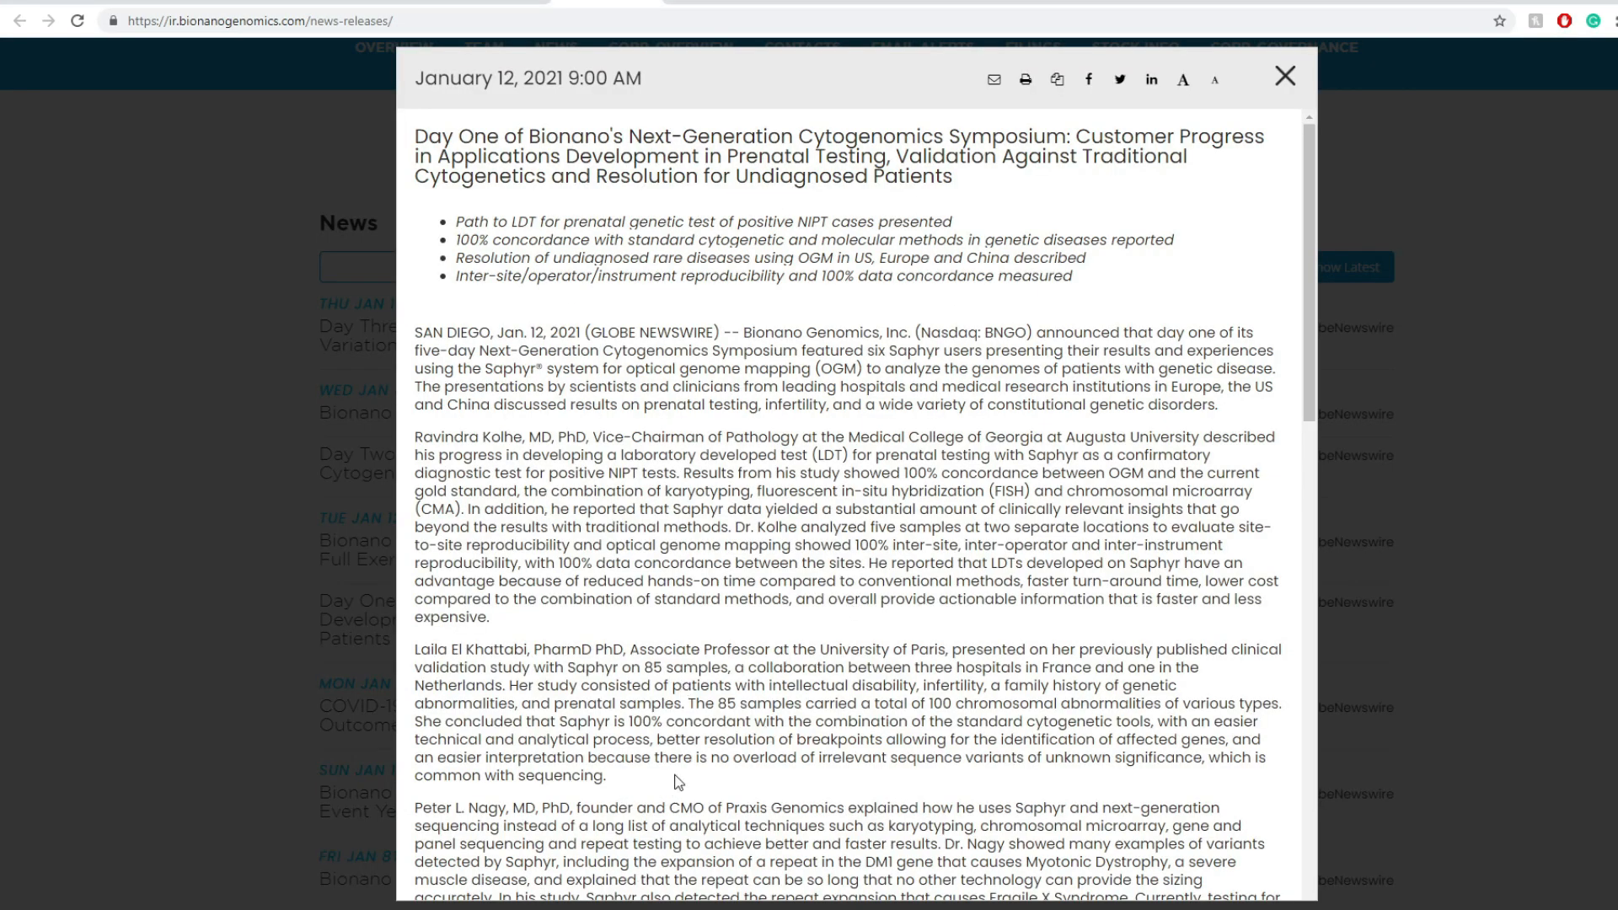
pyautogui.moveTo(617, 467)
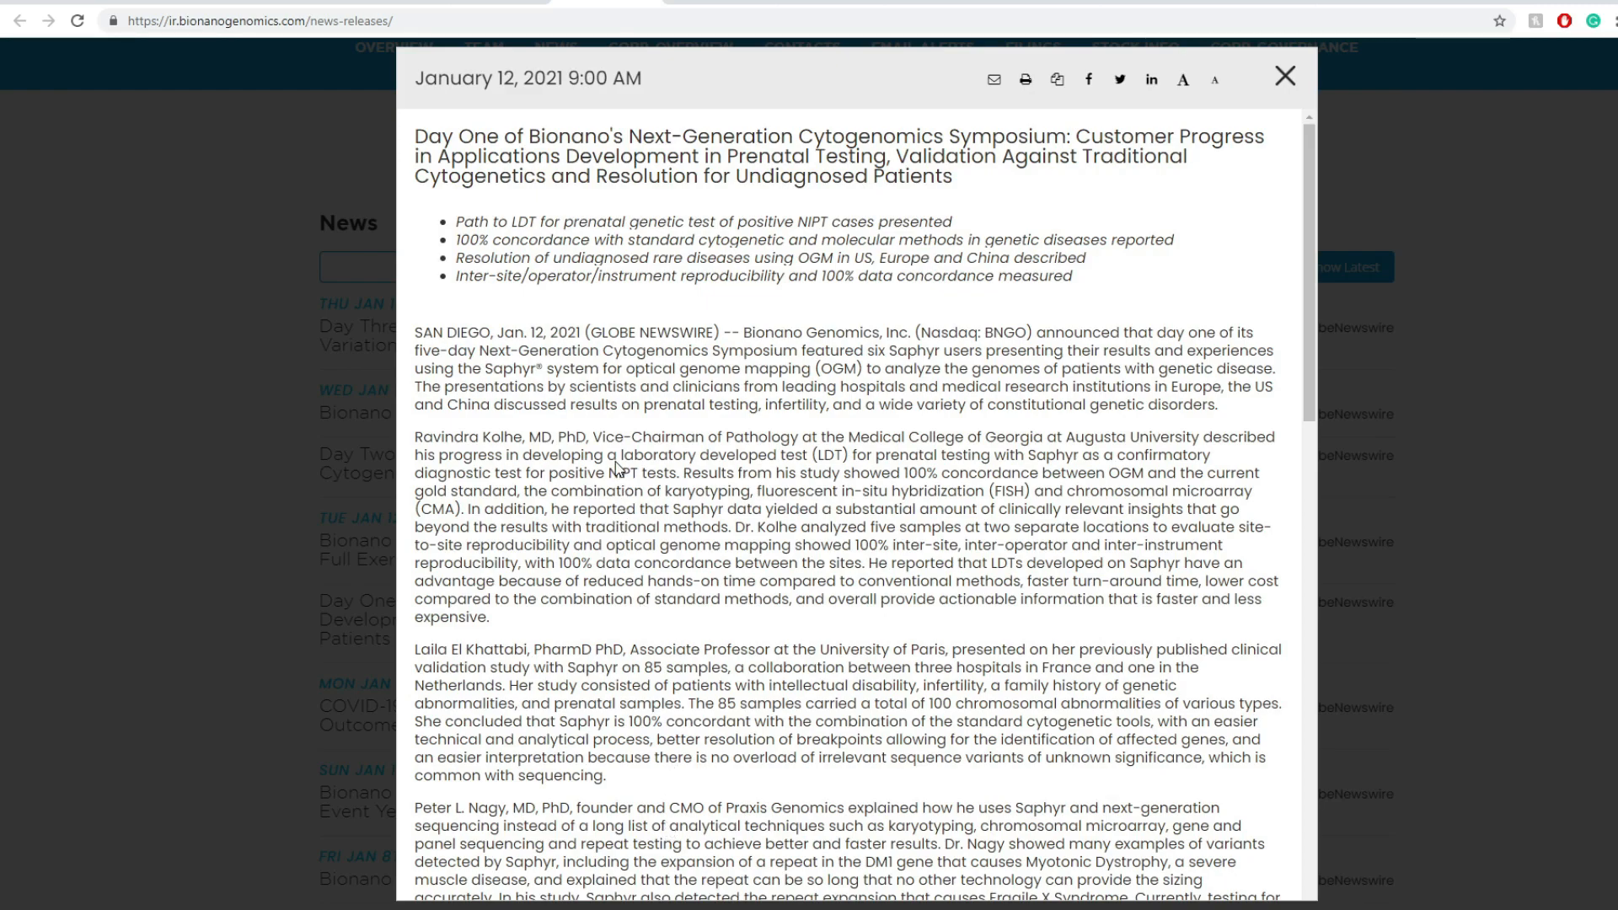
pyautogui.moveTo(786, 144)
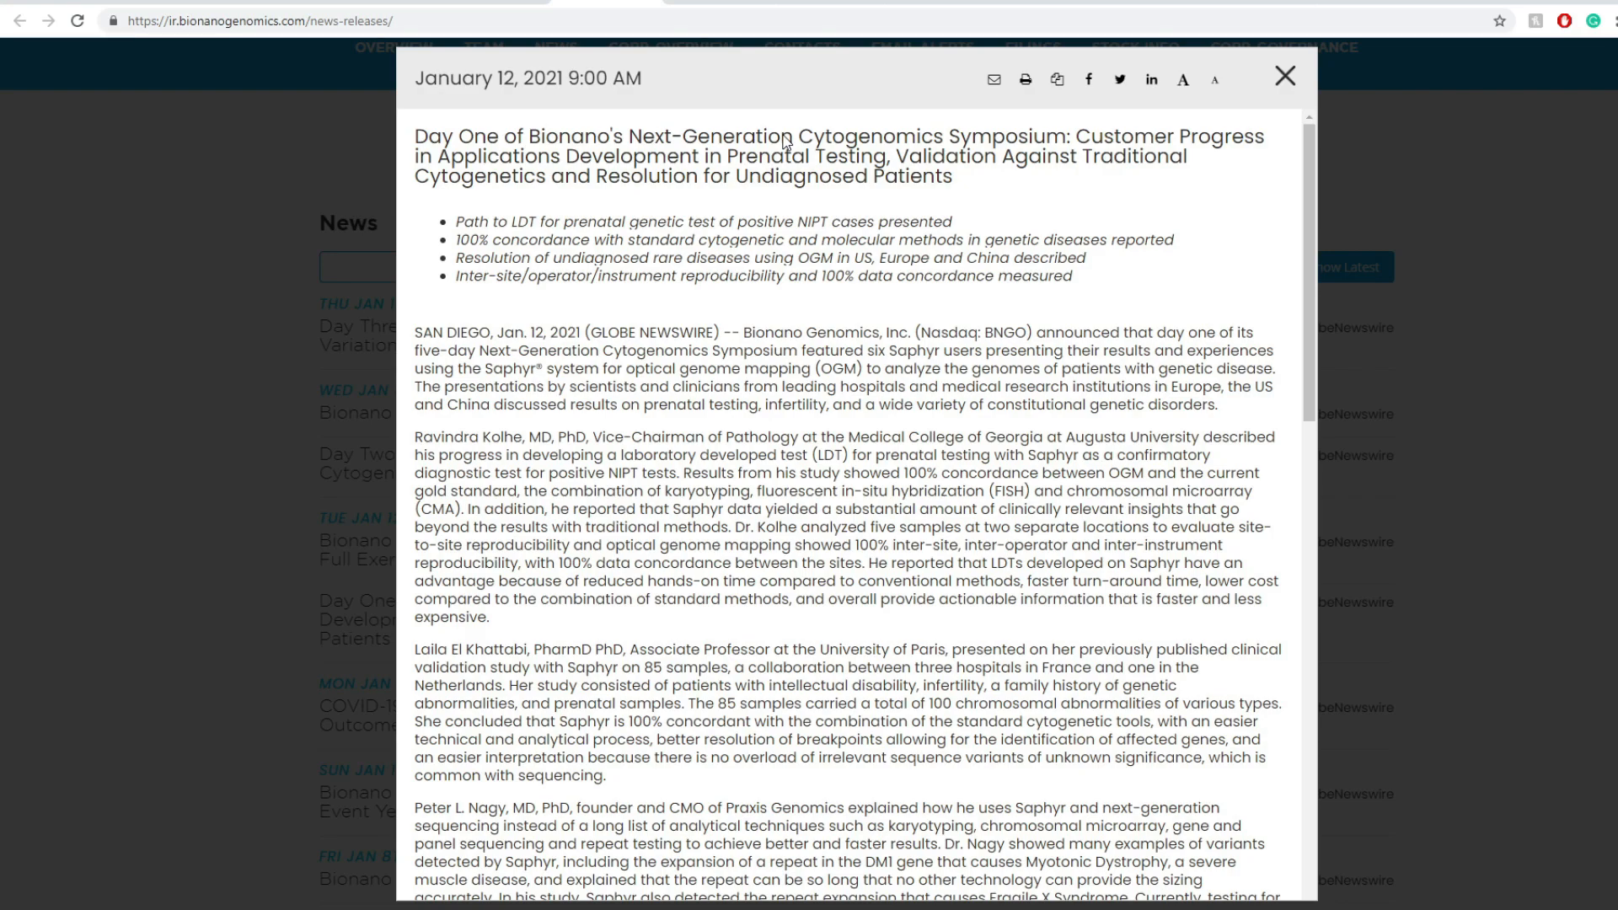
pyautogui.moveTo(1342, 331)
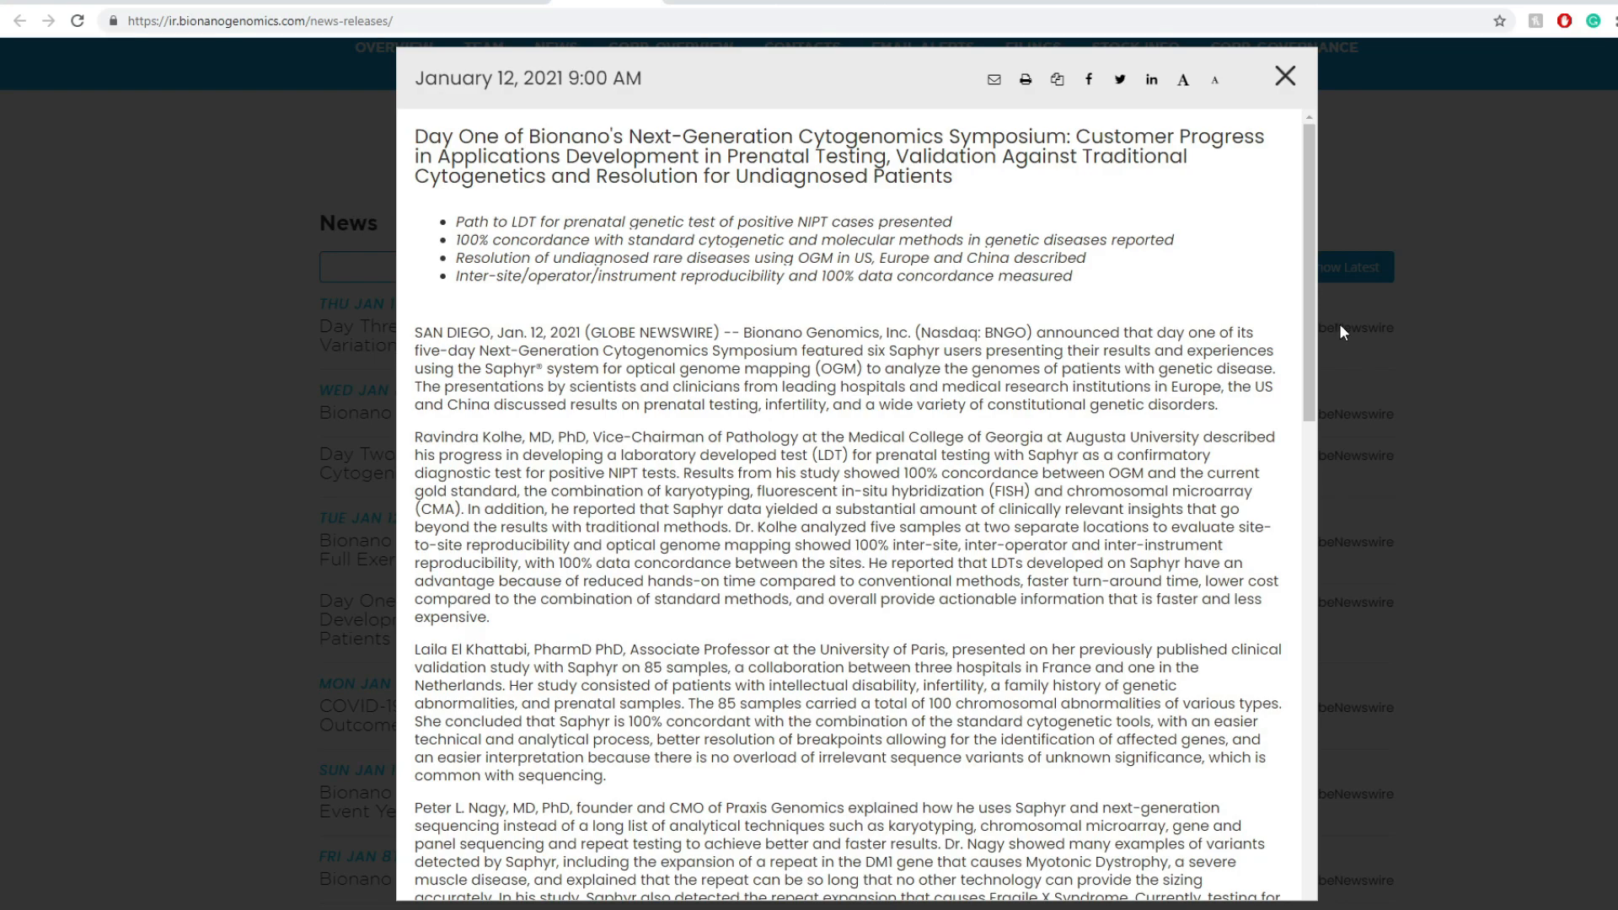
pyautogui.moveTo(487, 241)
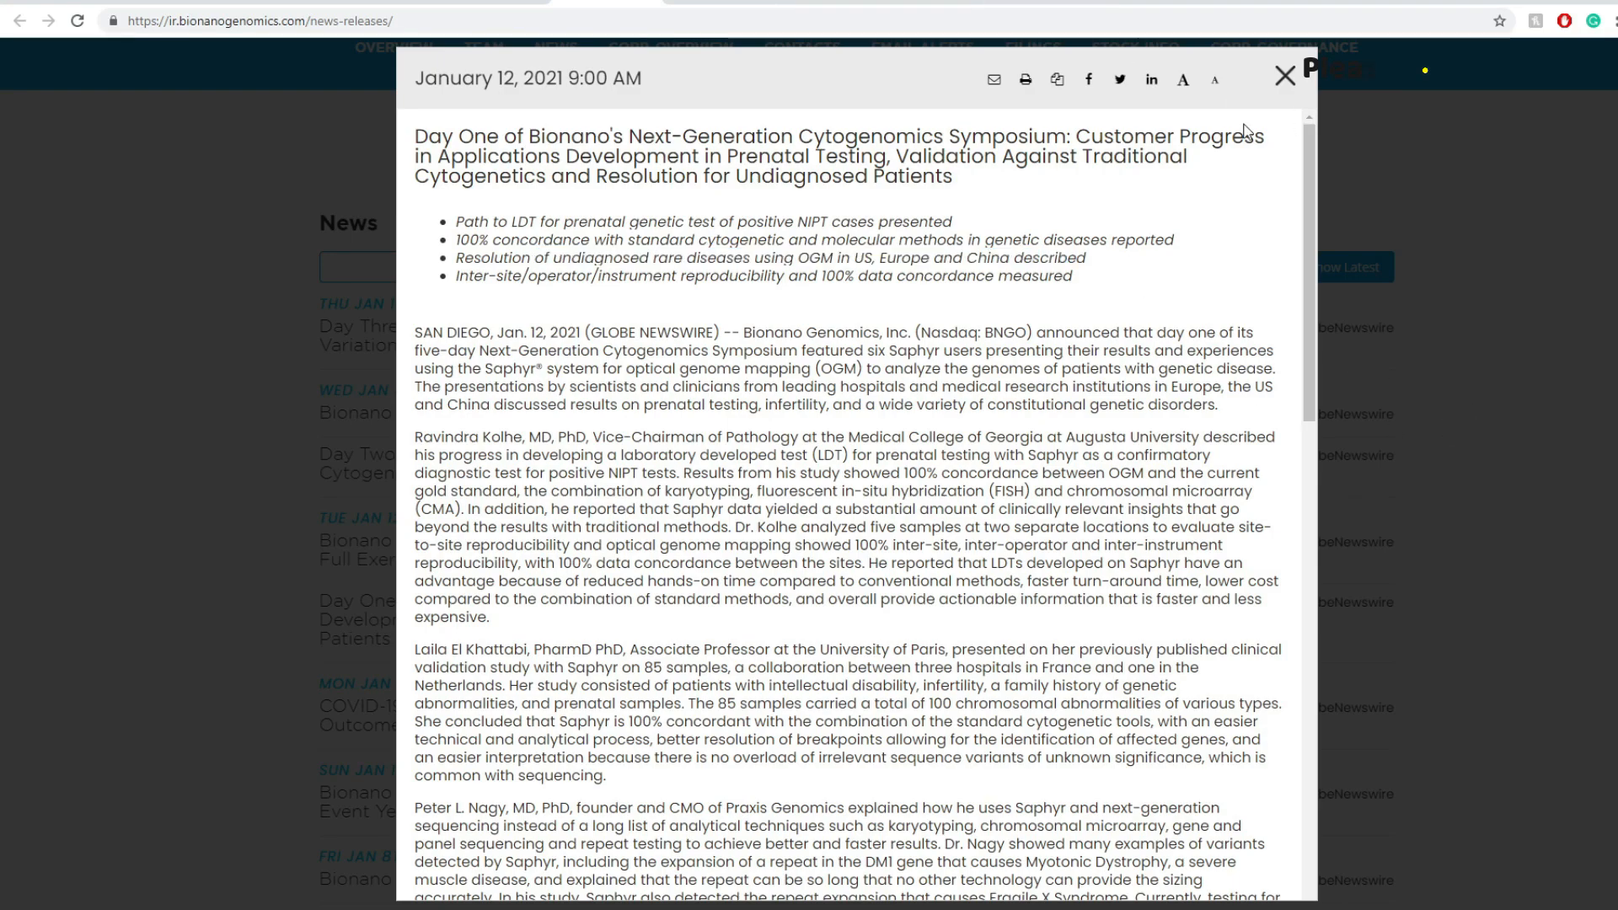
# Step: Bring up BNGO's 8-K and 424B5 filings and highlight the $2.867 per-share proceeds
pyautogui.click(1284, 75)
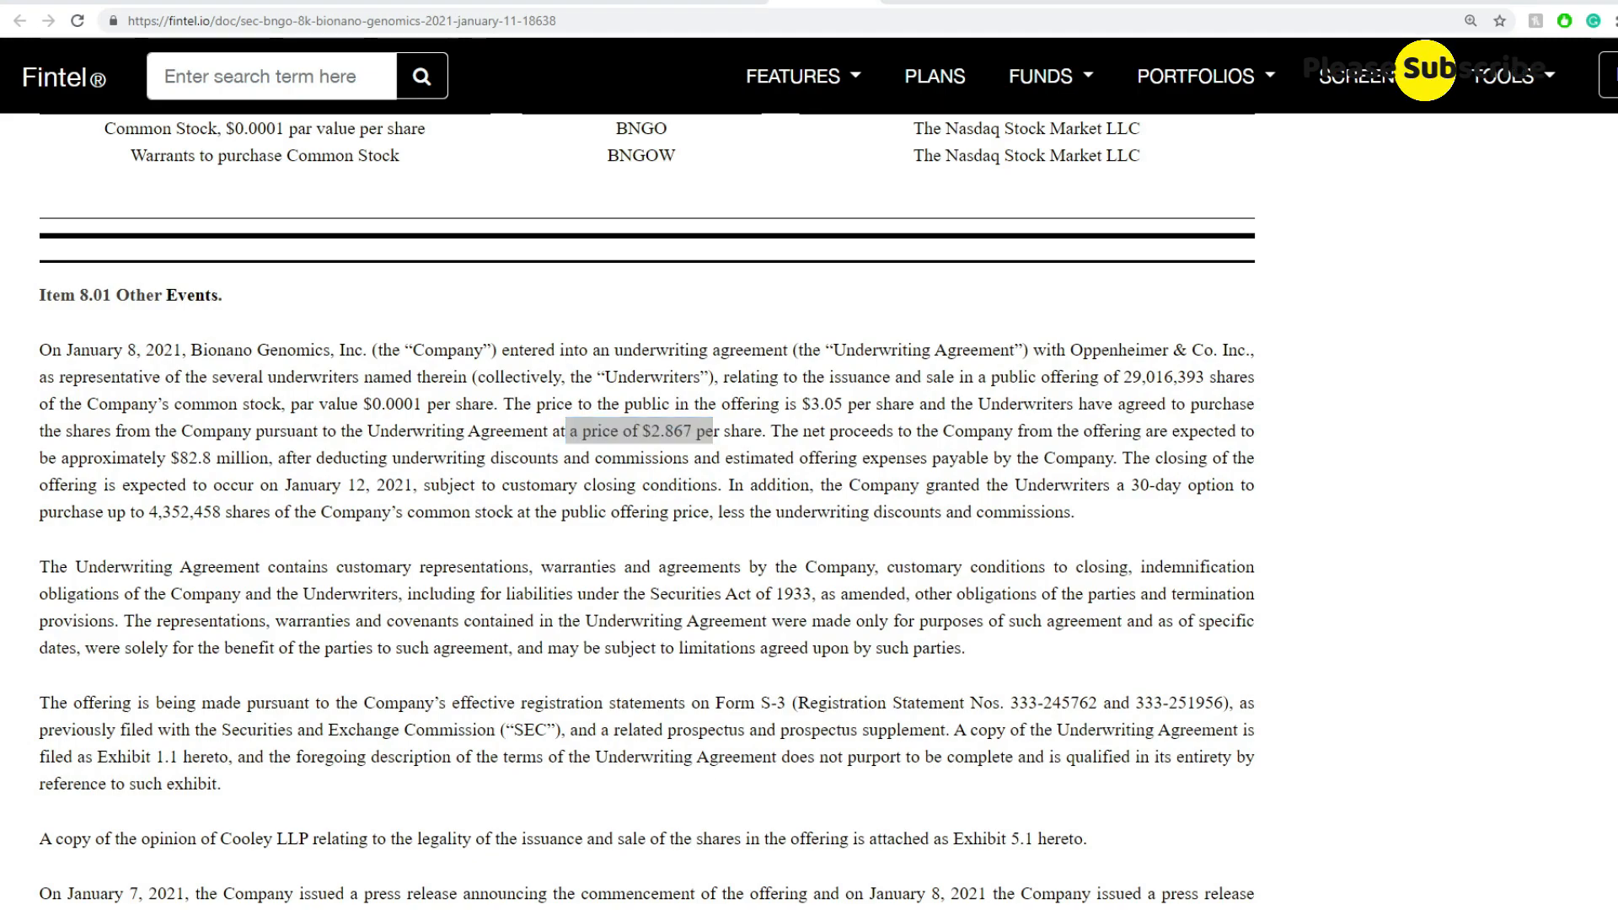
pyautogui.moveTo(567, 431); pyautogui.dragTo(716, 431)
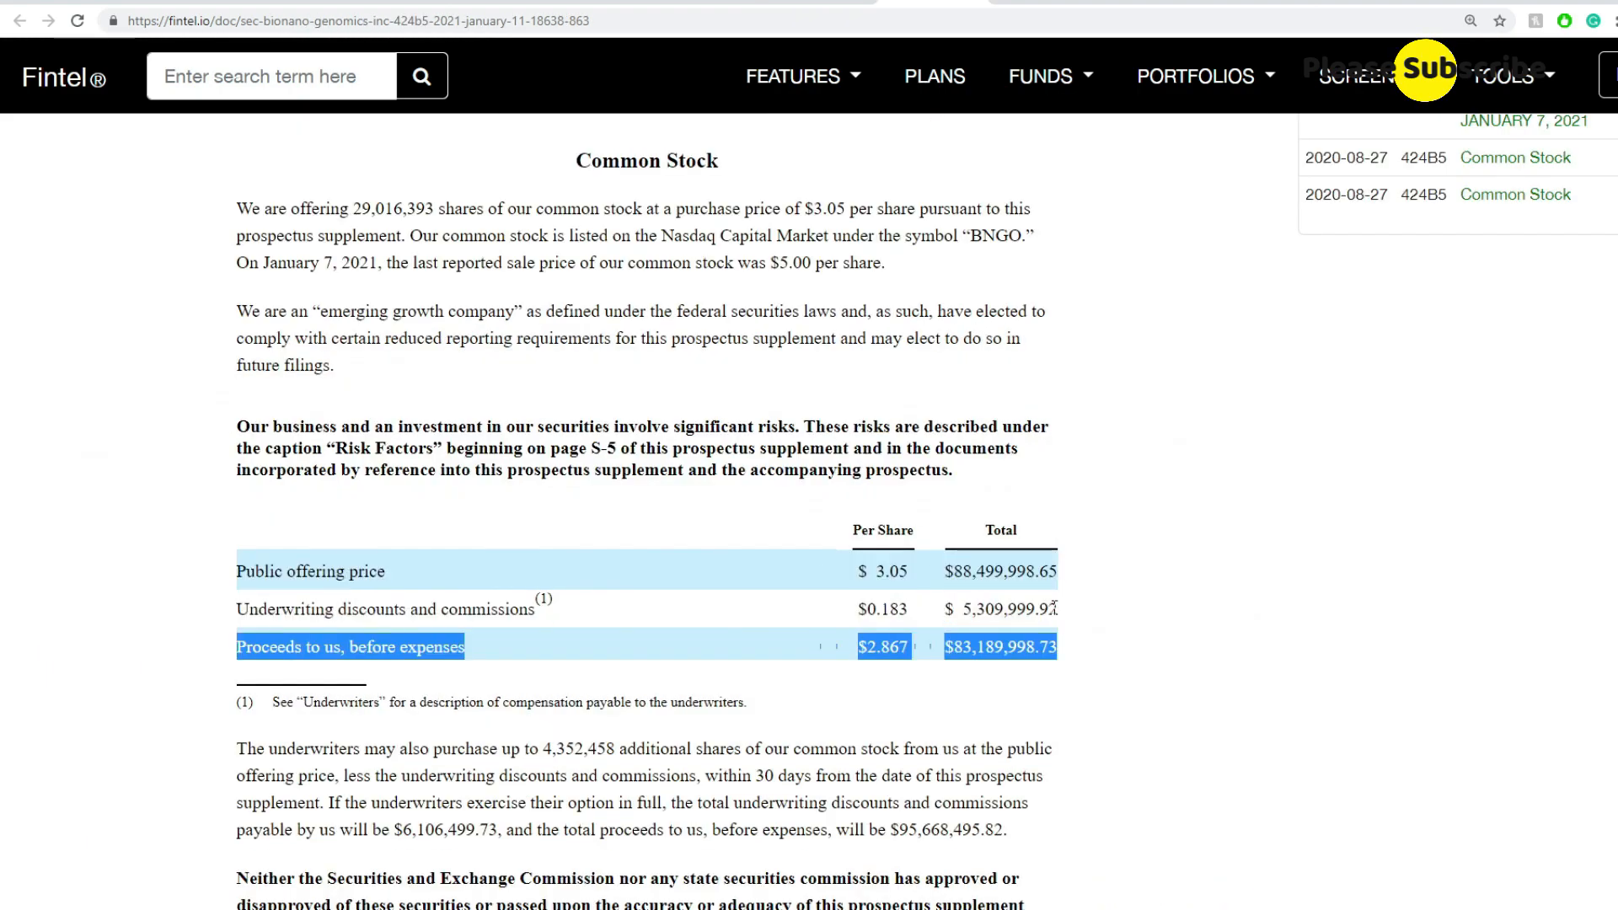
pyautogui.click(812, 543)
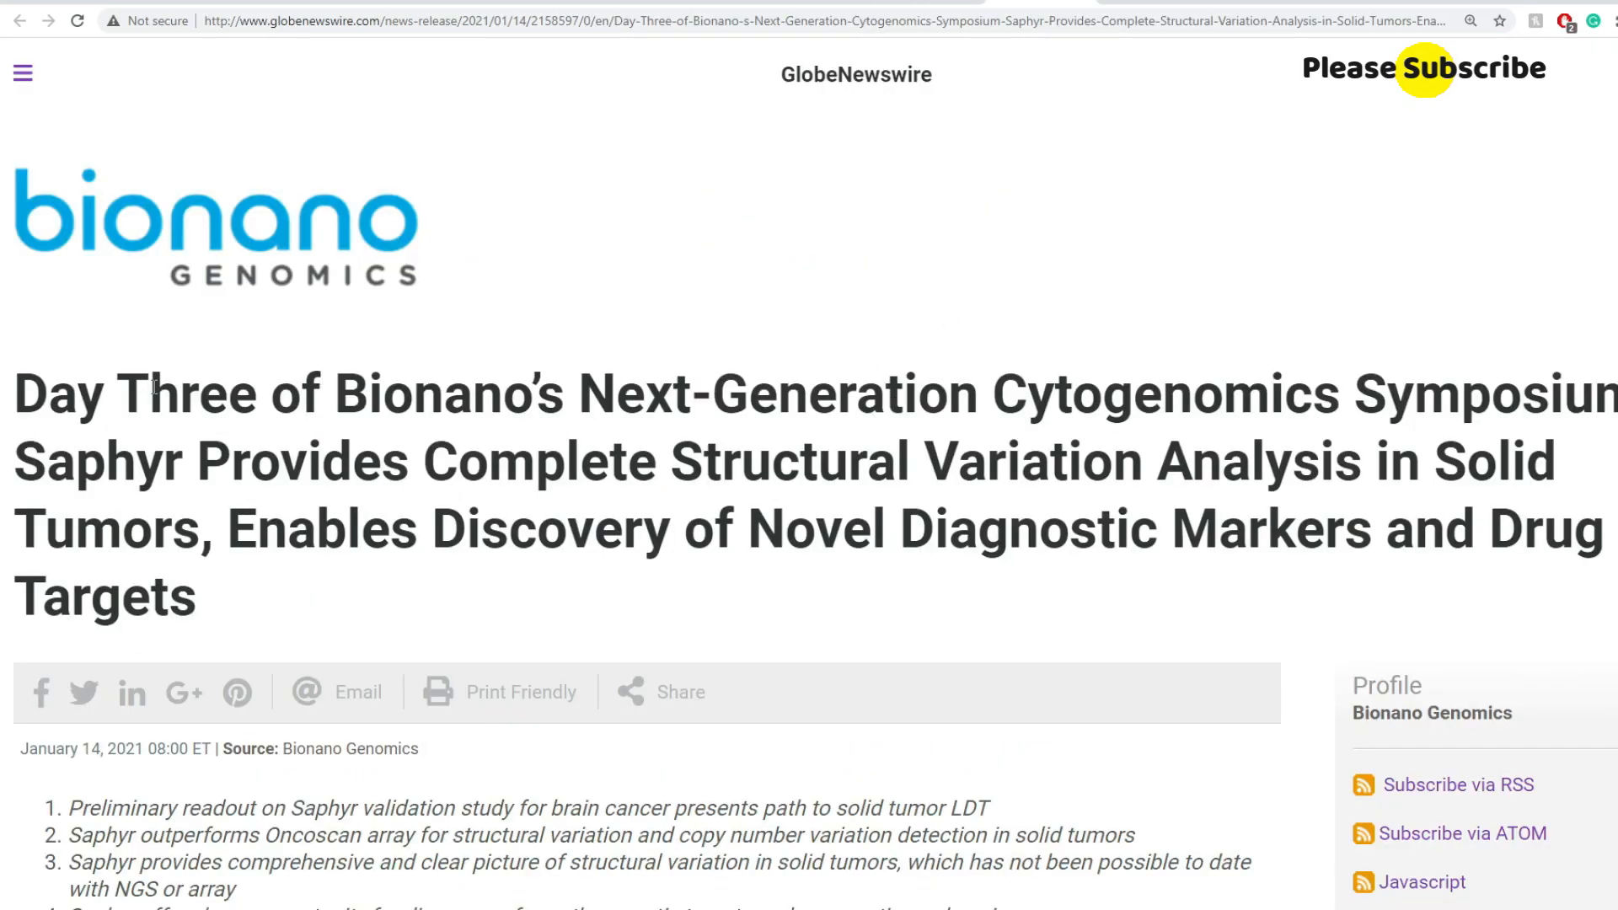
pyautogui.moveTo(144, 394); pyautogui.dragTo(202, 598)
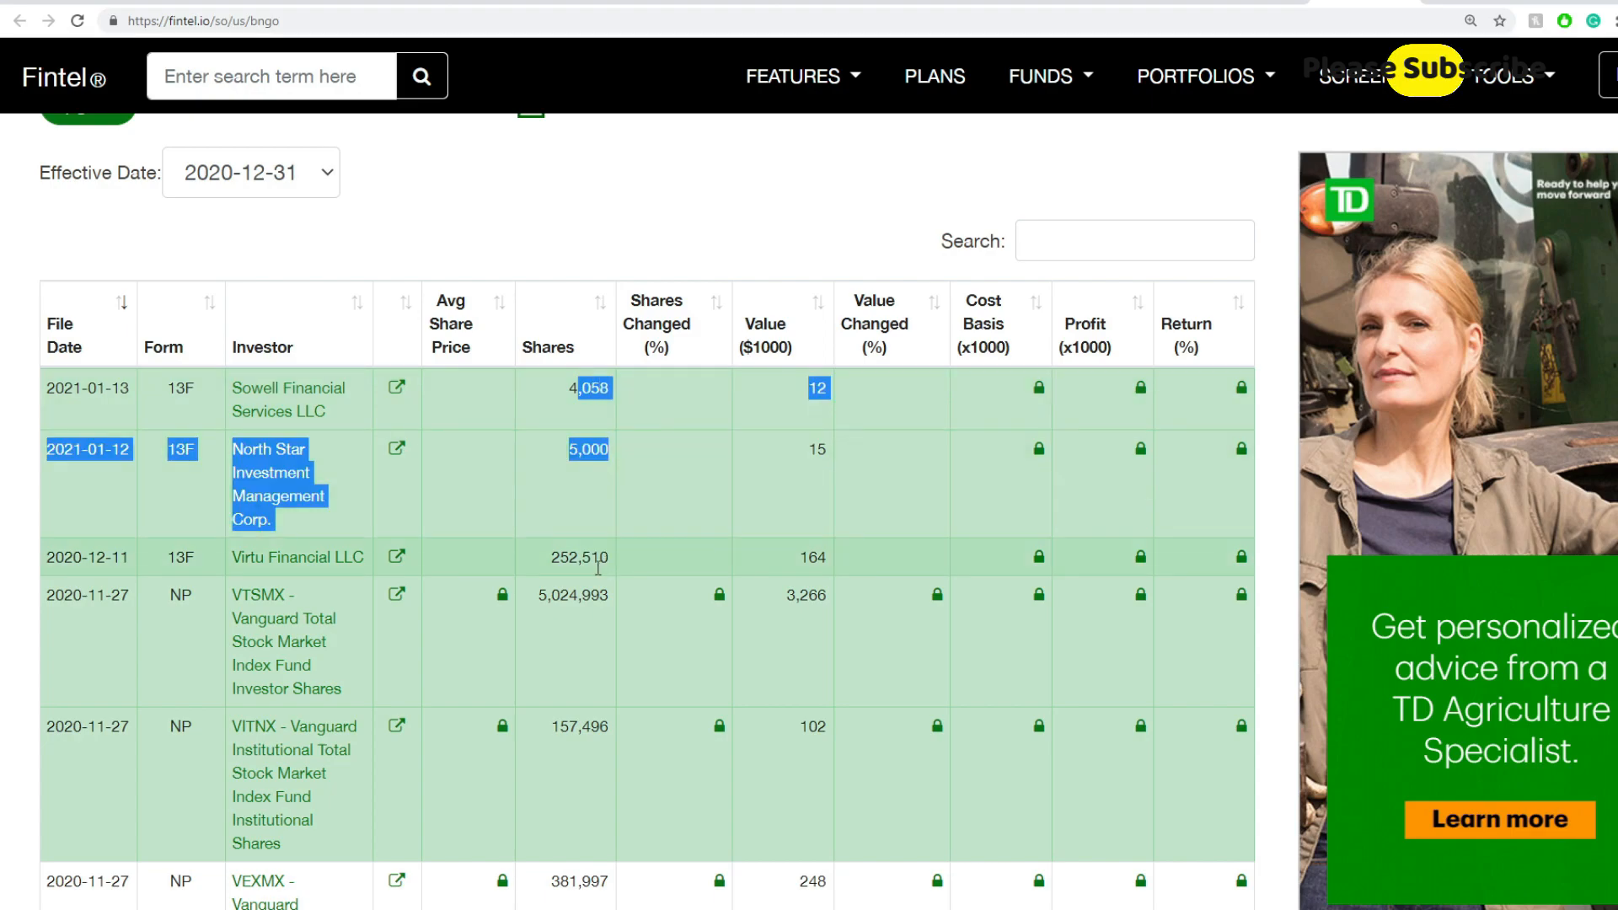
# Step: Scroll through BNGO's 13D/G holdings and insider transaction tables on Fintel
pyautogui.click(534, 418)
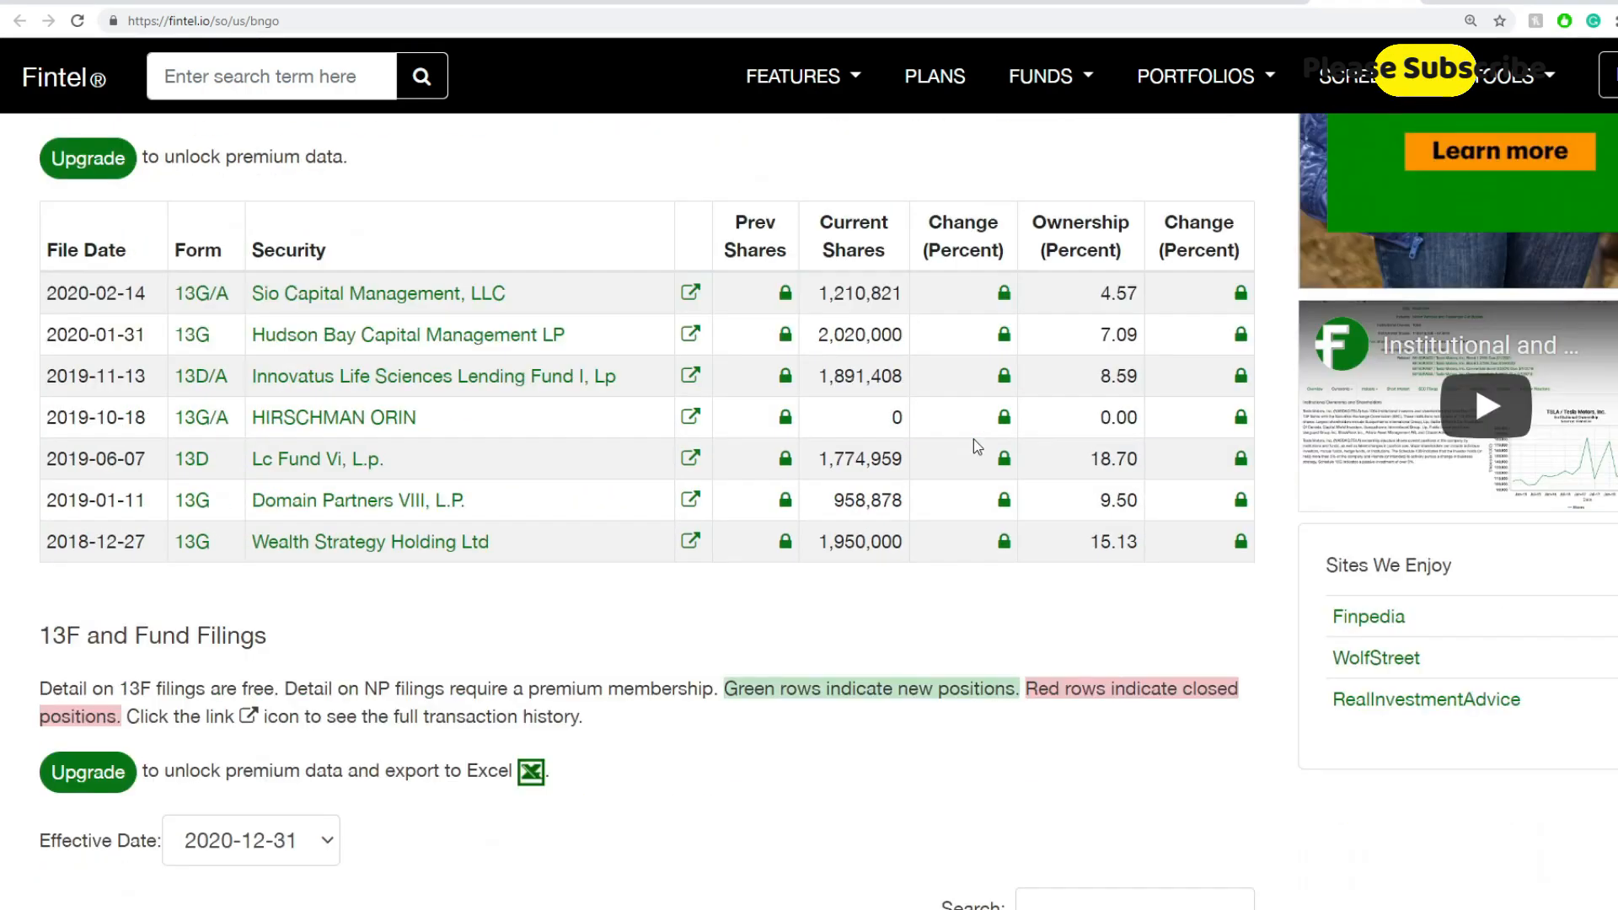
pyautogui.scroll(-3)
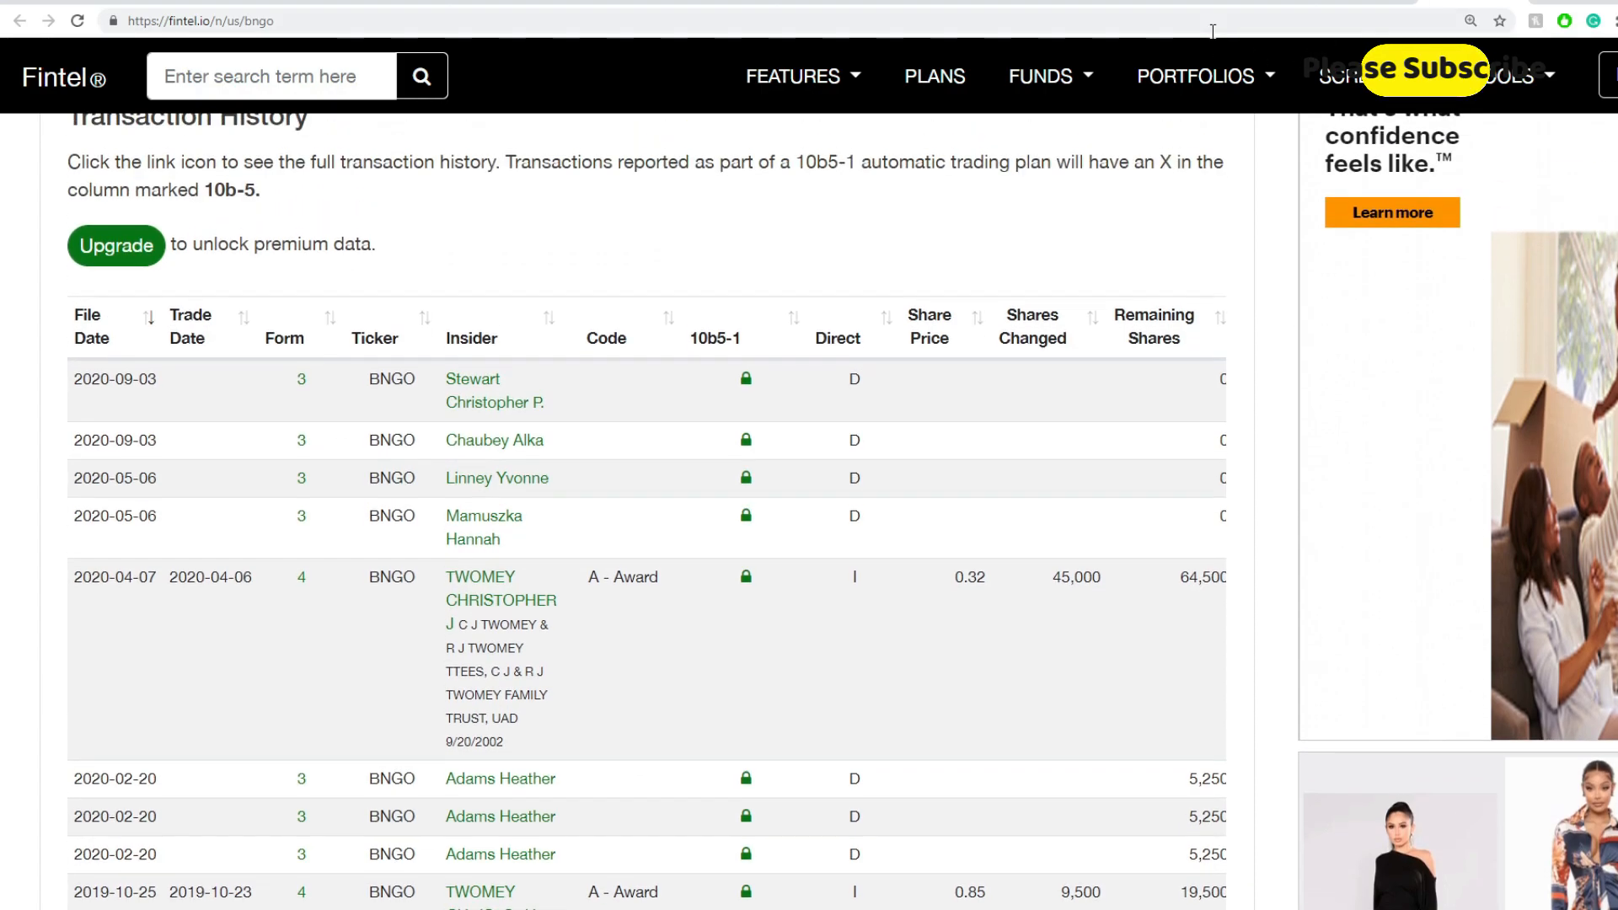
pyautogui.moveTo(1208, 50)
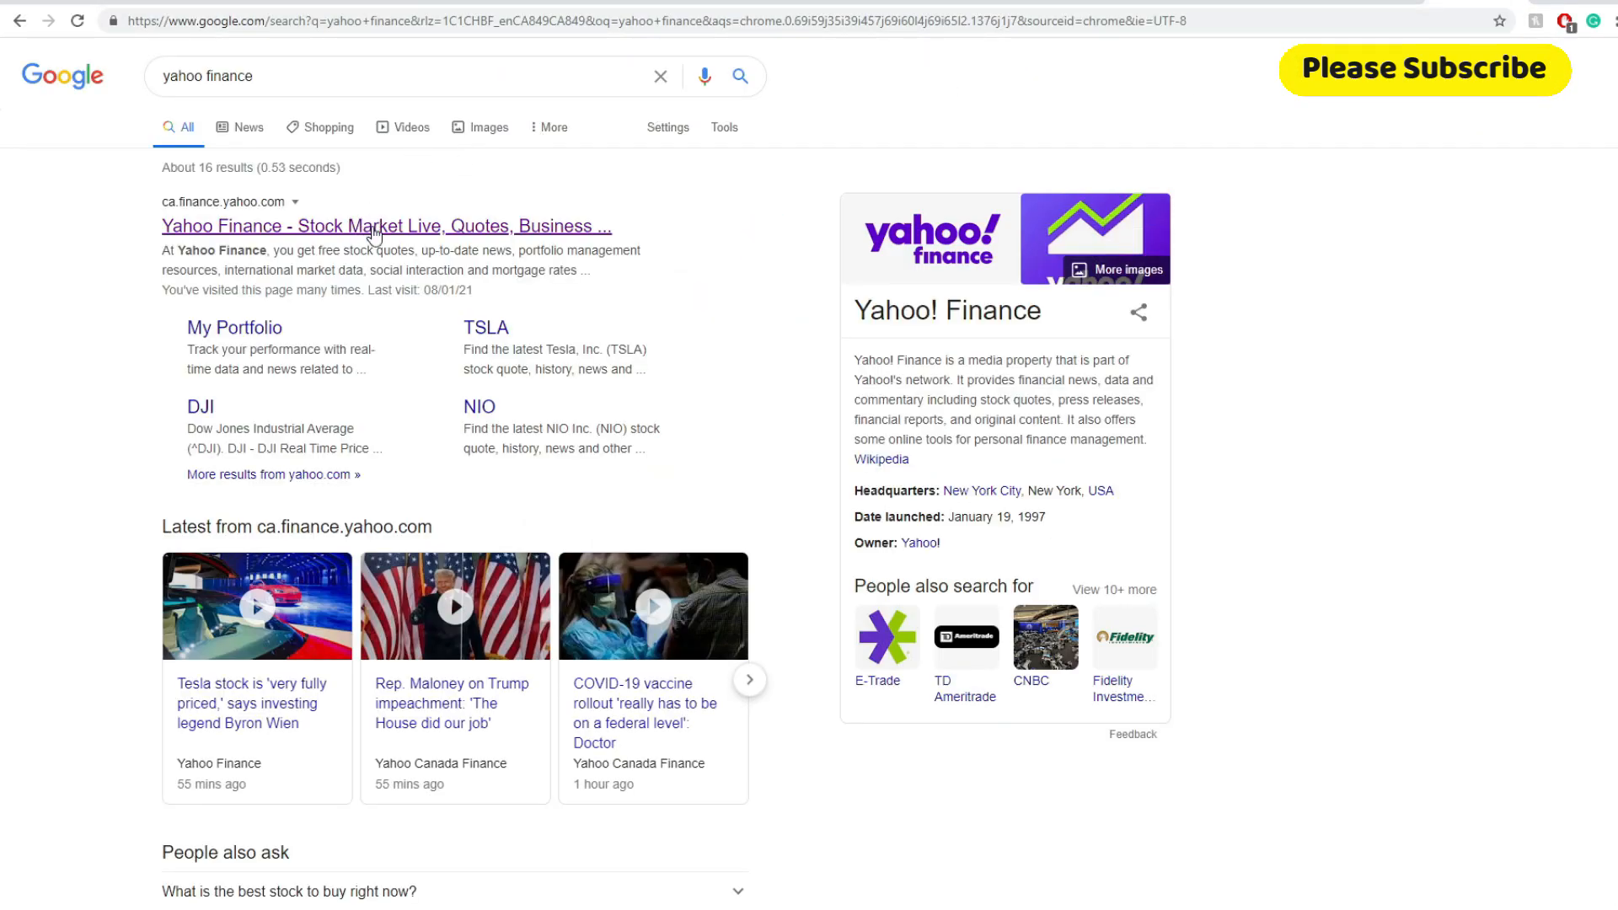
# Step: Open Yahoo Finance and bring up the Bionano Genomics (BNGO) quote page
pyautogui.click(385, 226)
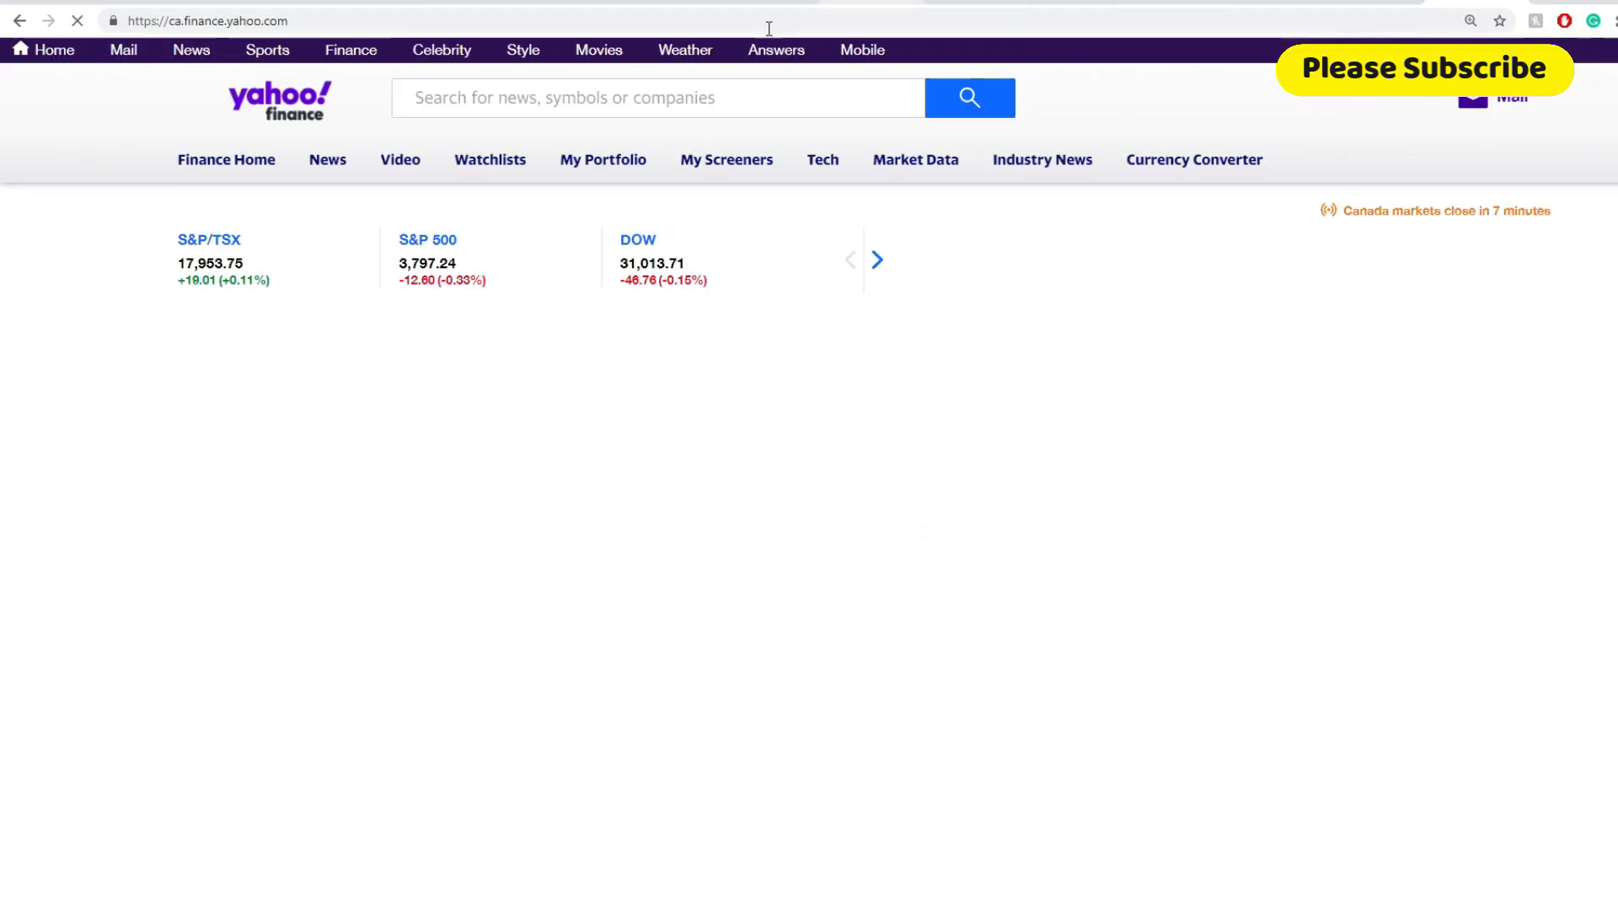
pyautogui.write('bng')
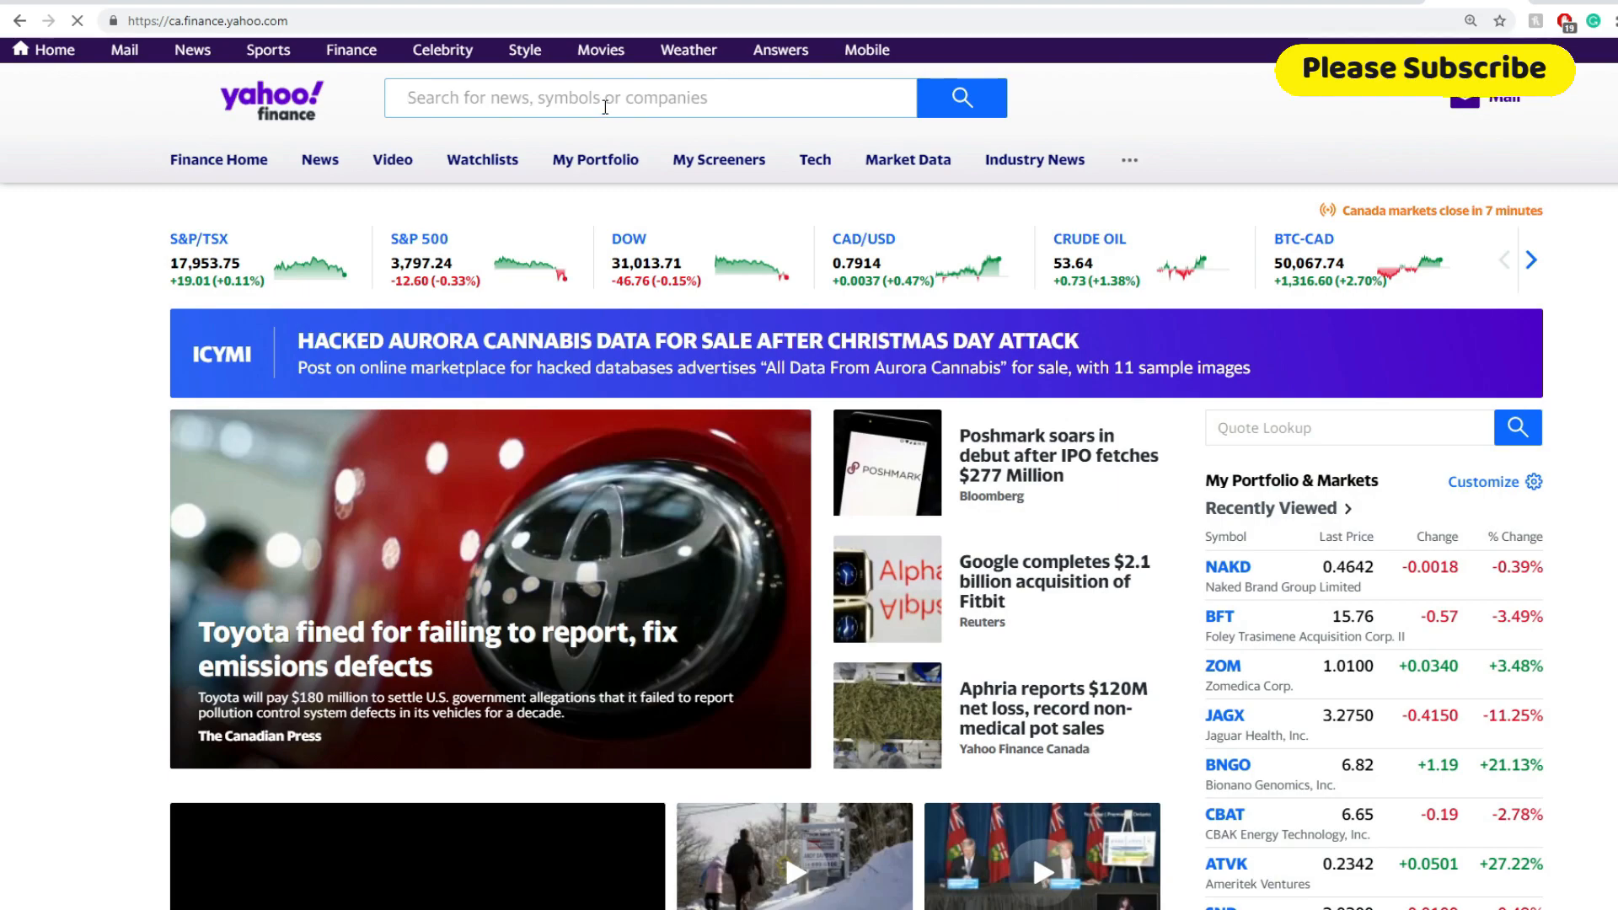
pyautogui.click(1226, 764)
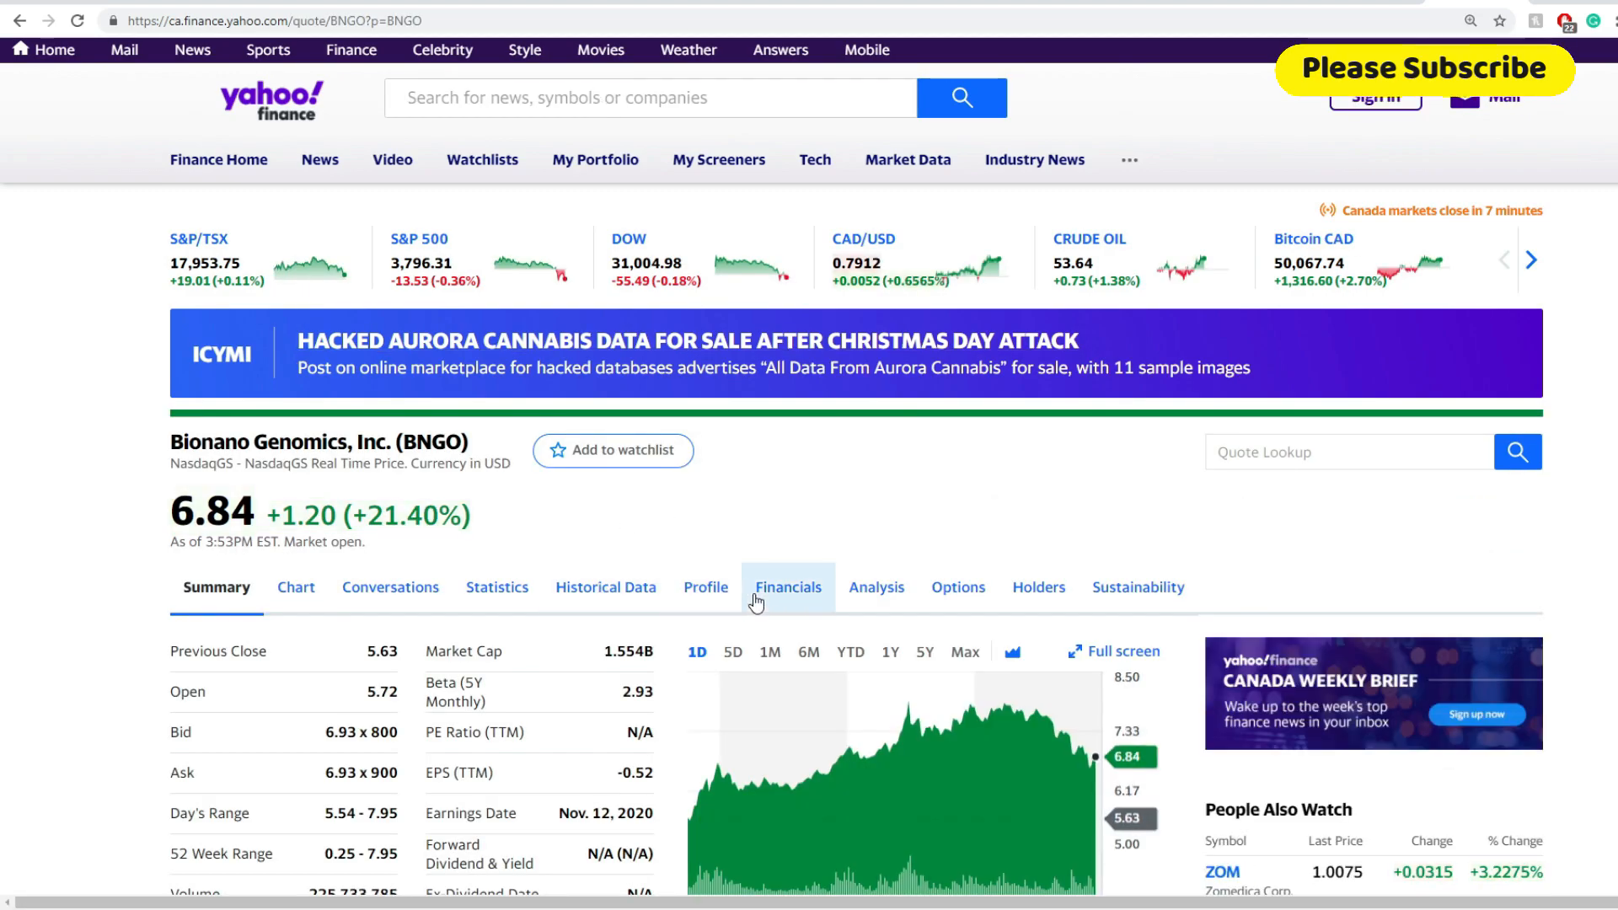
# Step: Open BNGO's financials, switch to the balance sheet and scroll to total assets
pyautogui.click(786, 587)
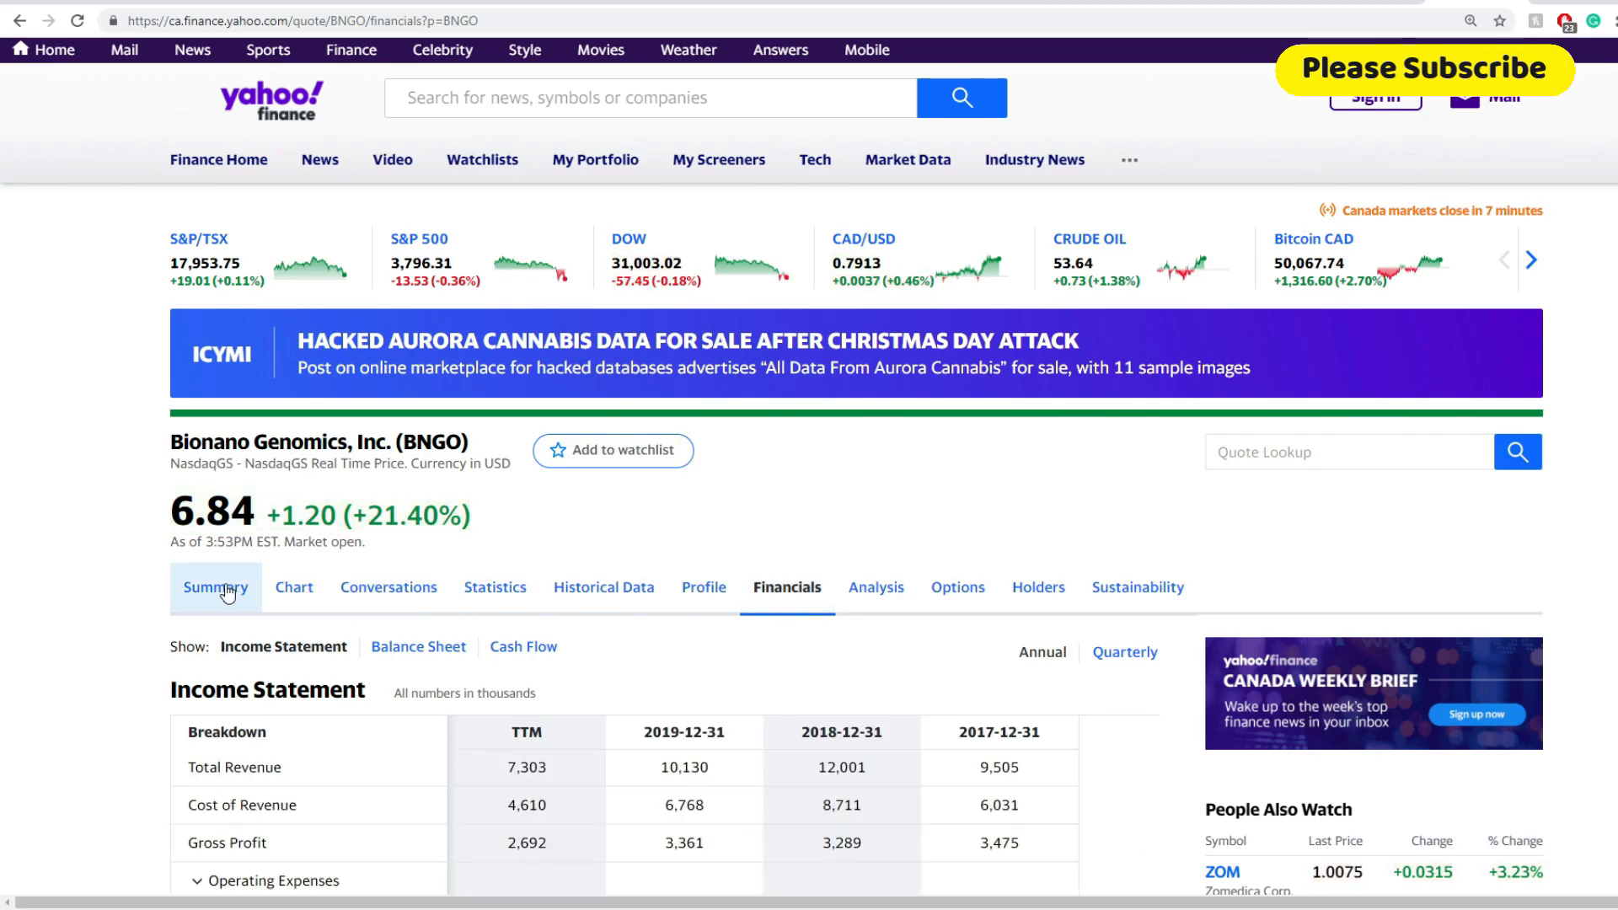
pyautogui.click(216, 588)
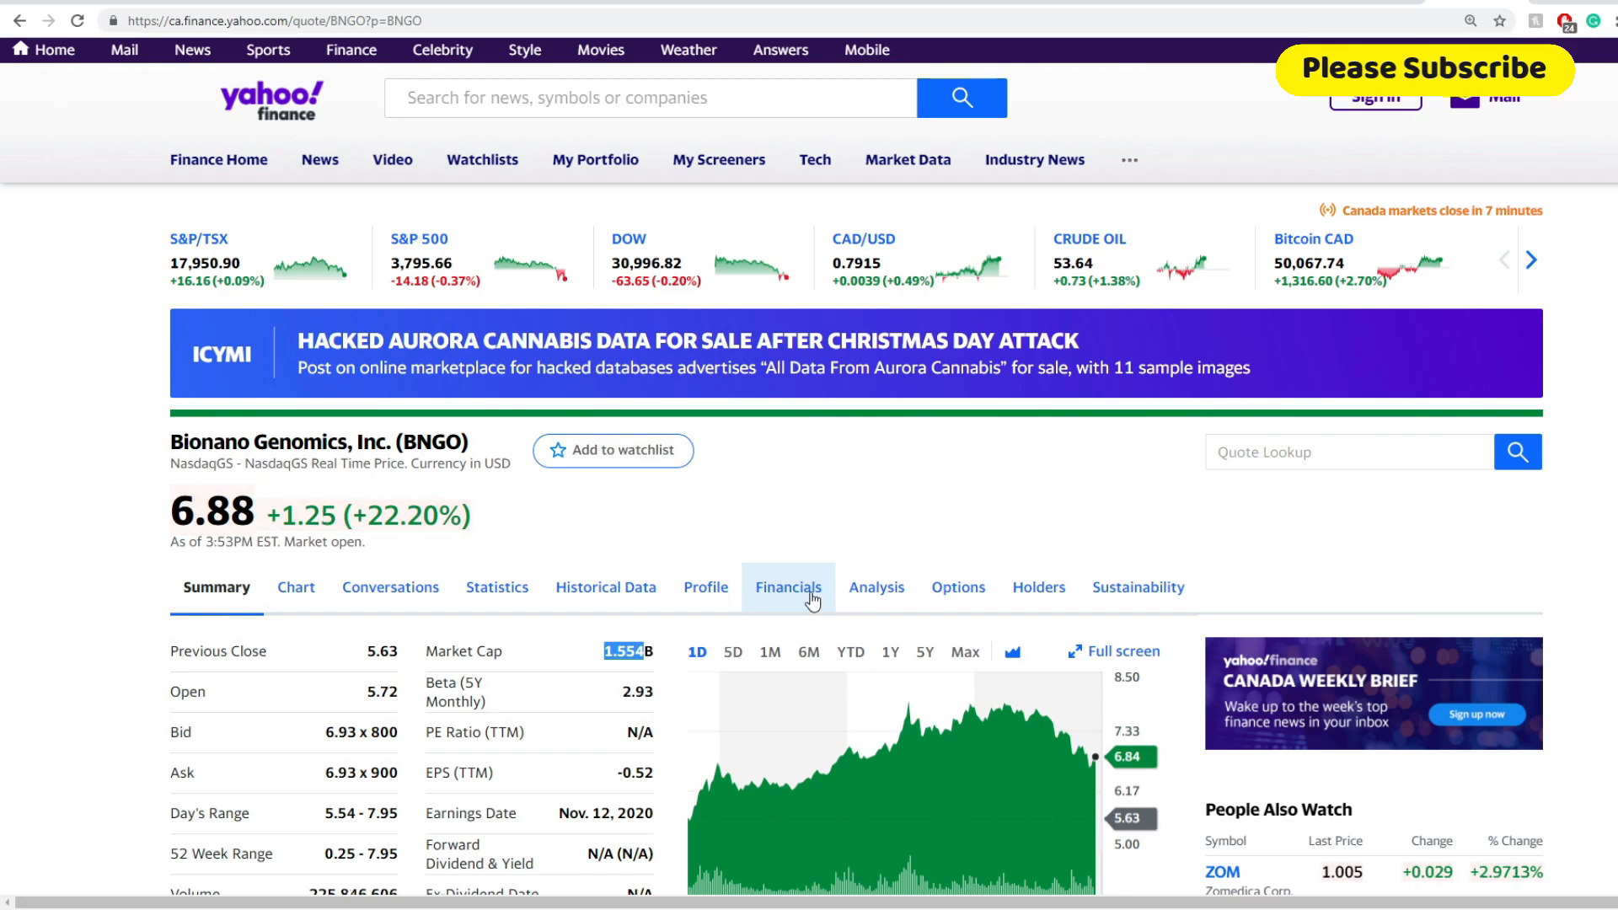
pyautogui.click(787, 586)
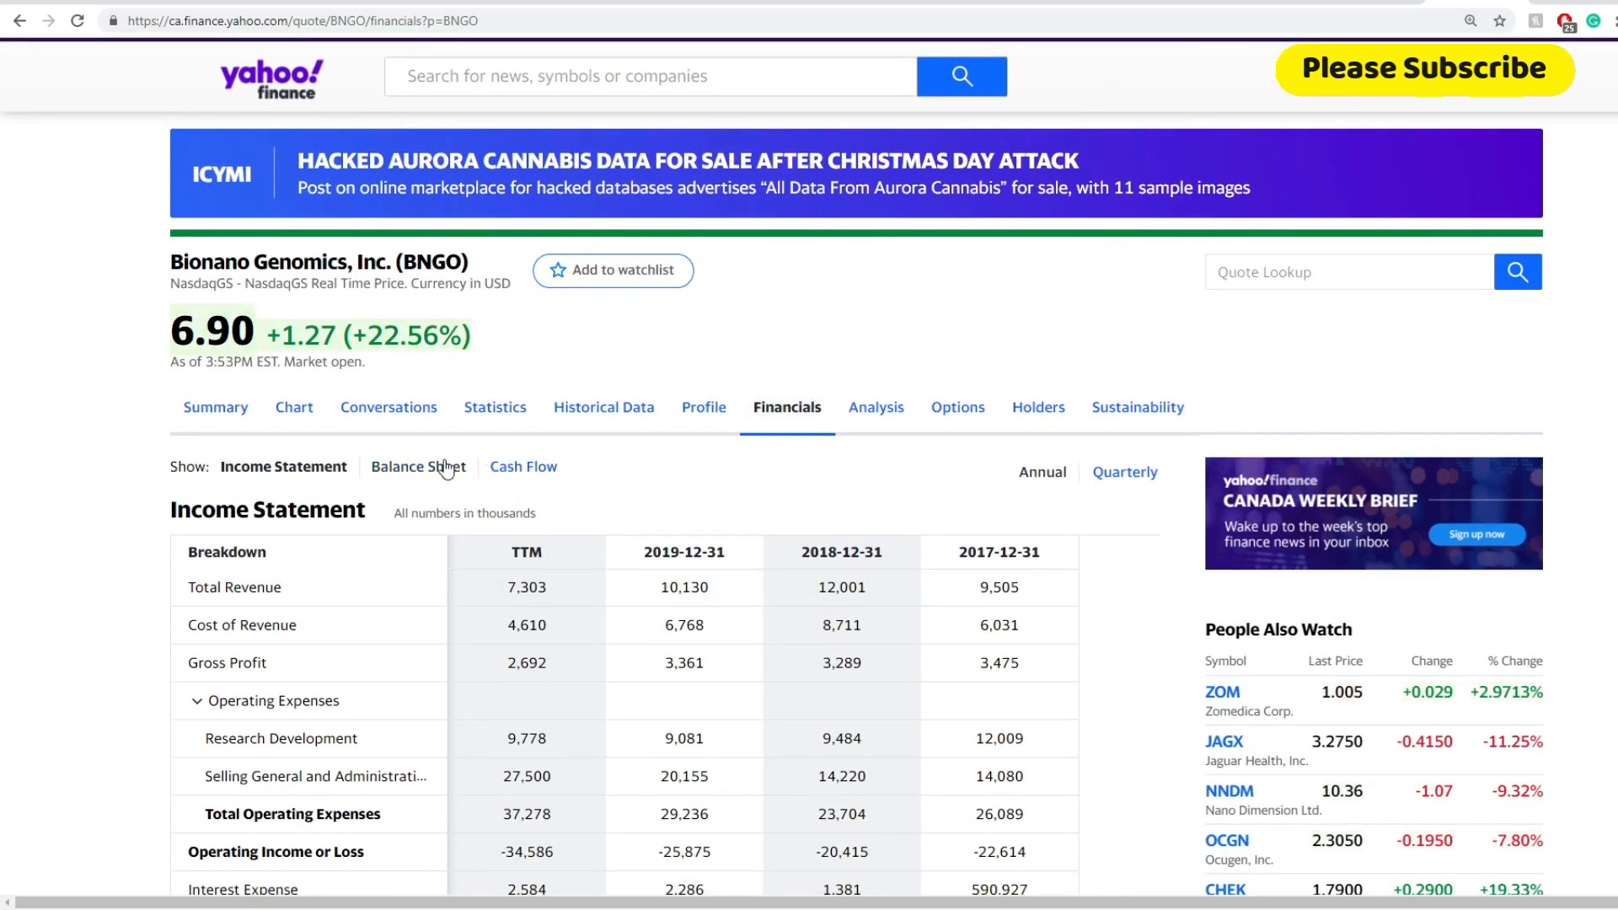
pyautogui.click(417, 465)
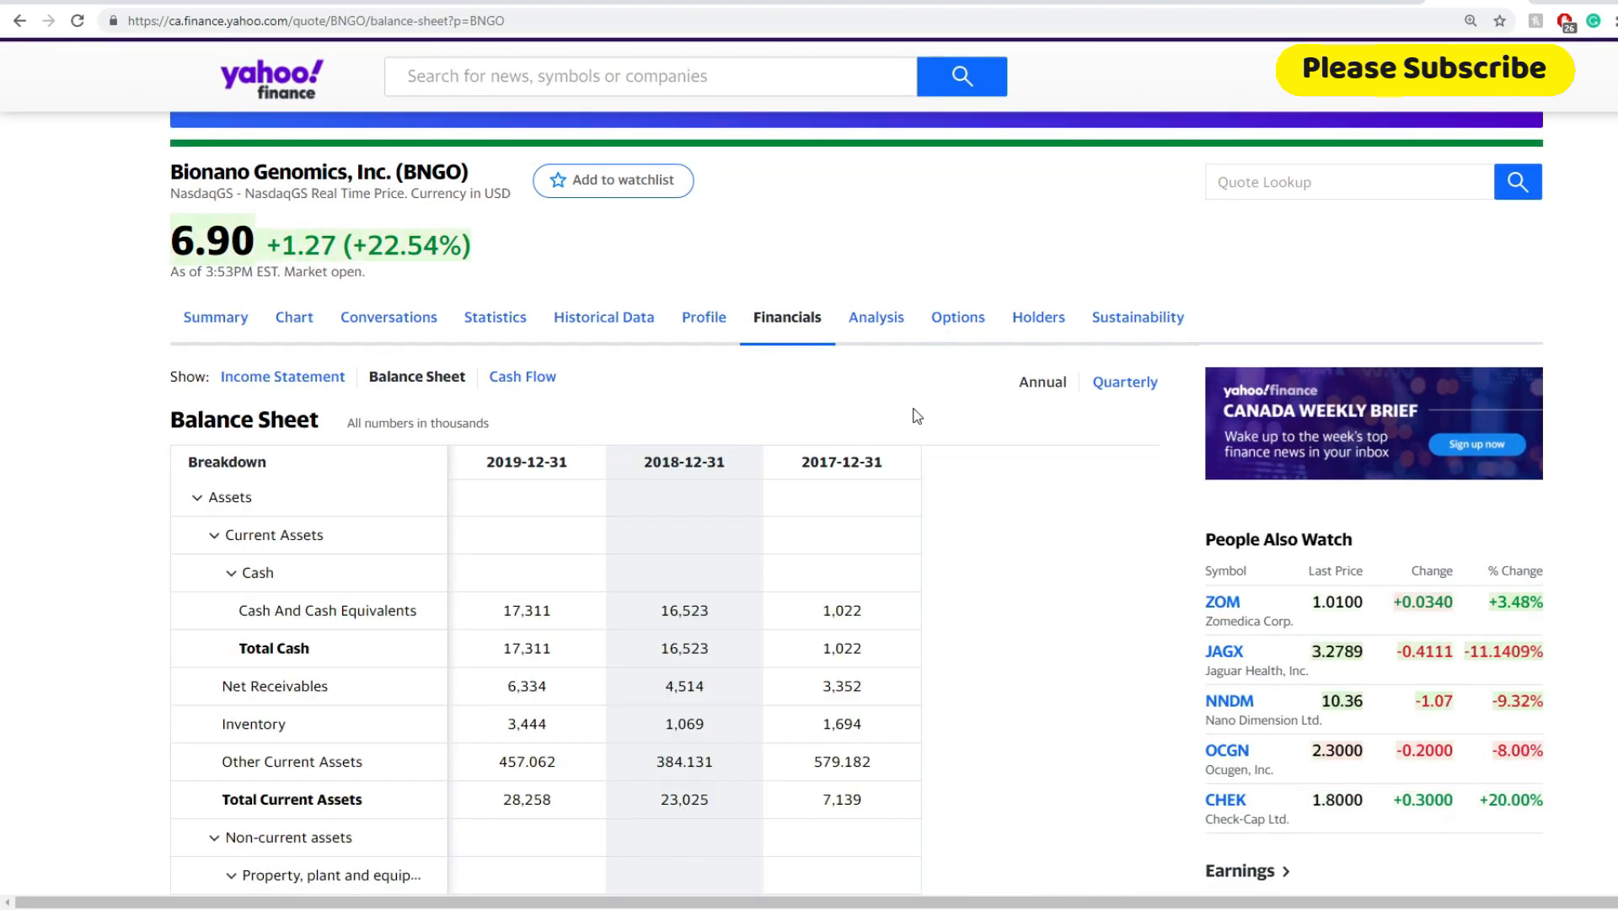
pyautogui.scroll(-3)
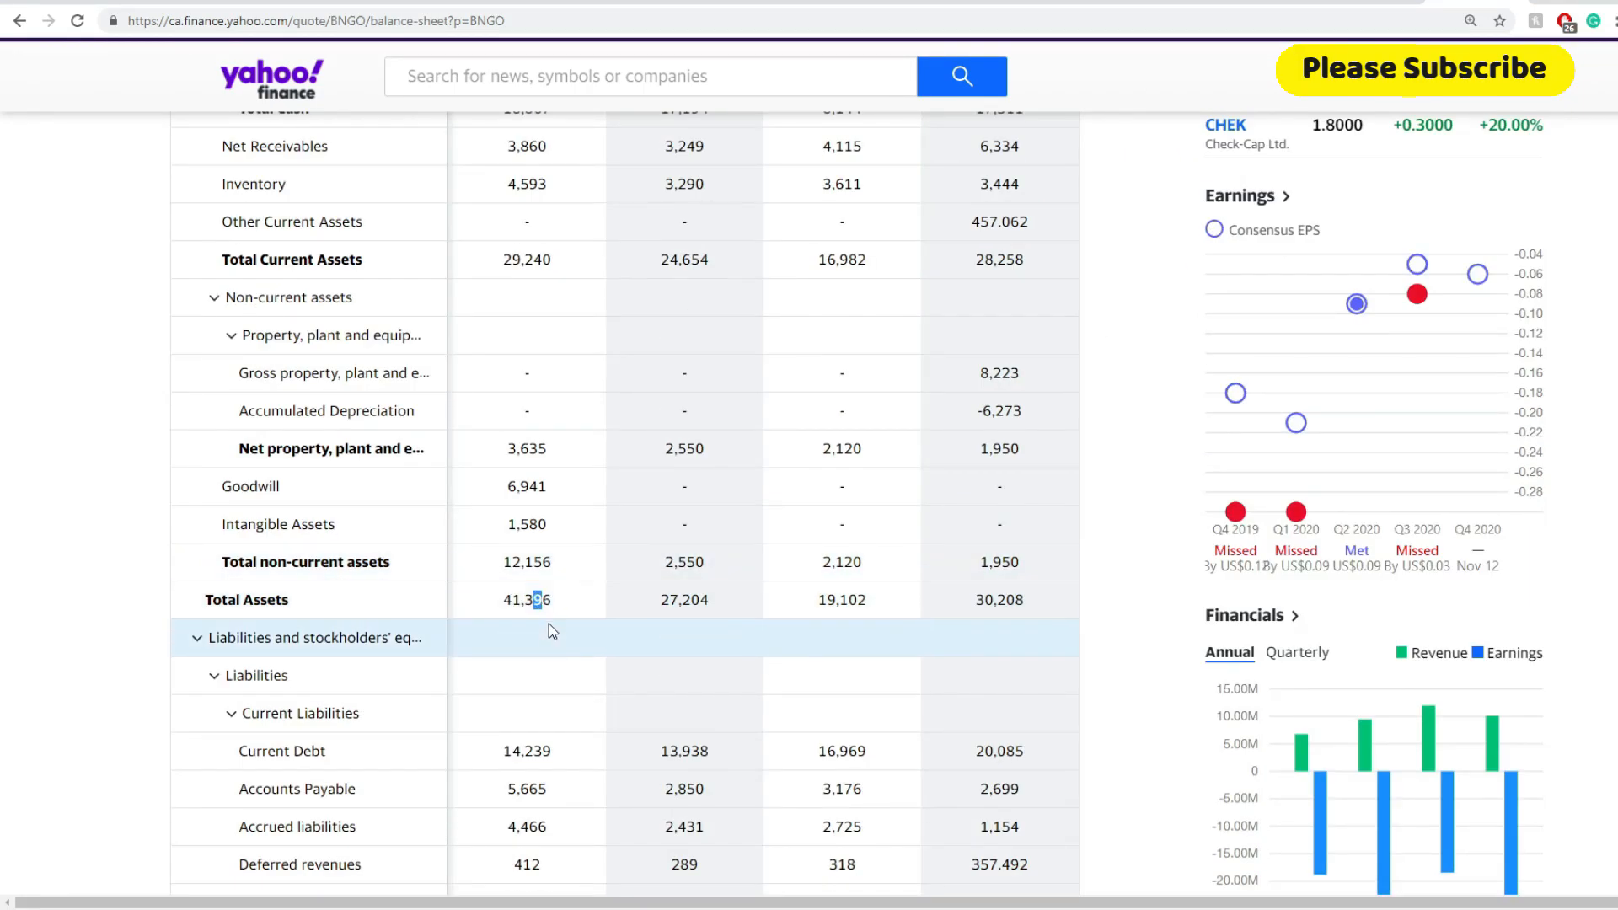
pyautogui.scroll(-3)
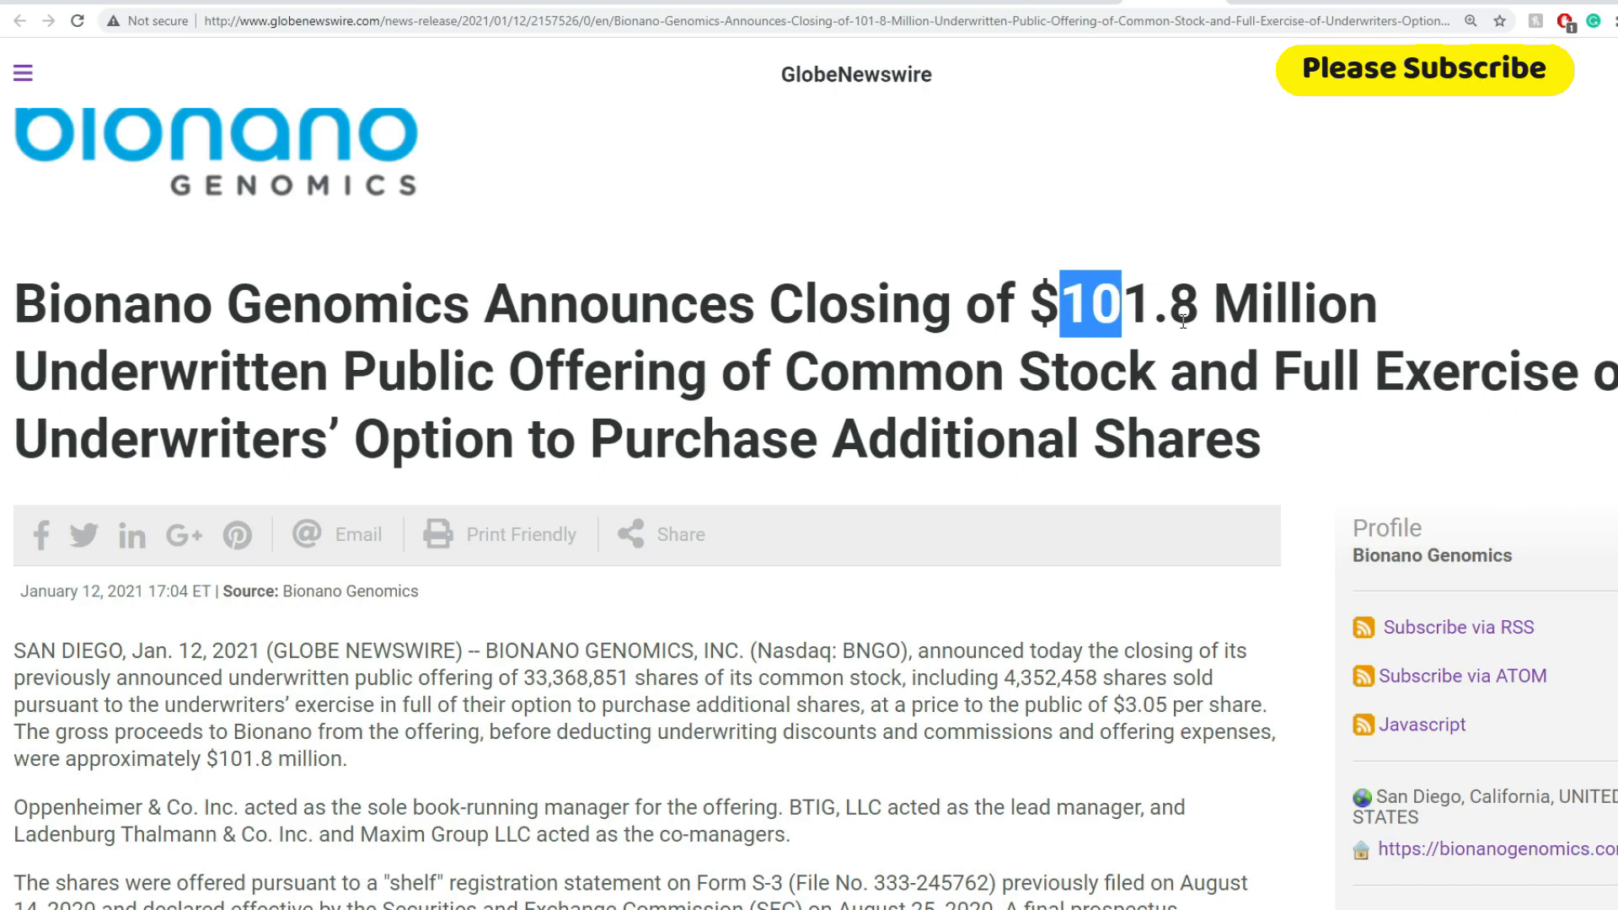
pyautogui.moveTo(950, 435)
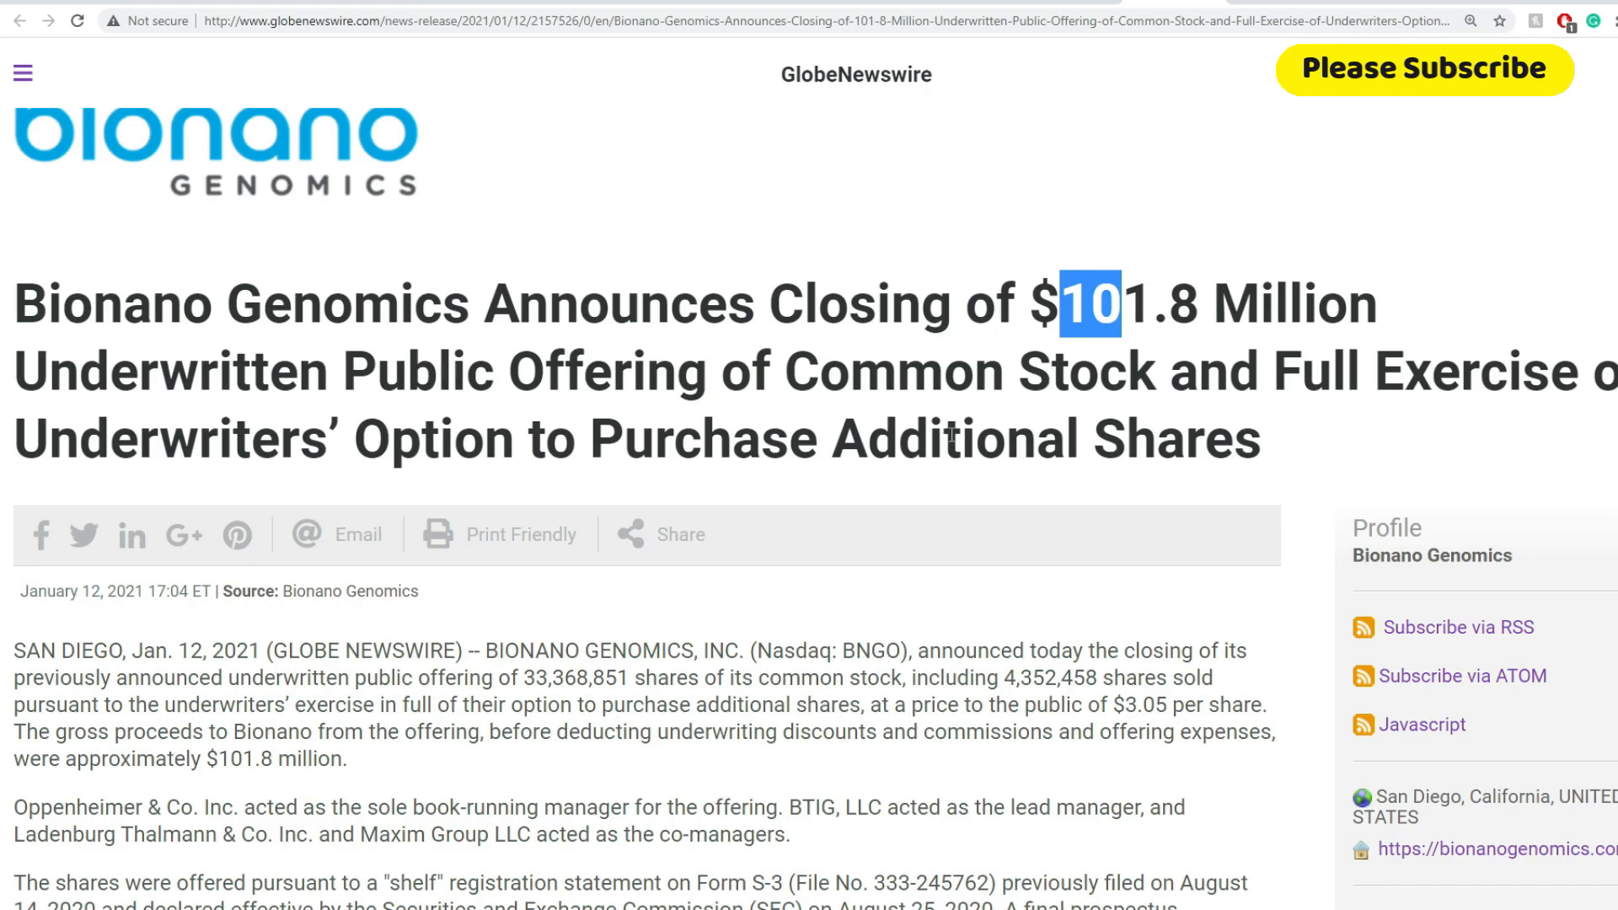
pyautogui.moveTo(950, 459)
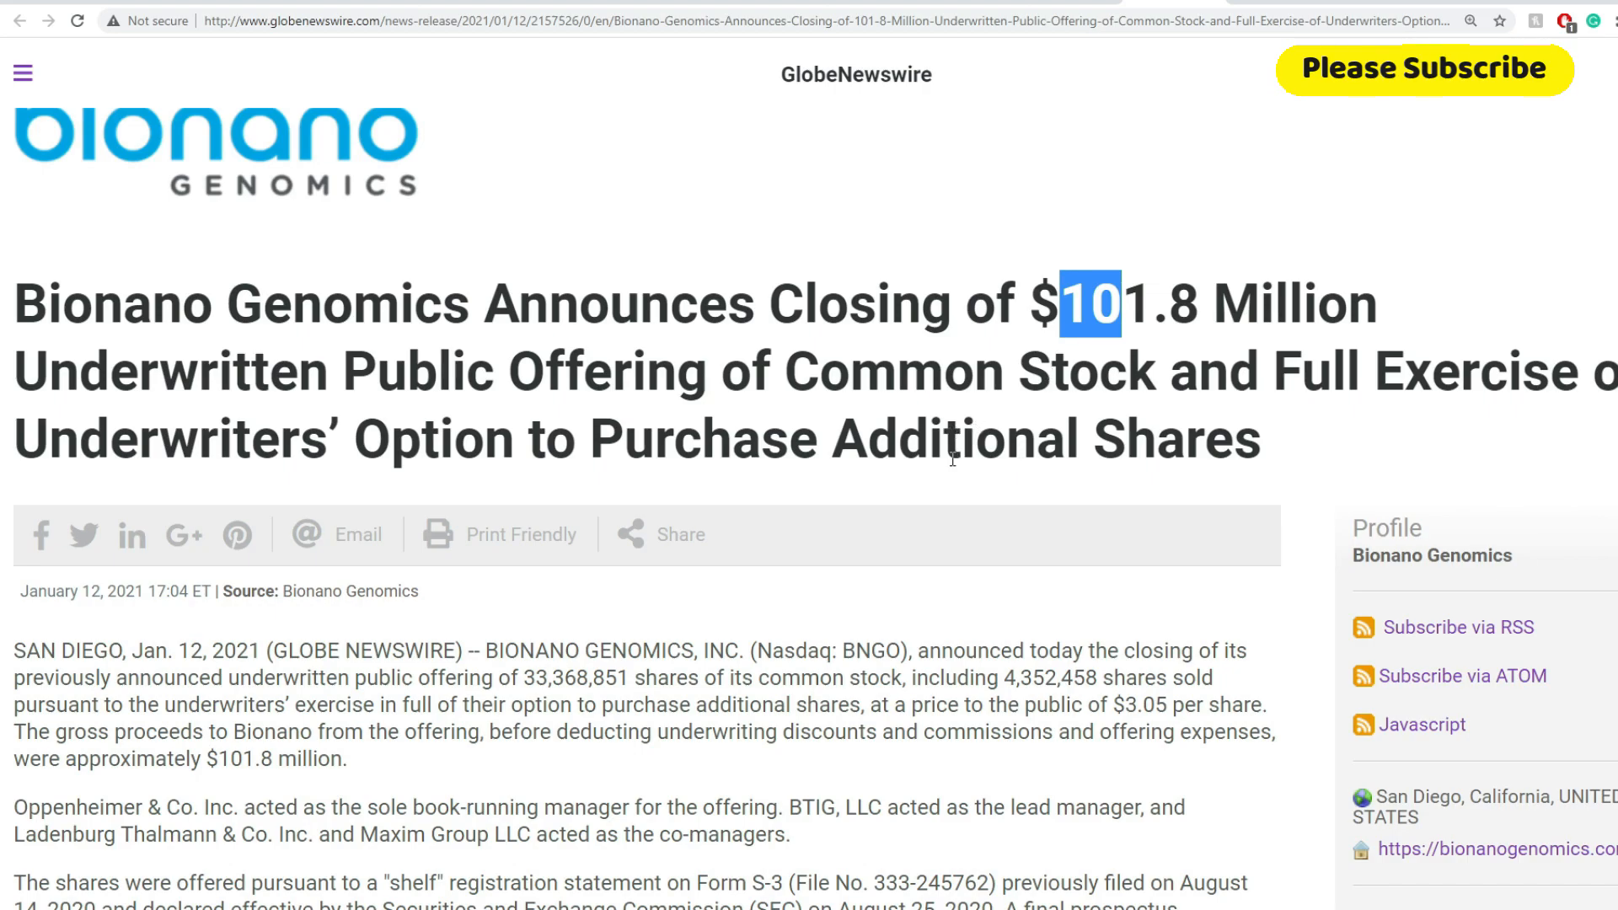
# Step: Read down the release to the details on shares sold, managers and the SEC filing
pyautogui.scroll(-3)
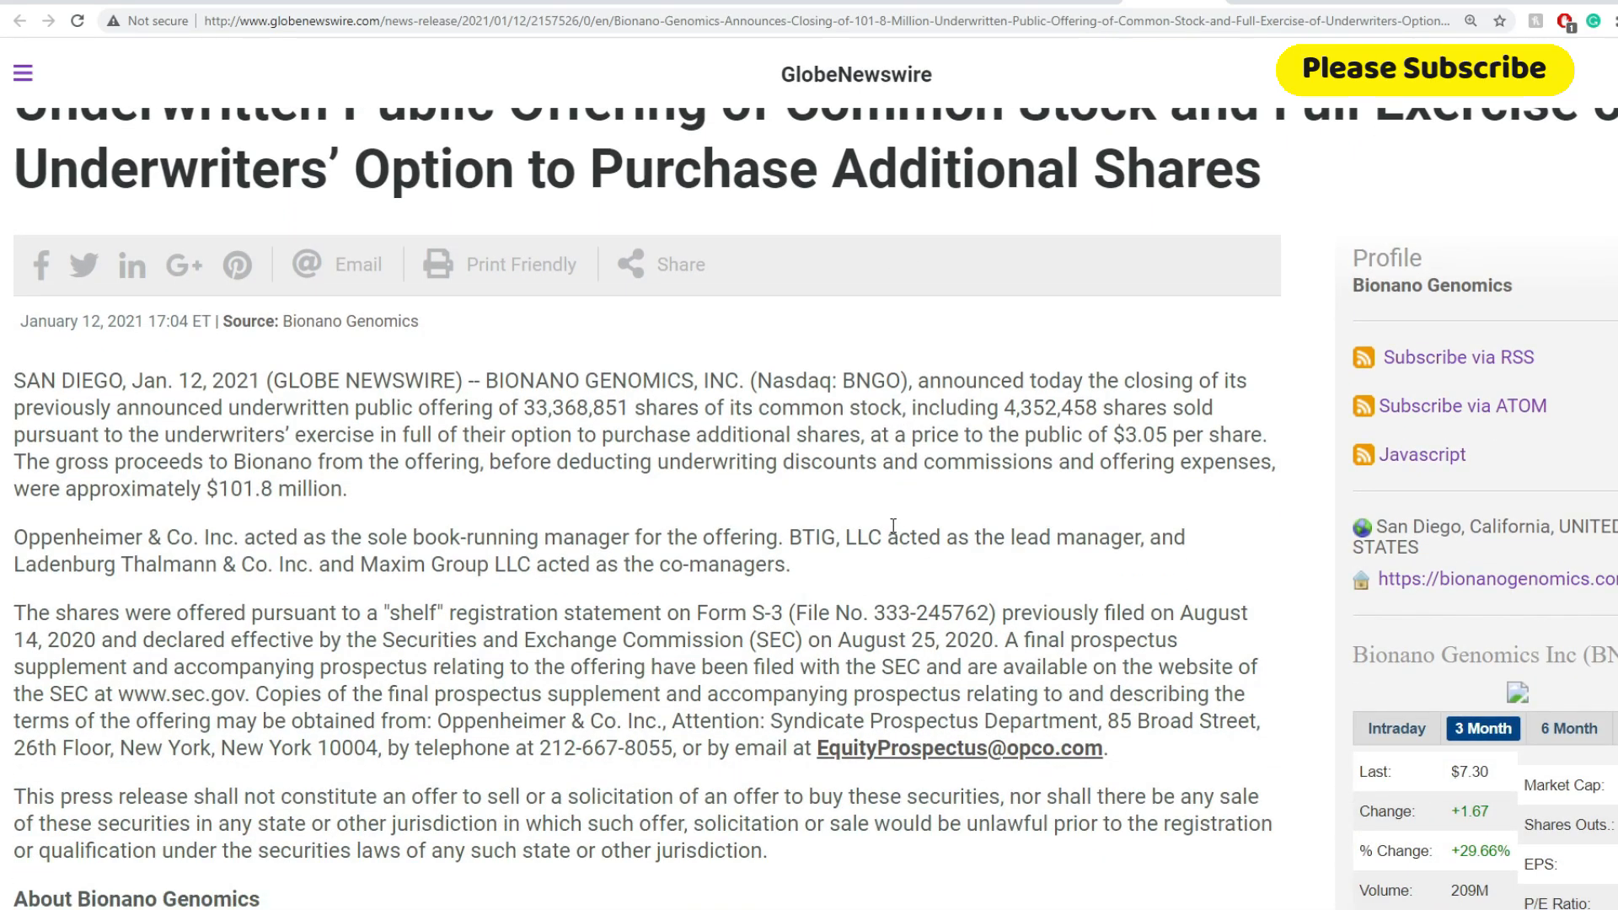
pyautogui.moveTo(1277, 189)
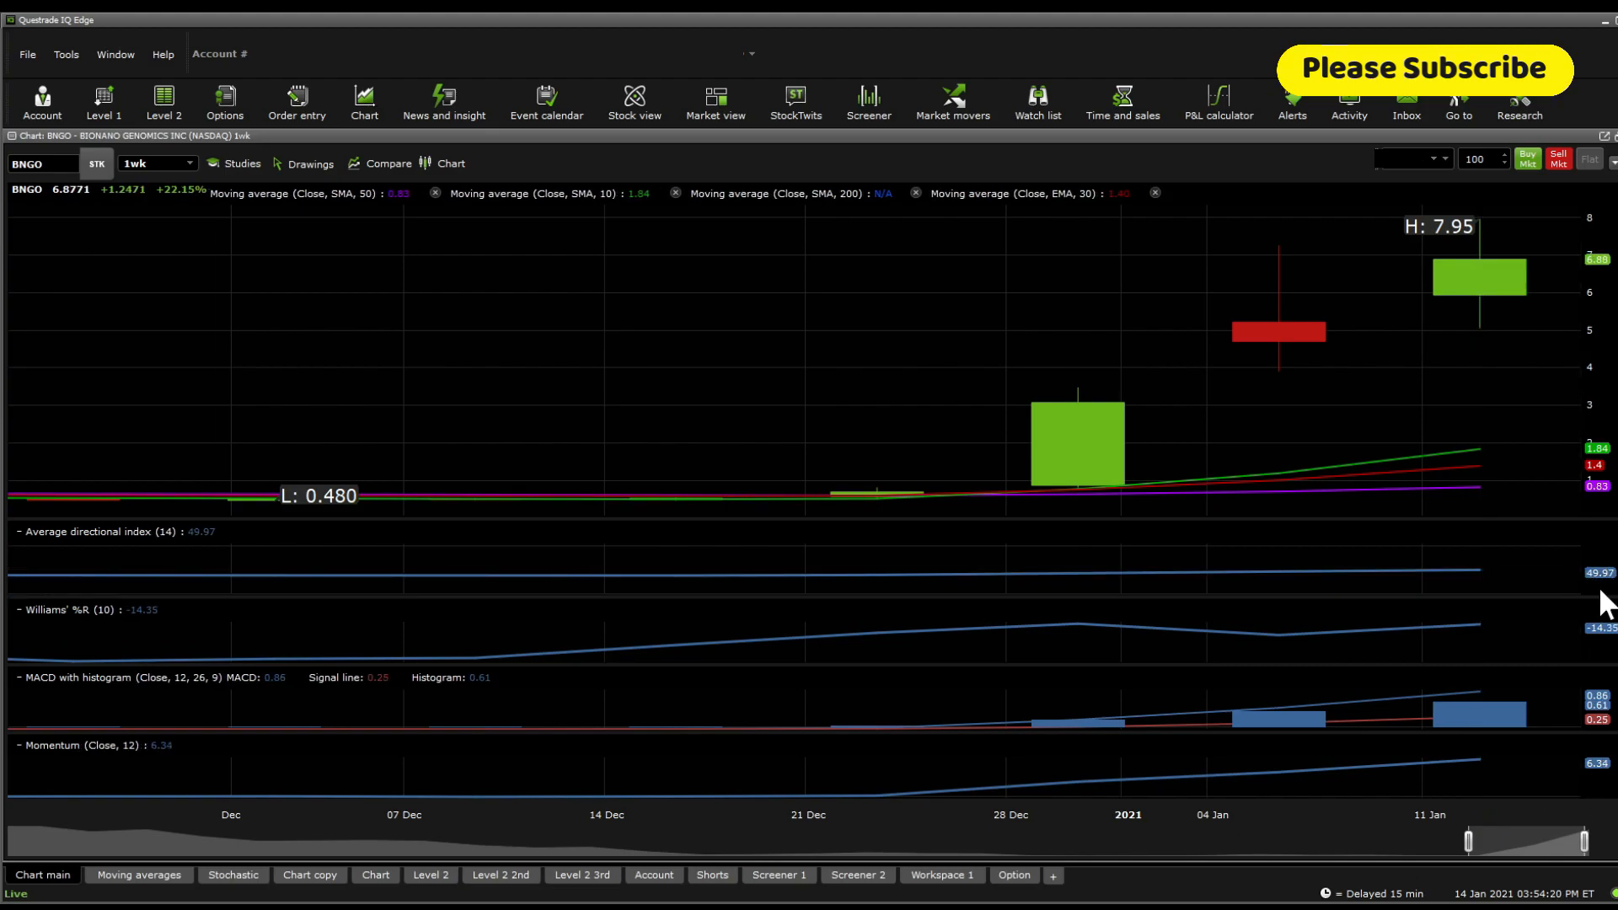
pyautogui.moveTo(1412, 387)
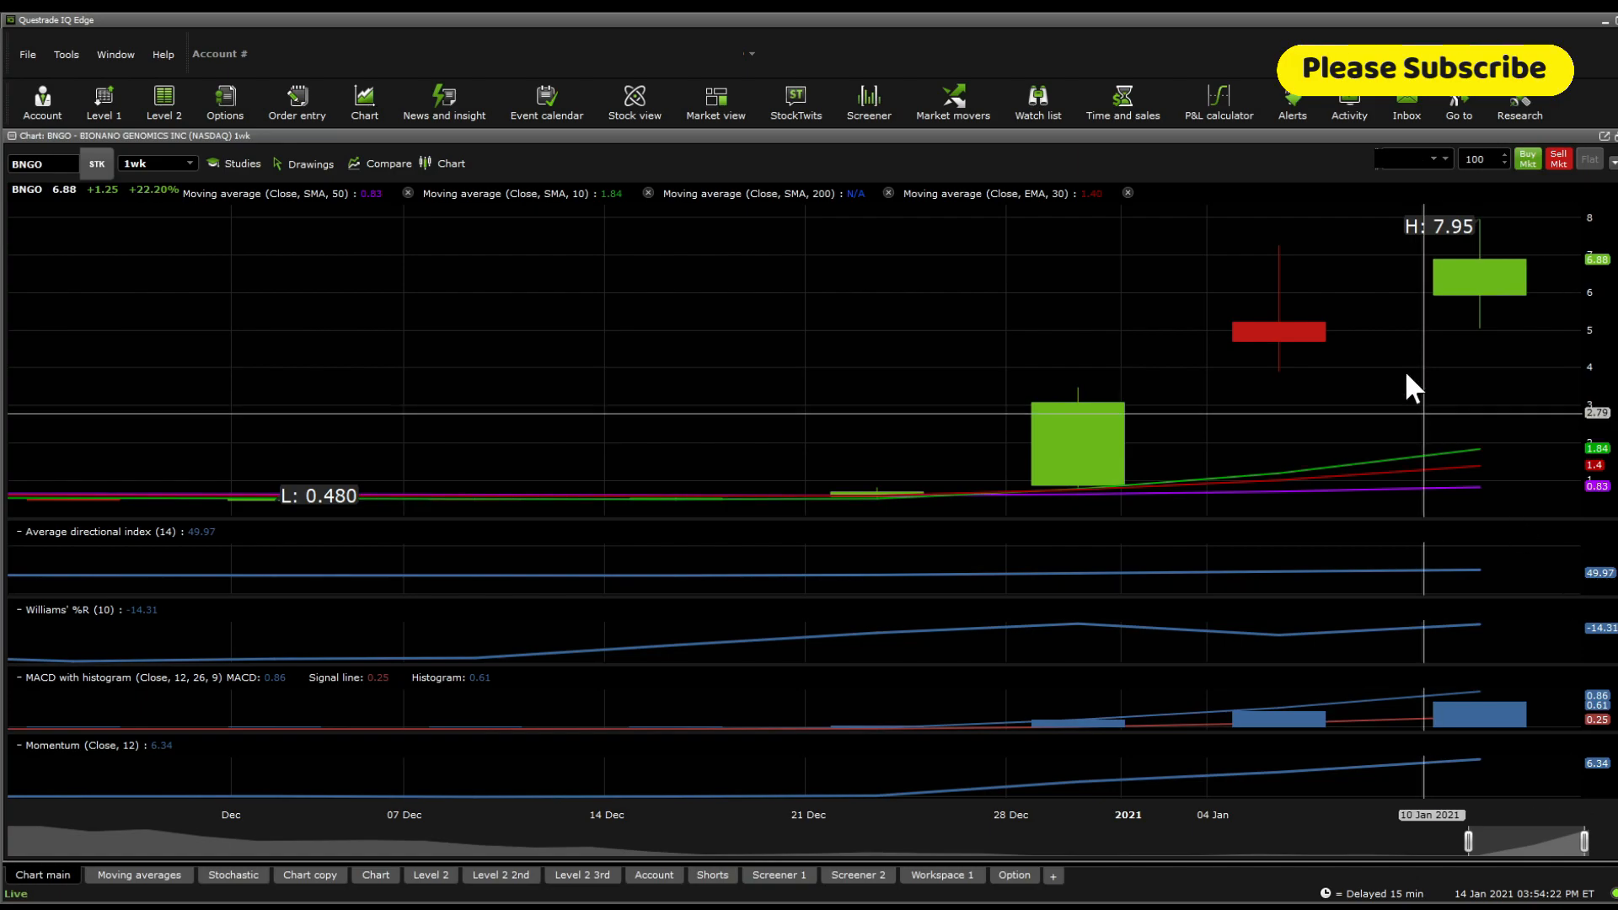
pyautogui.moveTo(1323, 258)
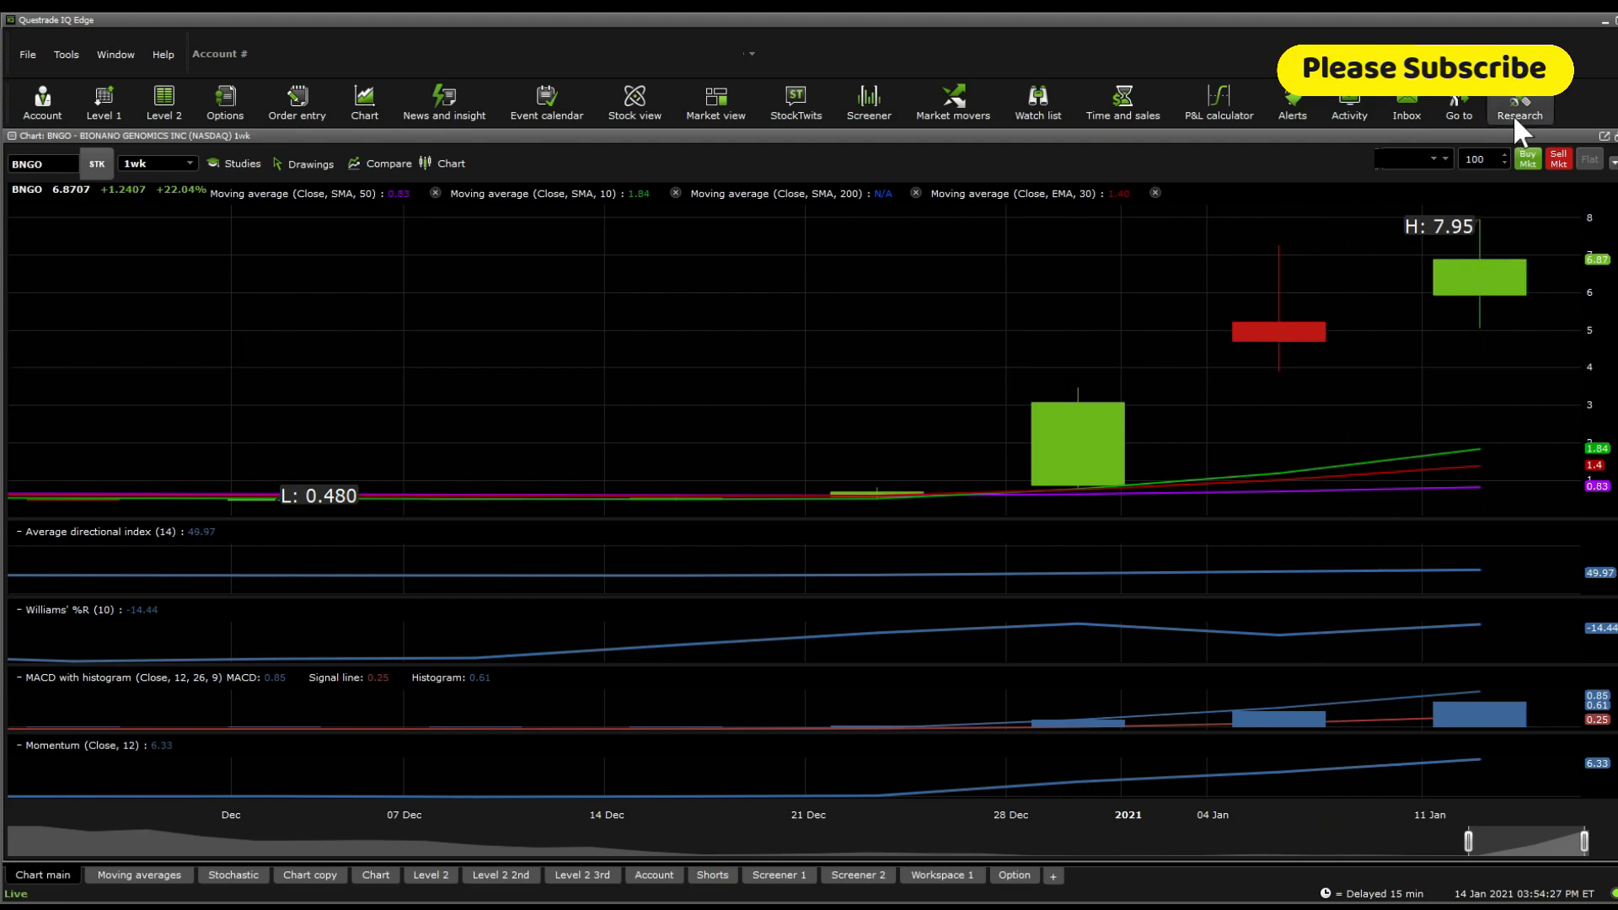
pyautogui.moveTo(1491, 433)
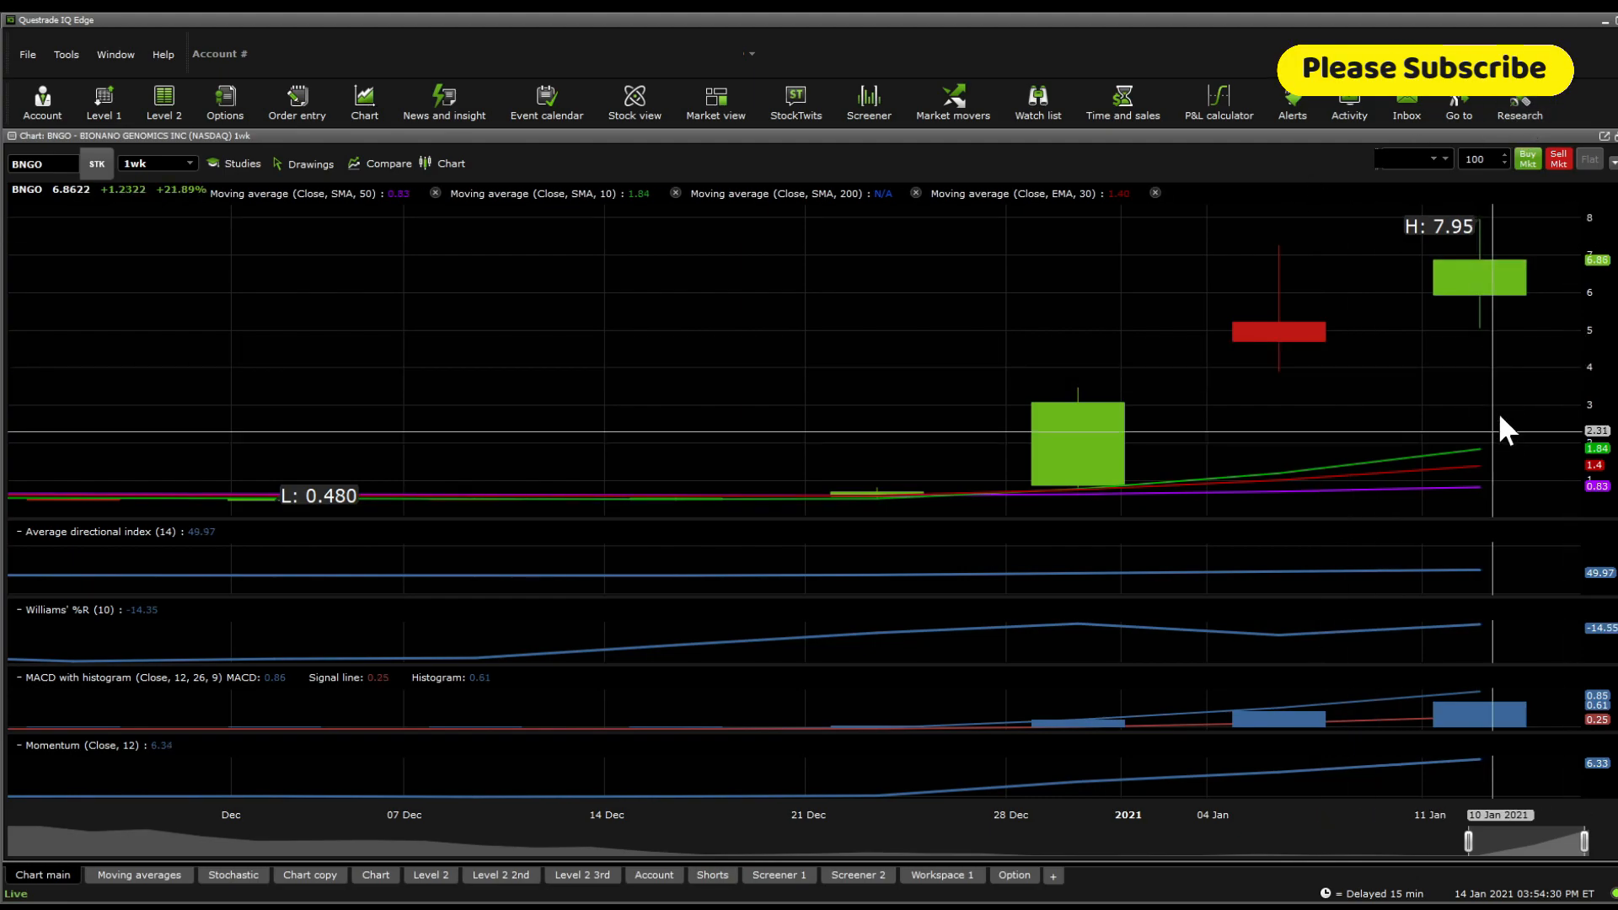
pyautogui.moveTo(1449, 459)
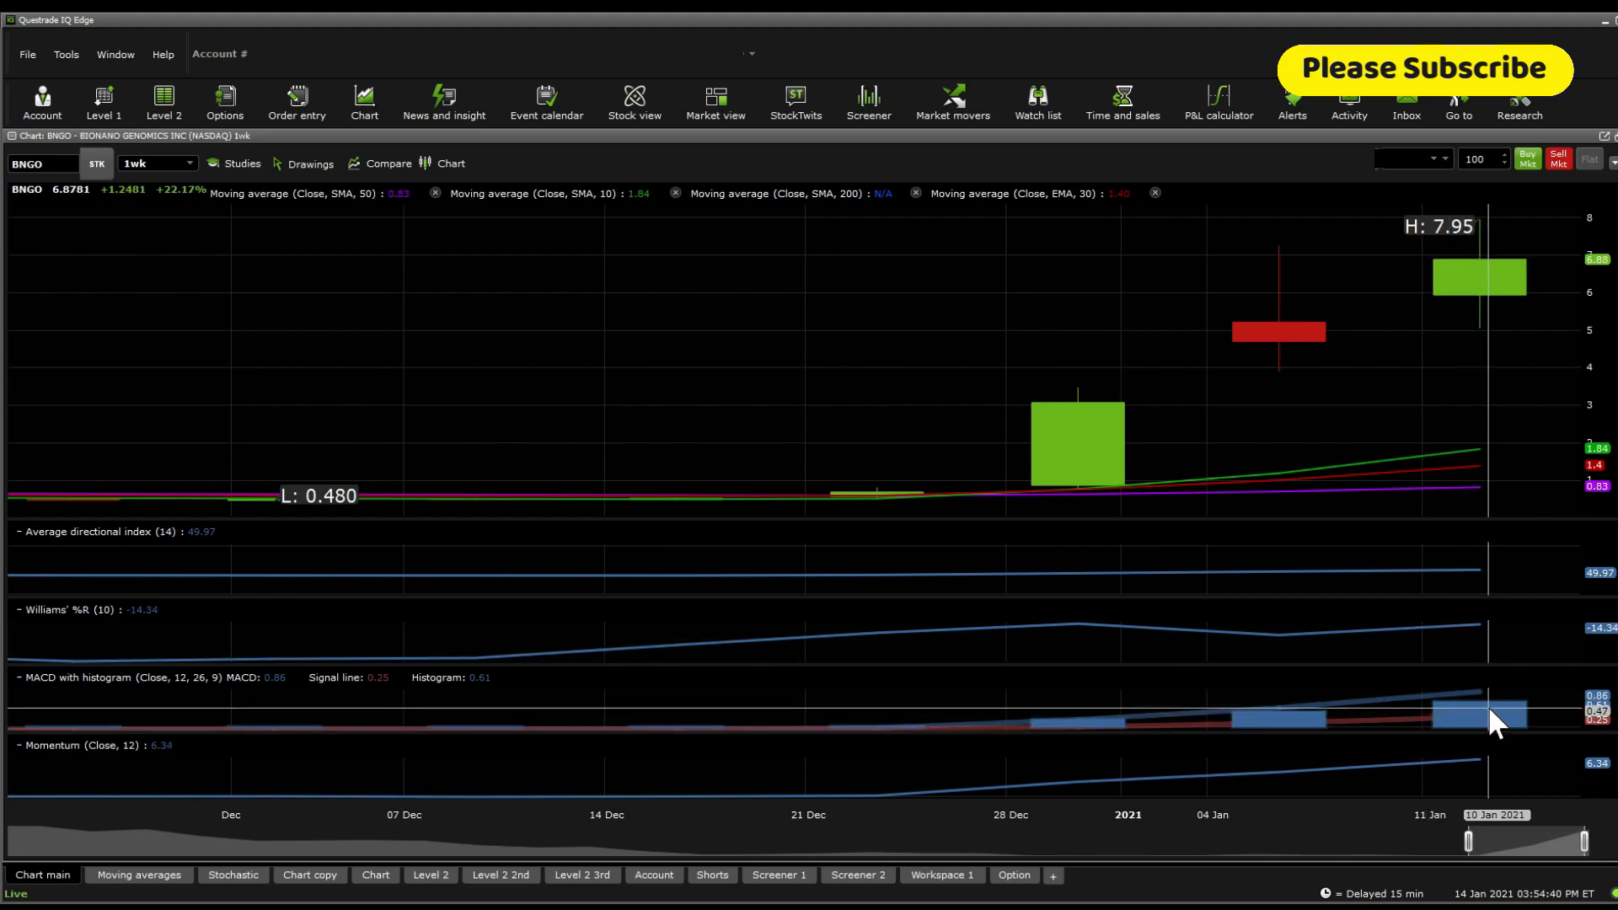
pyautogui.moveTo(717, 691)
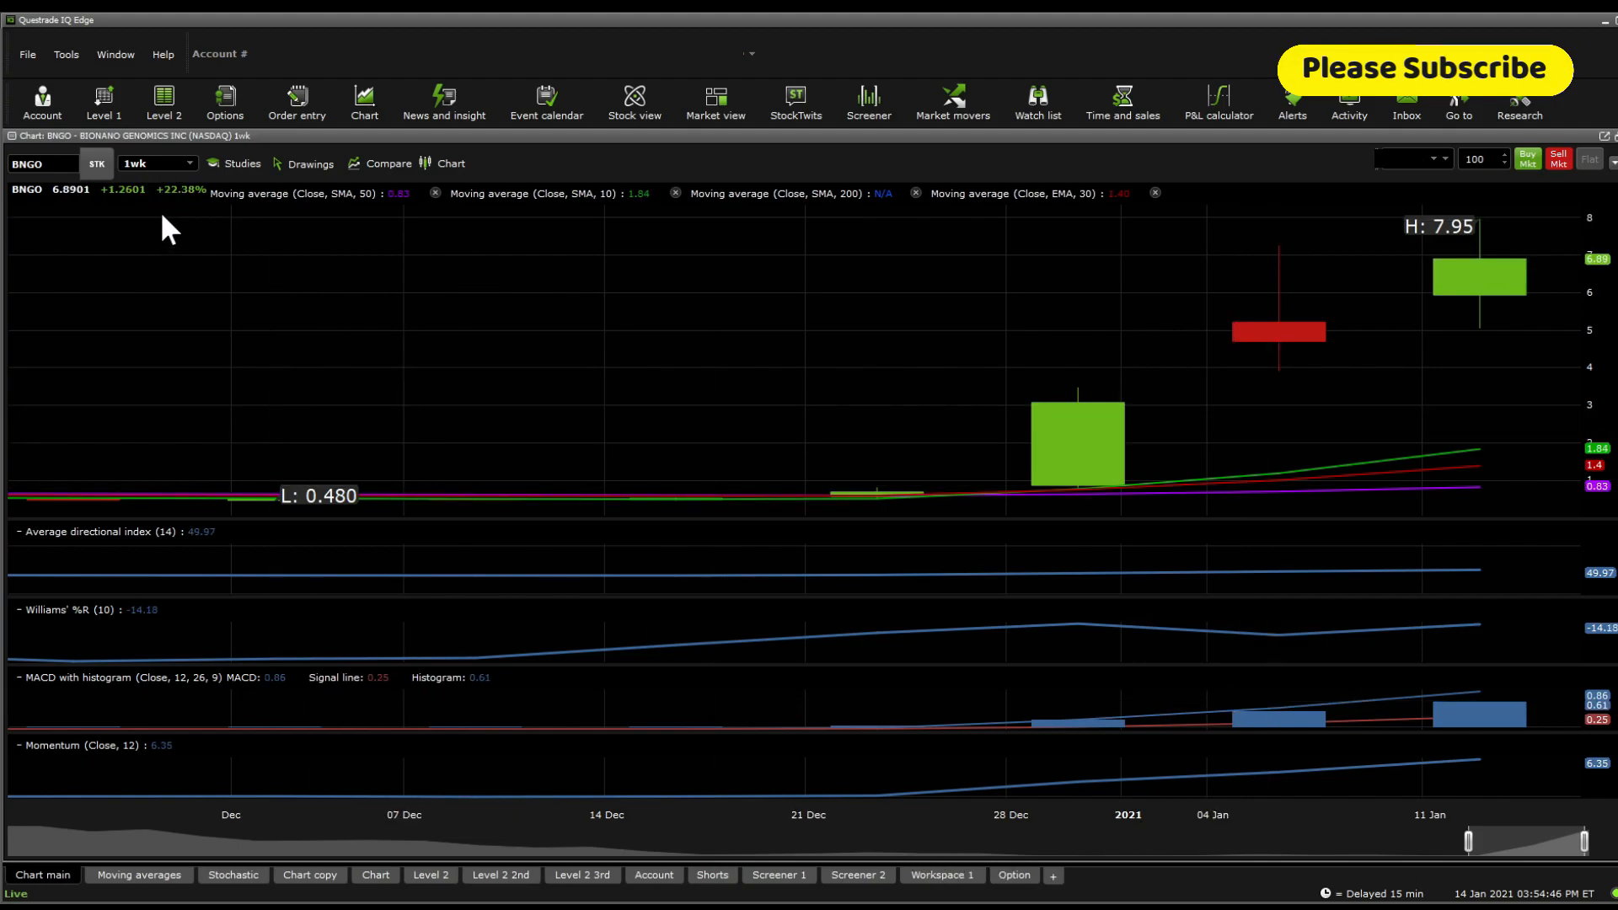
pyautogui.click(152, 163)
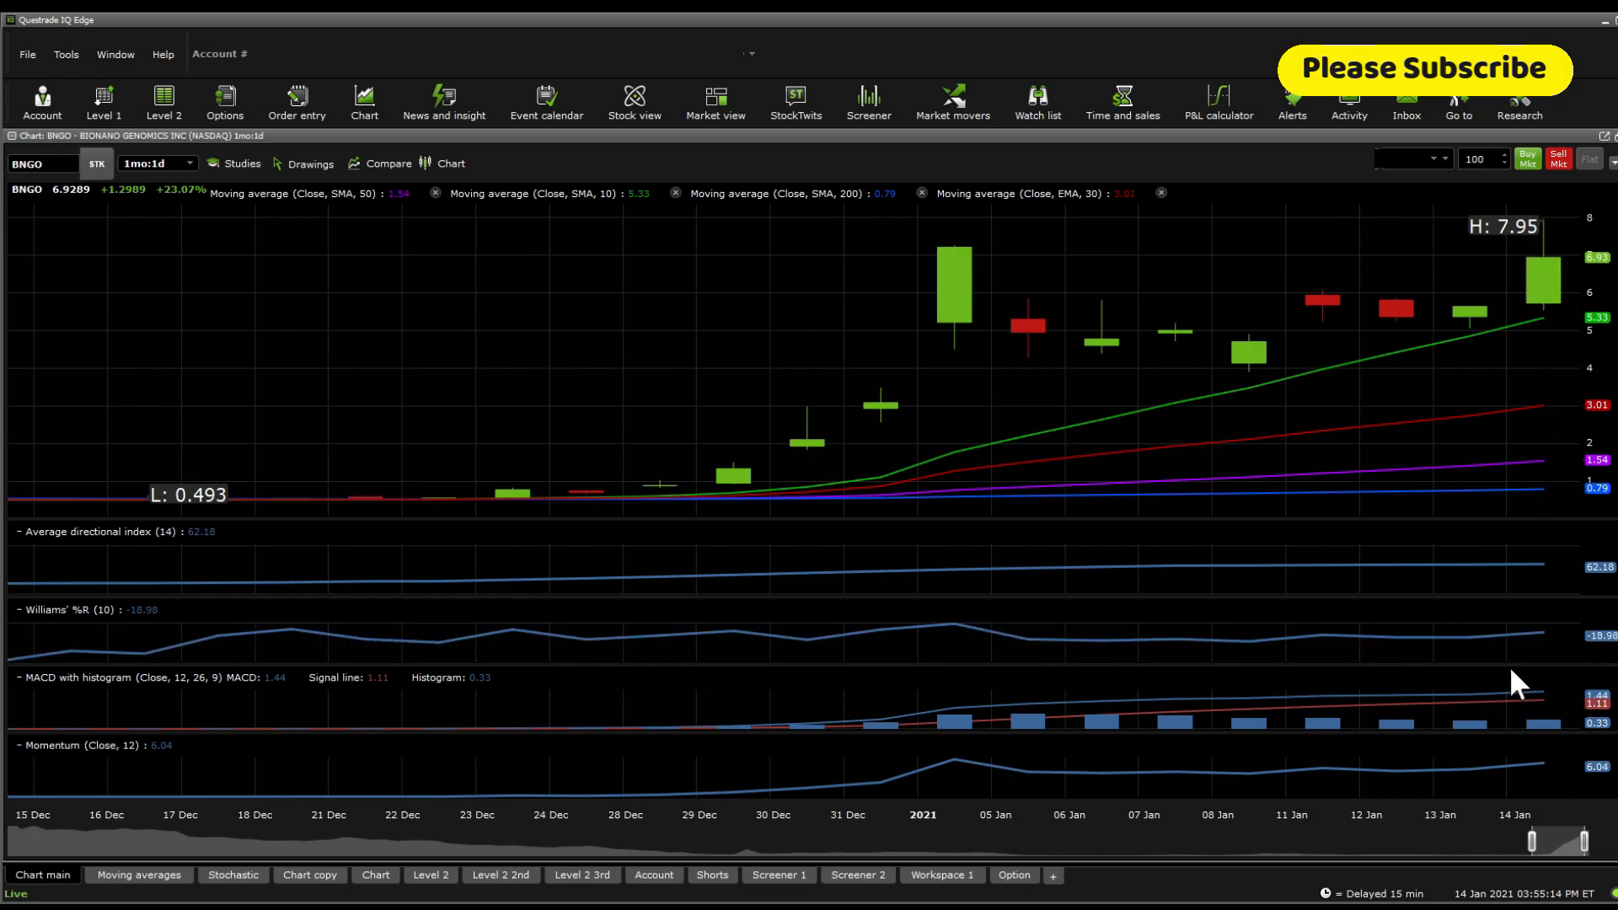
pyautogui.moveTo(1296, 675)
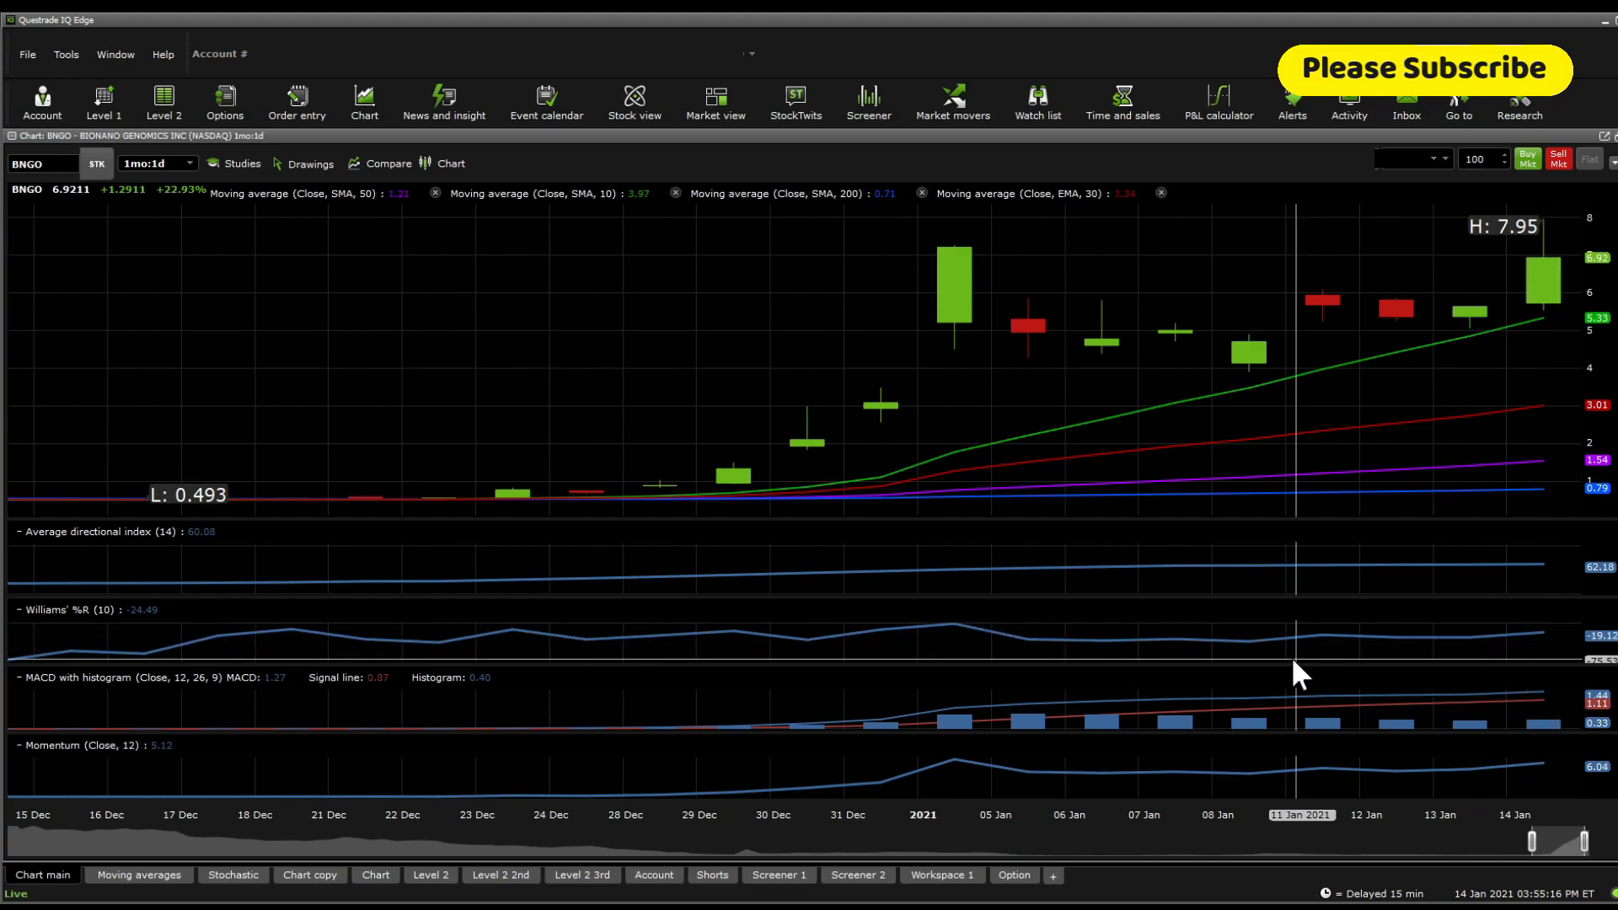
pyautogui.moveTo(1460, 345)
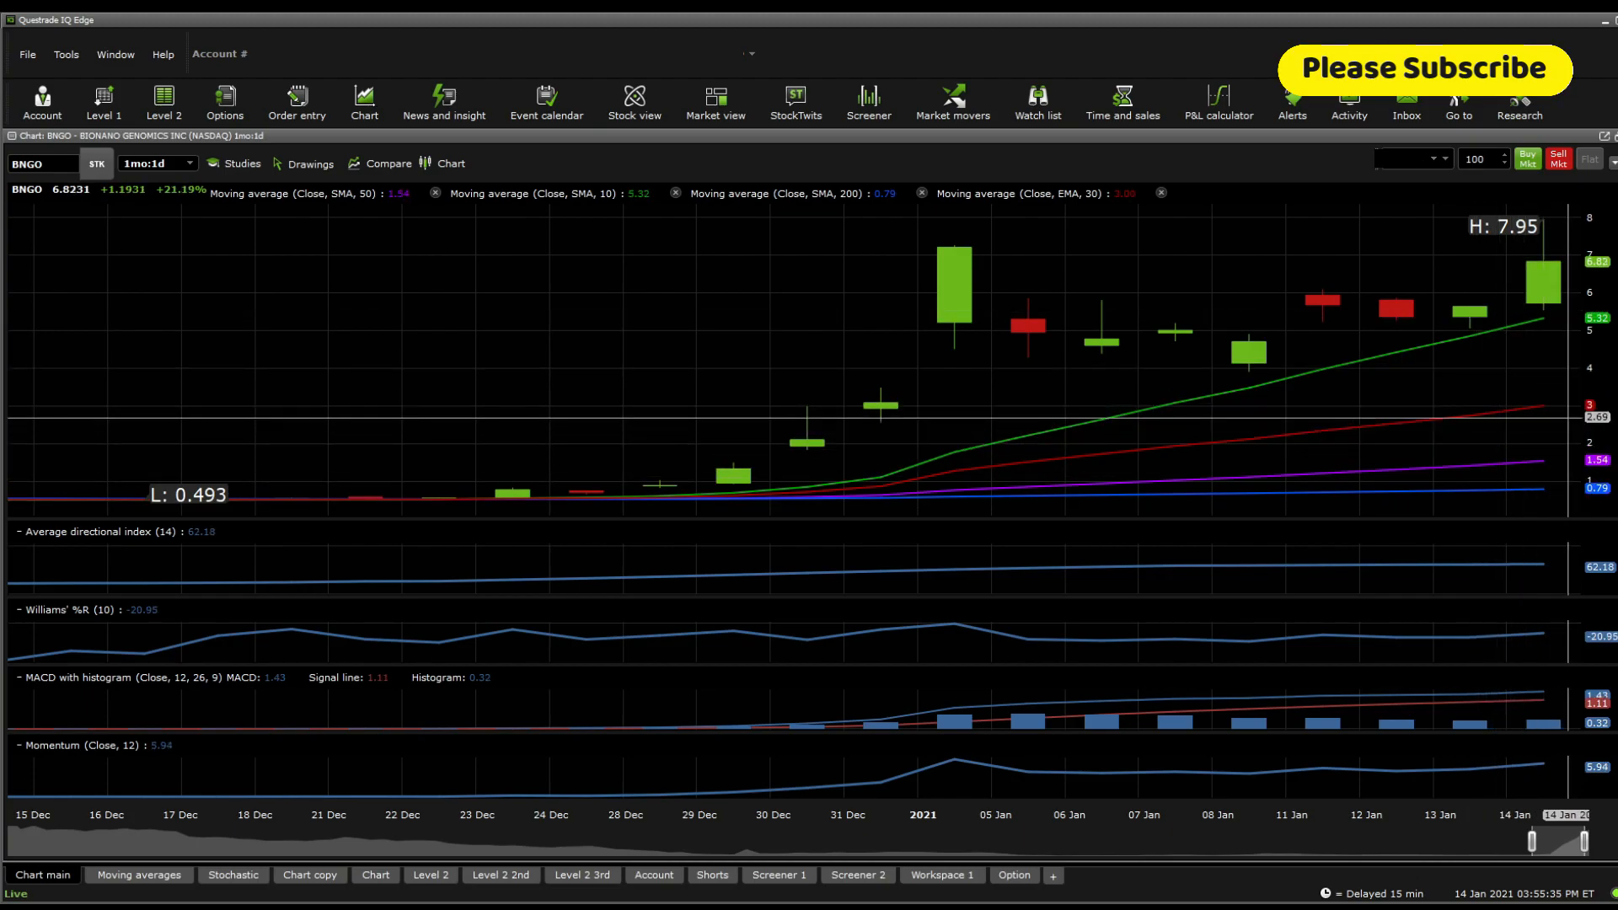
pyautogui.moveTo(1578, 330)
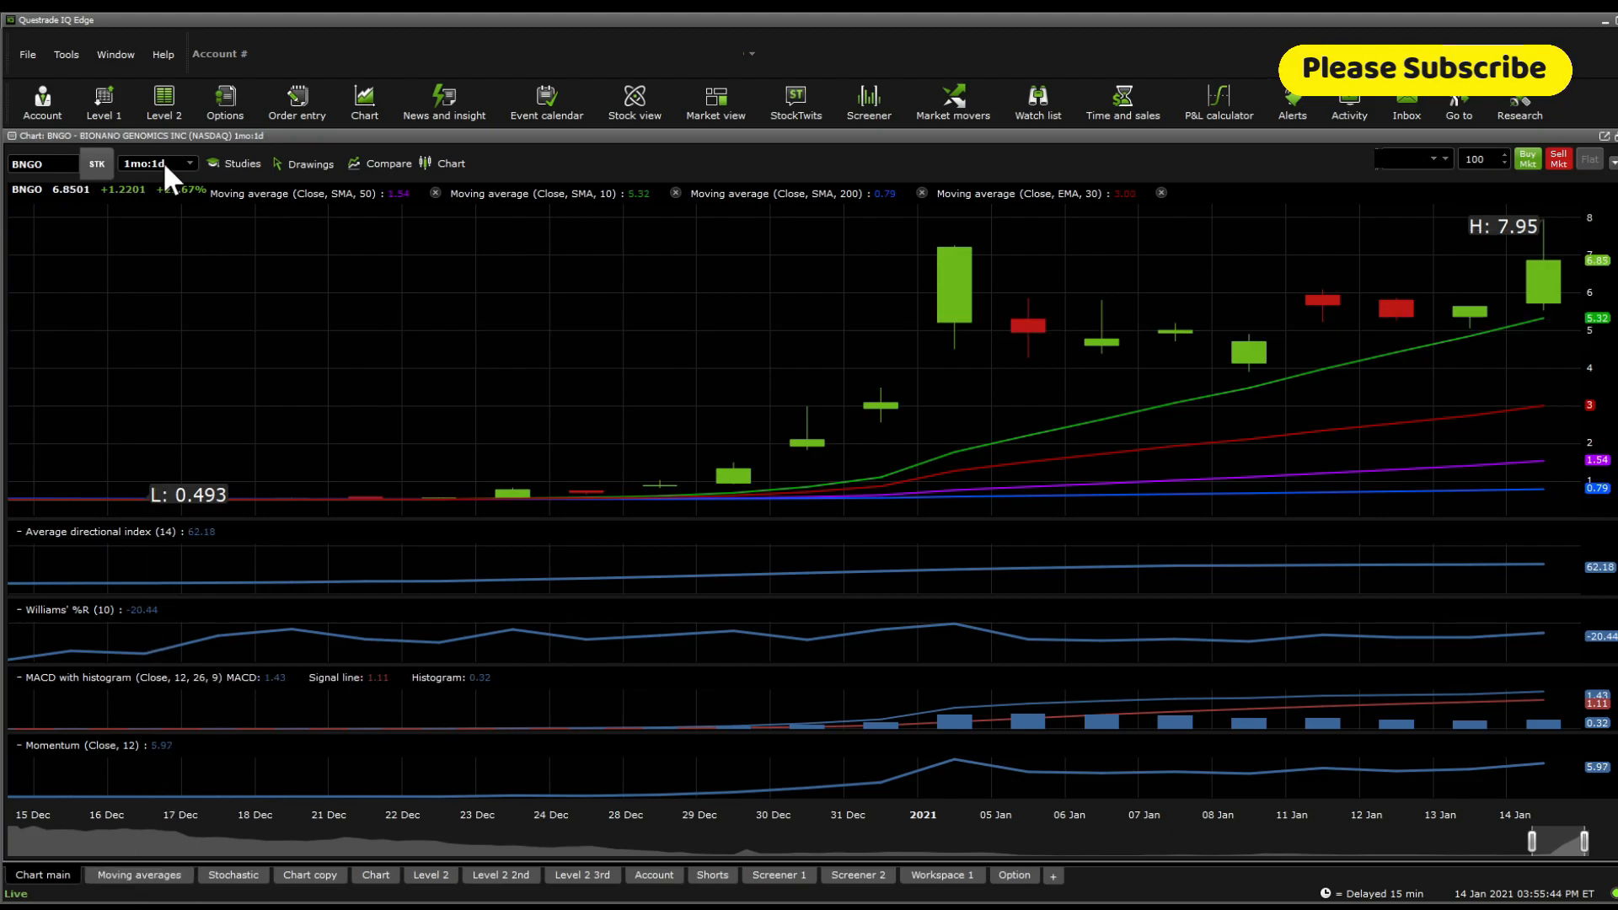
pyautogui.moveTo(227, 373)
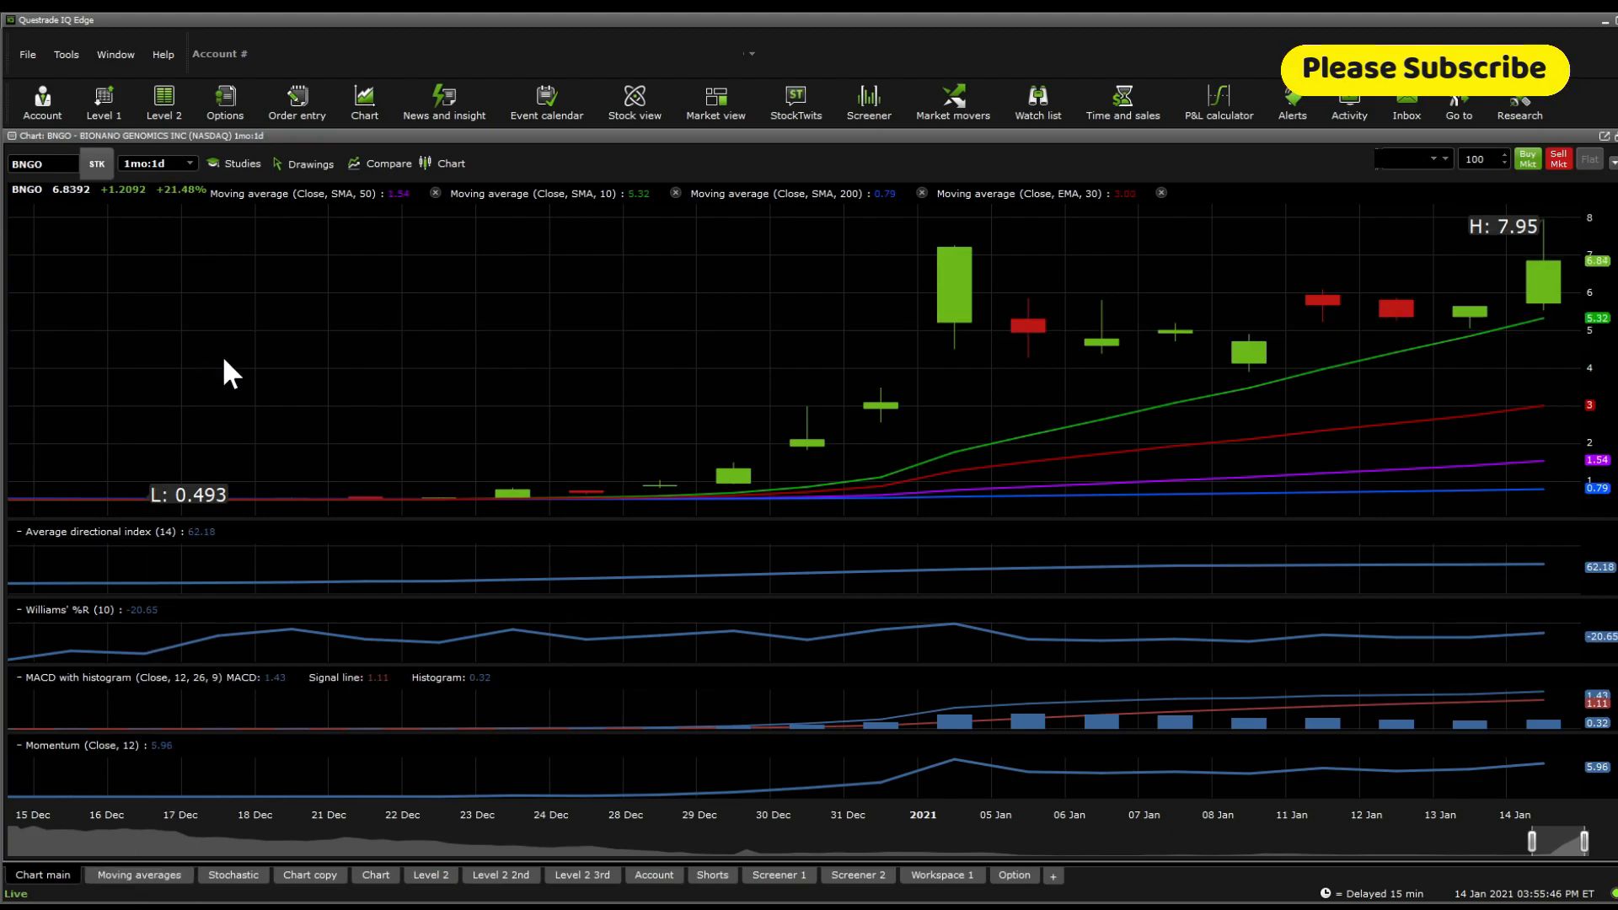
# Step: View the Bollinger and moving-average bands, then stochastics zoomed to late November onward
pyautogui.click(155, 163)
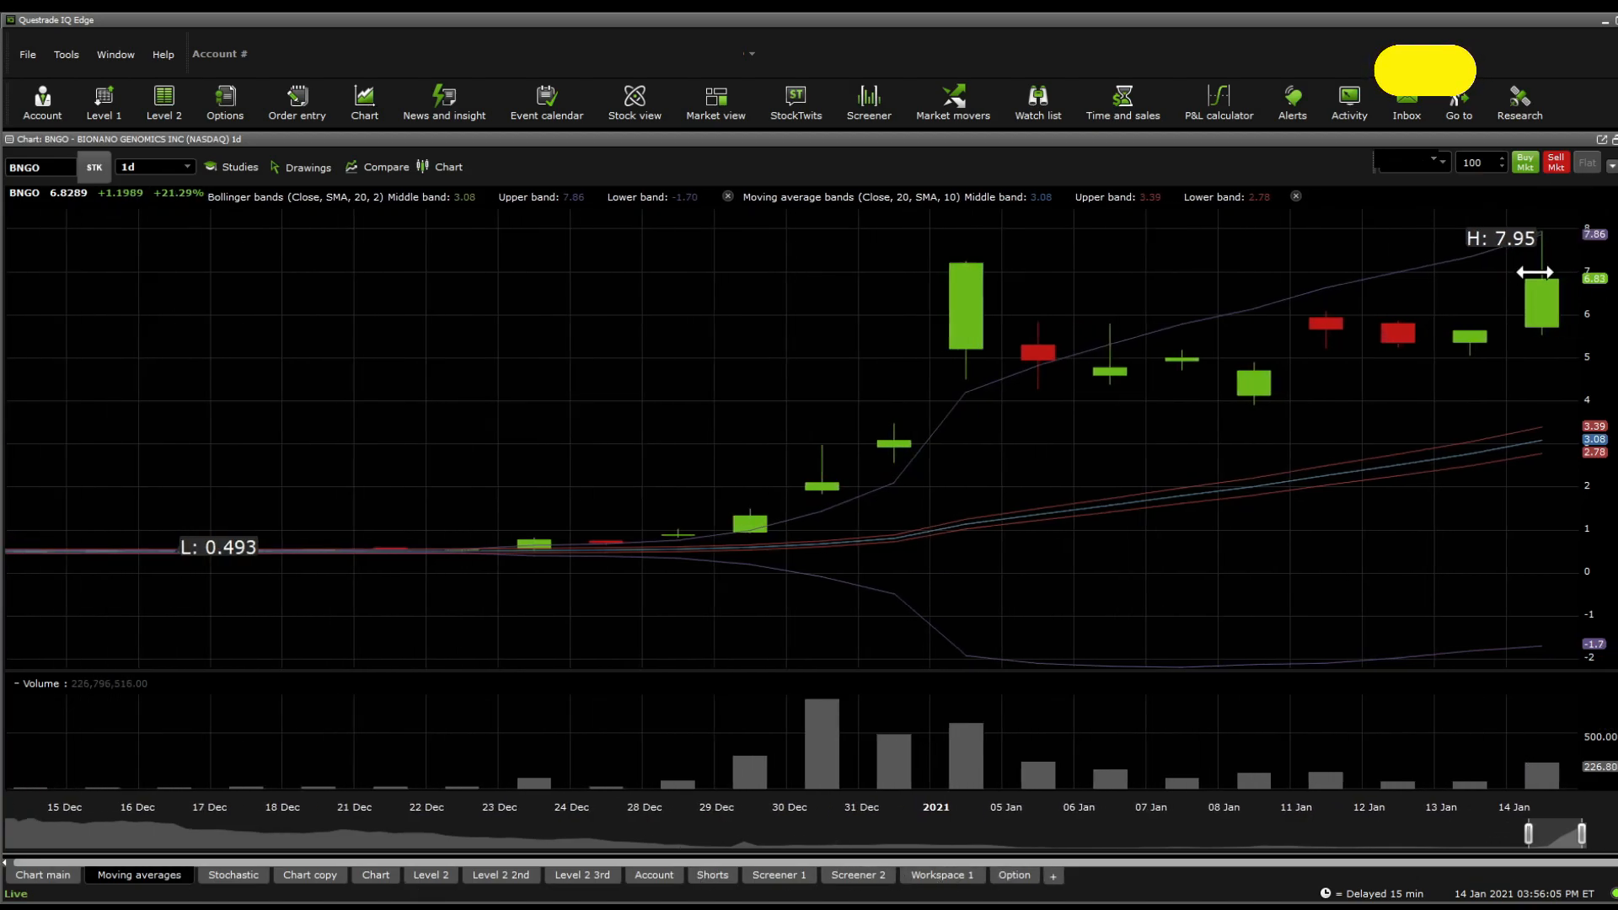
pyautogui.moveTo(1534, 668)
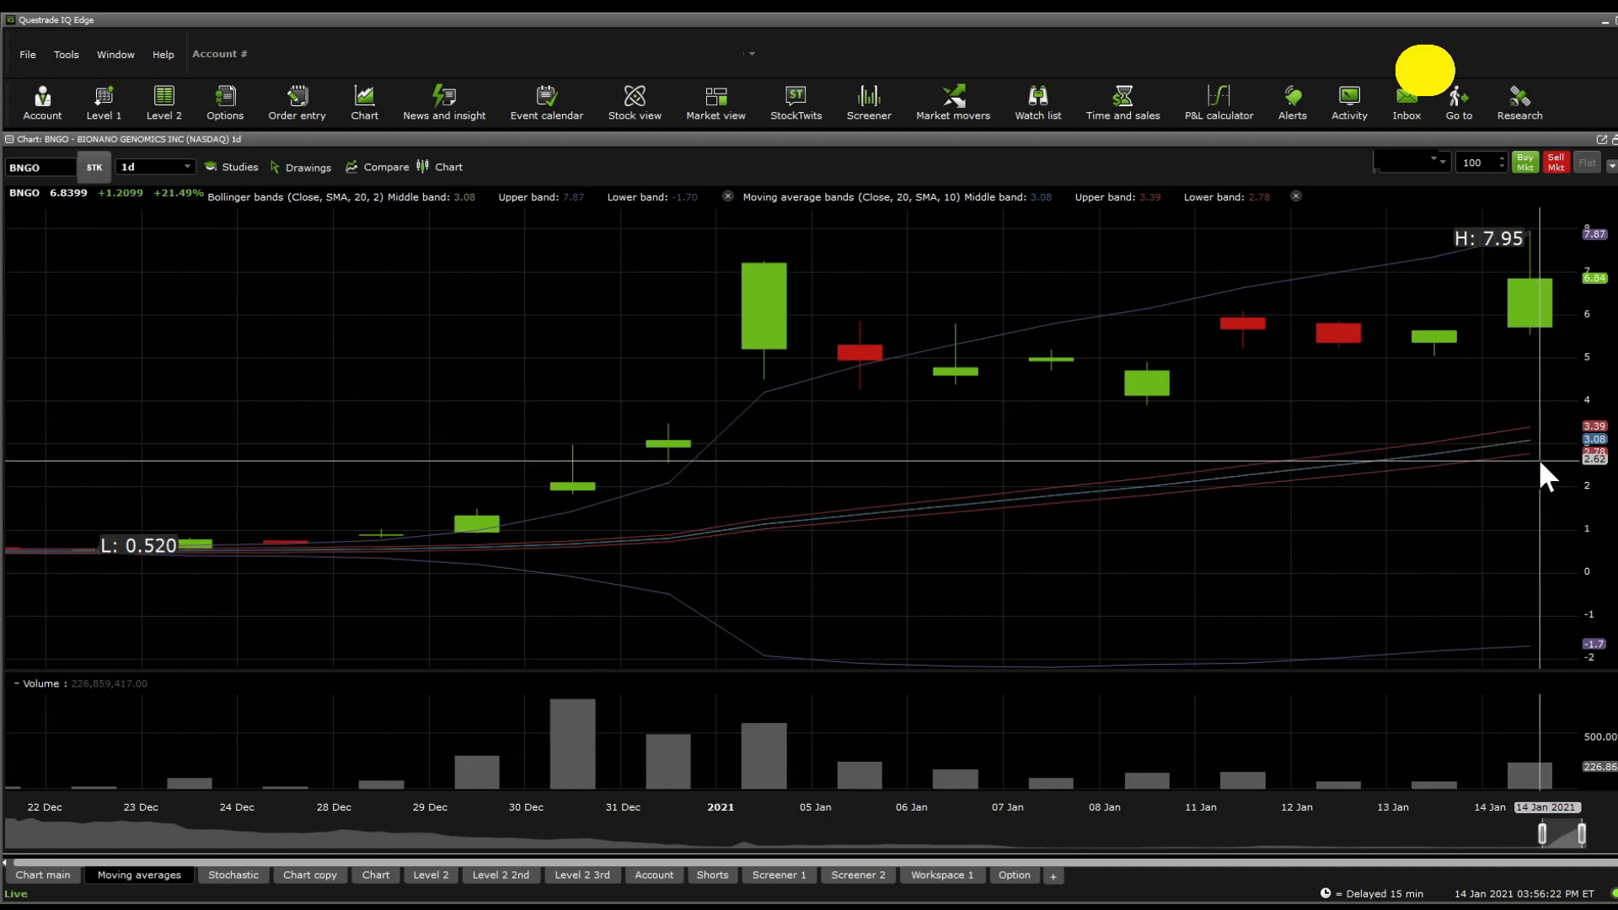
pyautogui.moveTo(1130, 562)
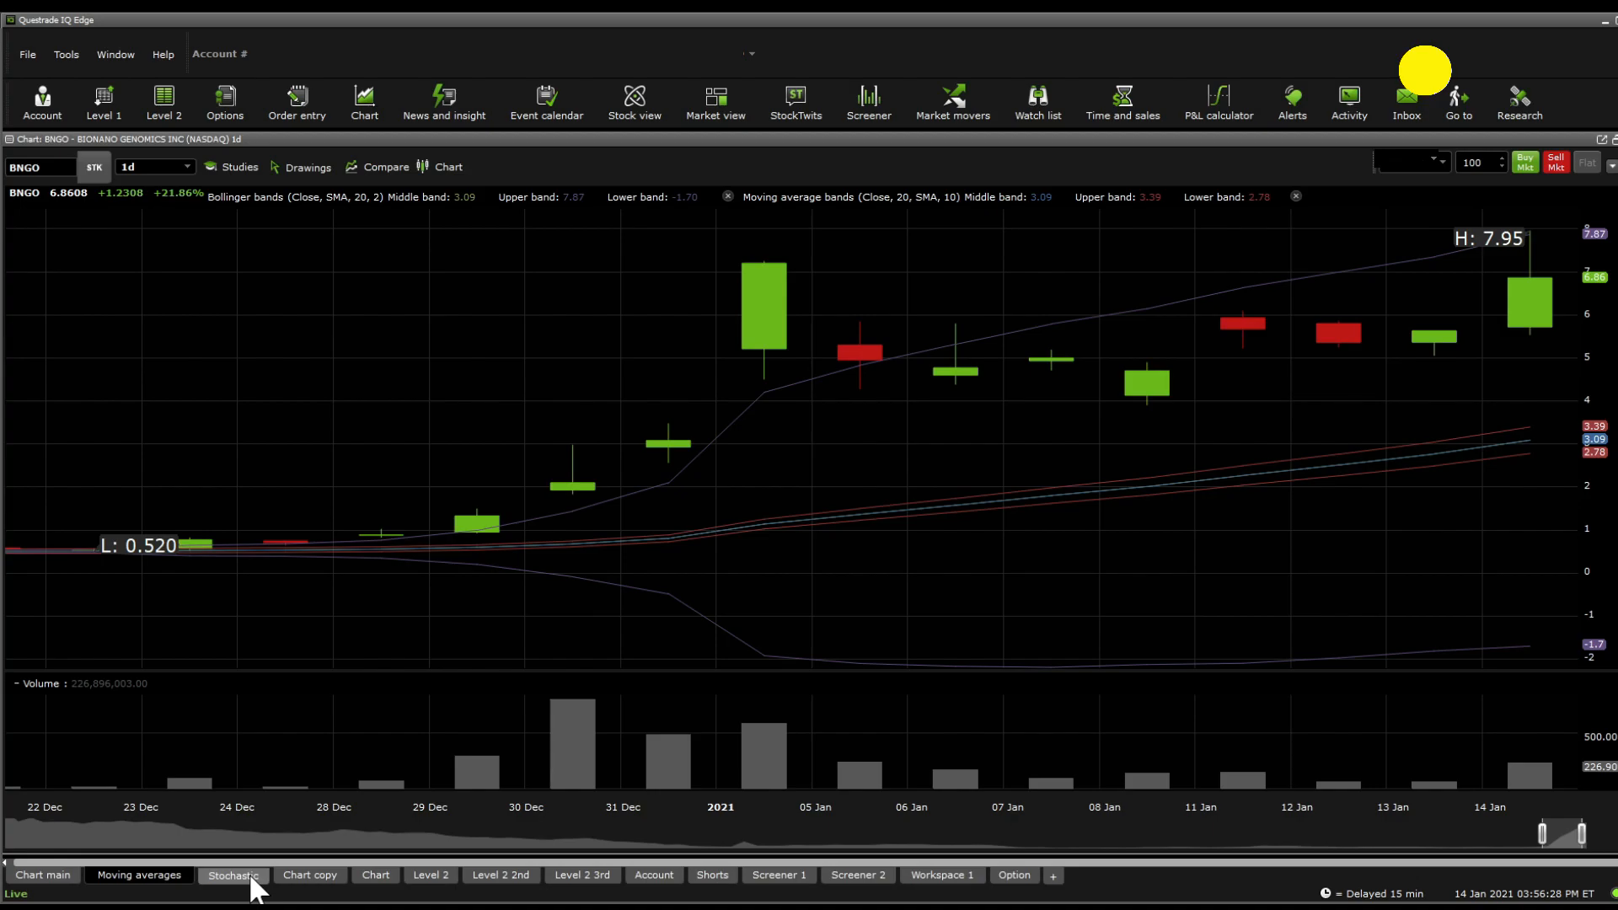
pyautogui.click(232, 875)
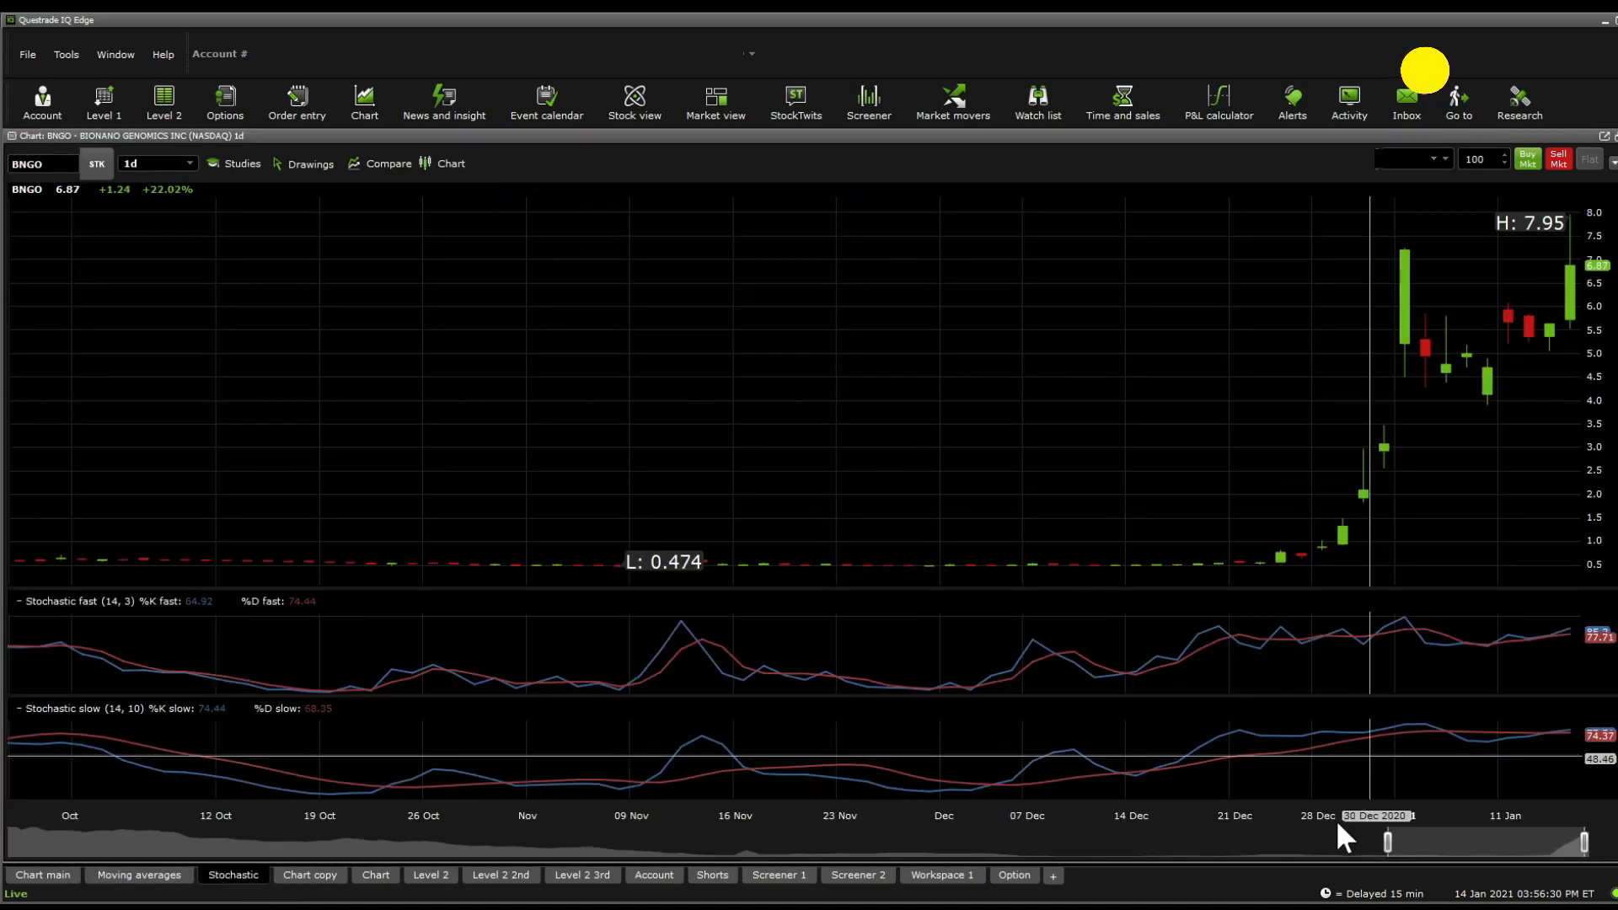
pyautogui.moveTo(1388, 841); pyautogui.dragTo(1424, 841)
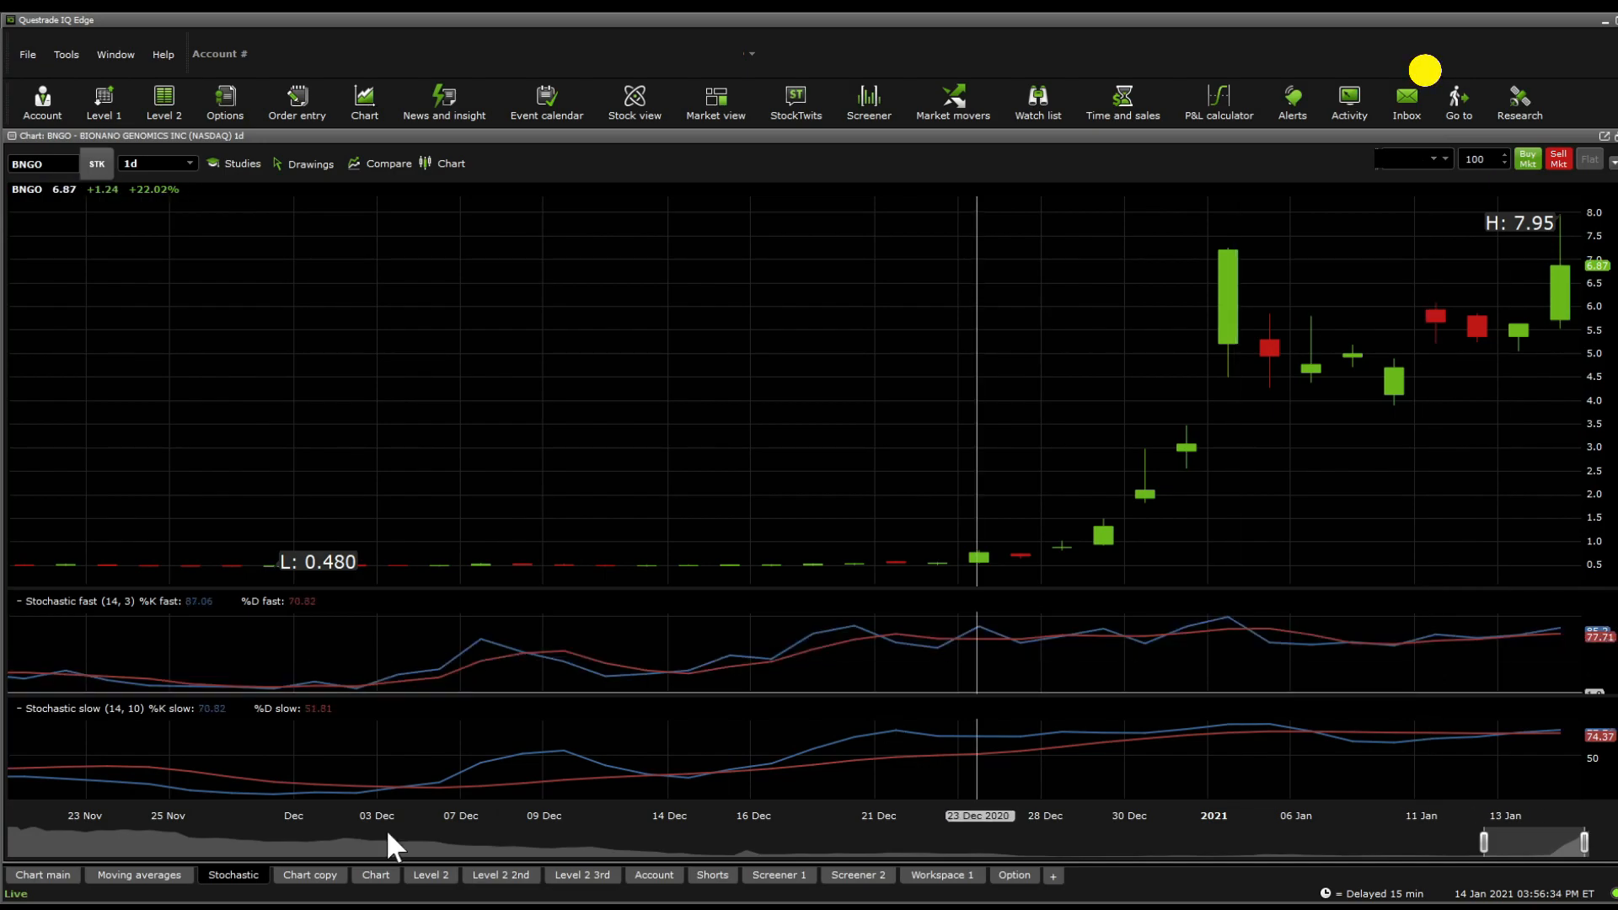
# Step: Switch to the Chart copy showing BNGO Fibonacci retracement levels from $0.23 to $7.96
pyautogui.click(308, 875)
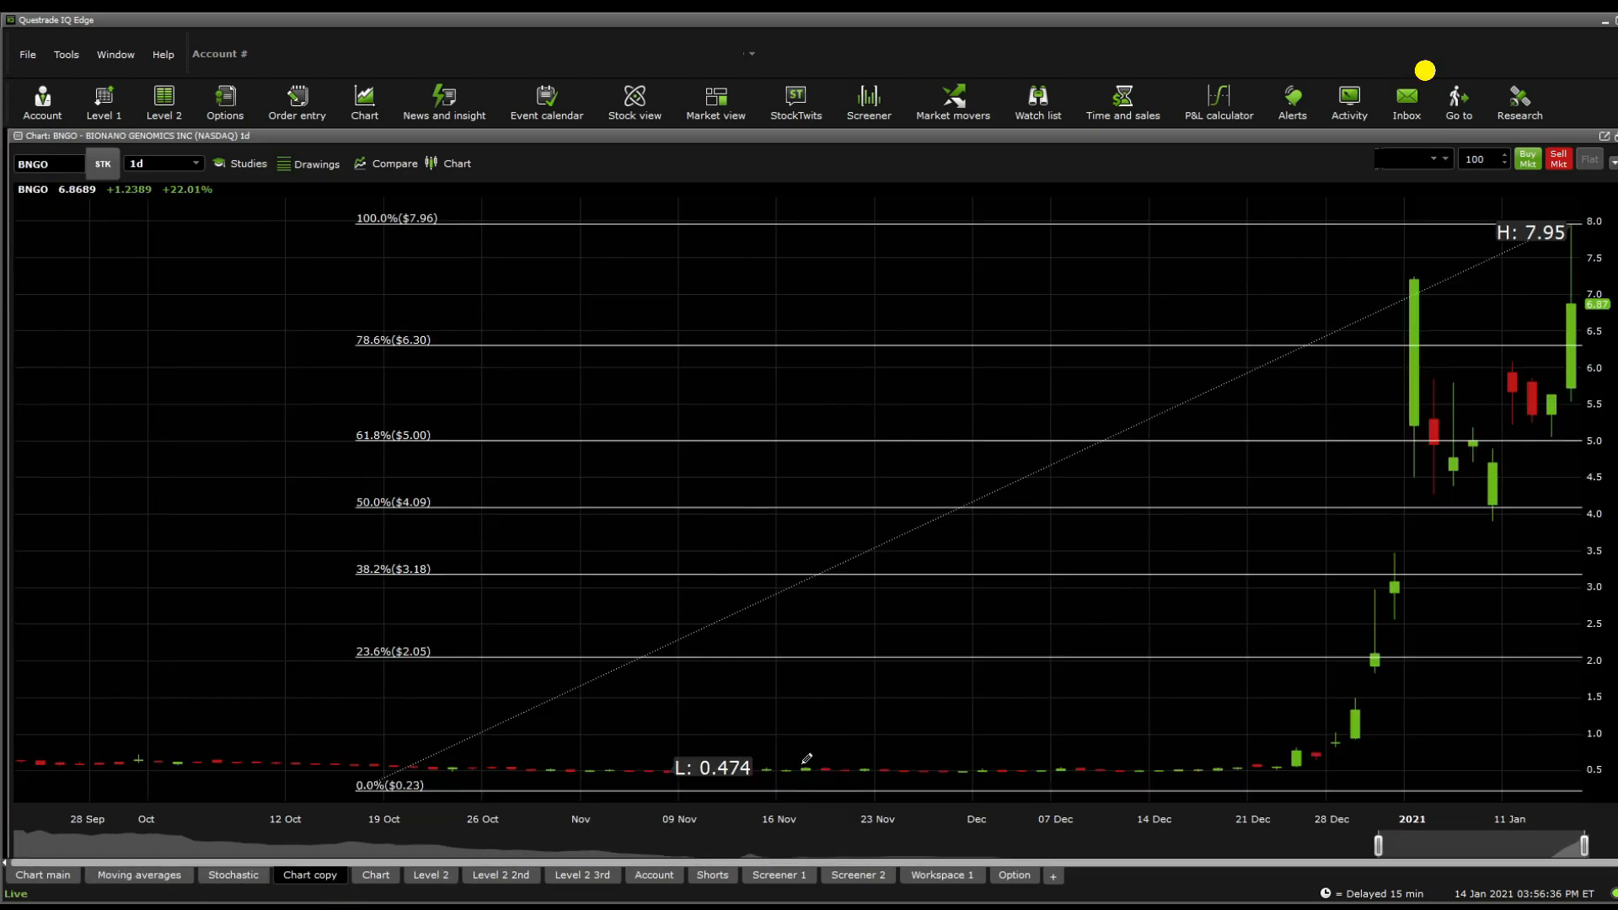
pyautogui.moveTo(1383, 441)
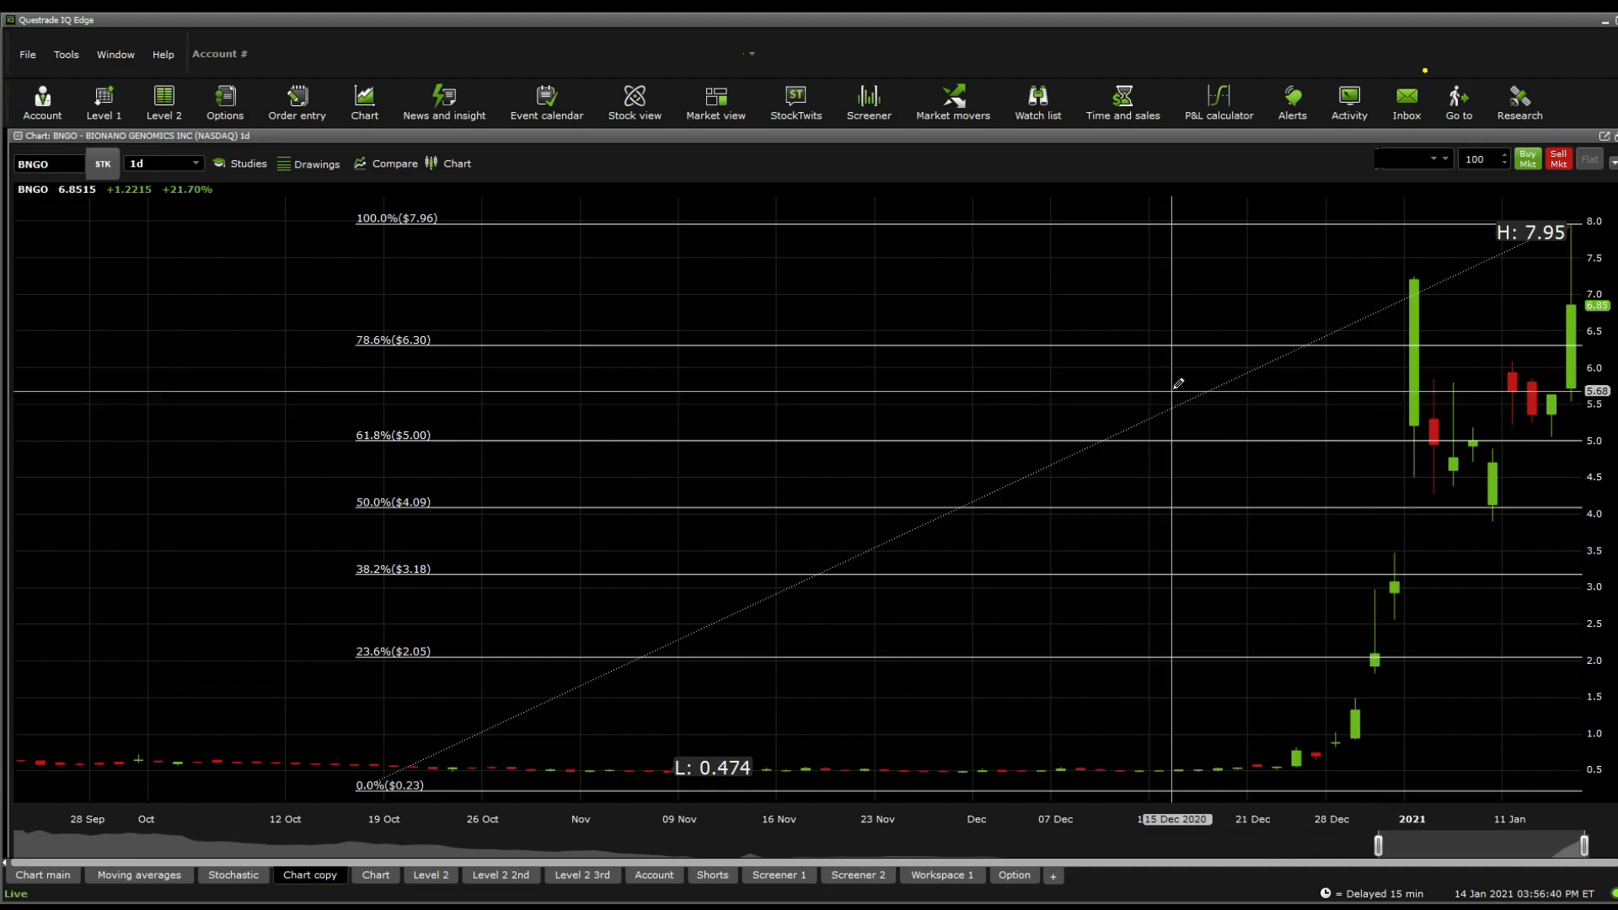
pyautogui.moveTo(1172, 341)
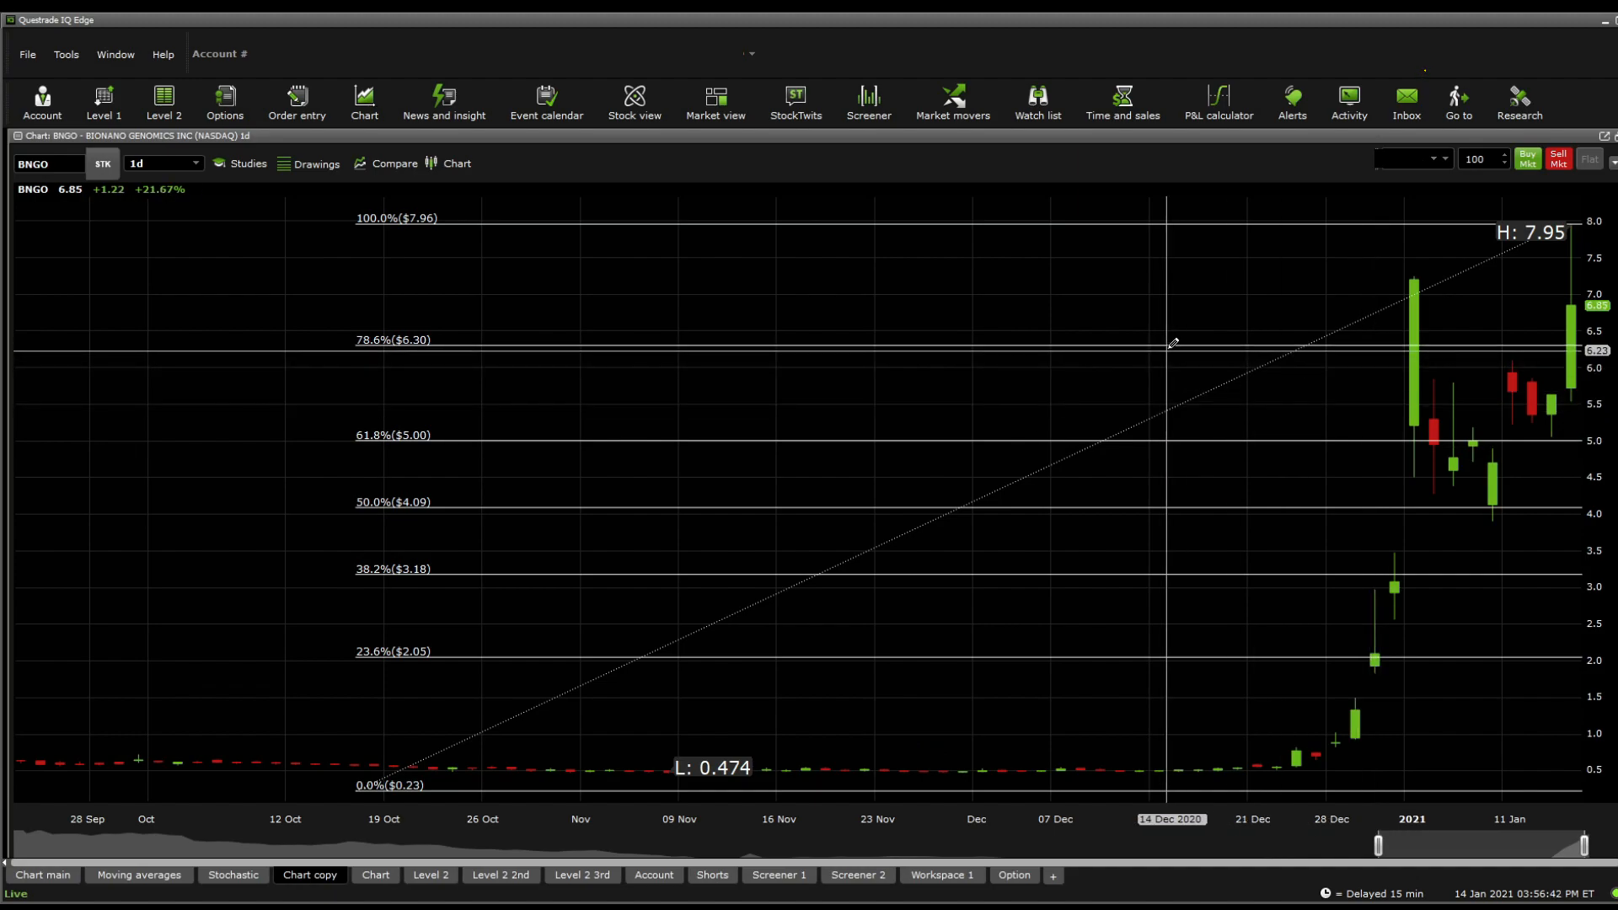
pyautogui.moveTo(851, 501)
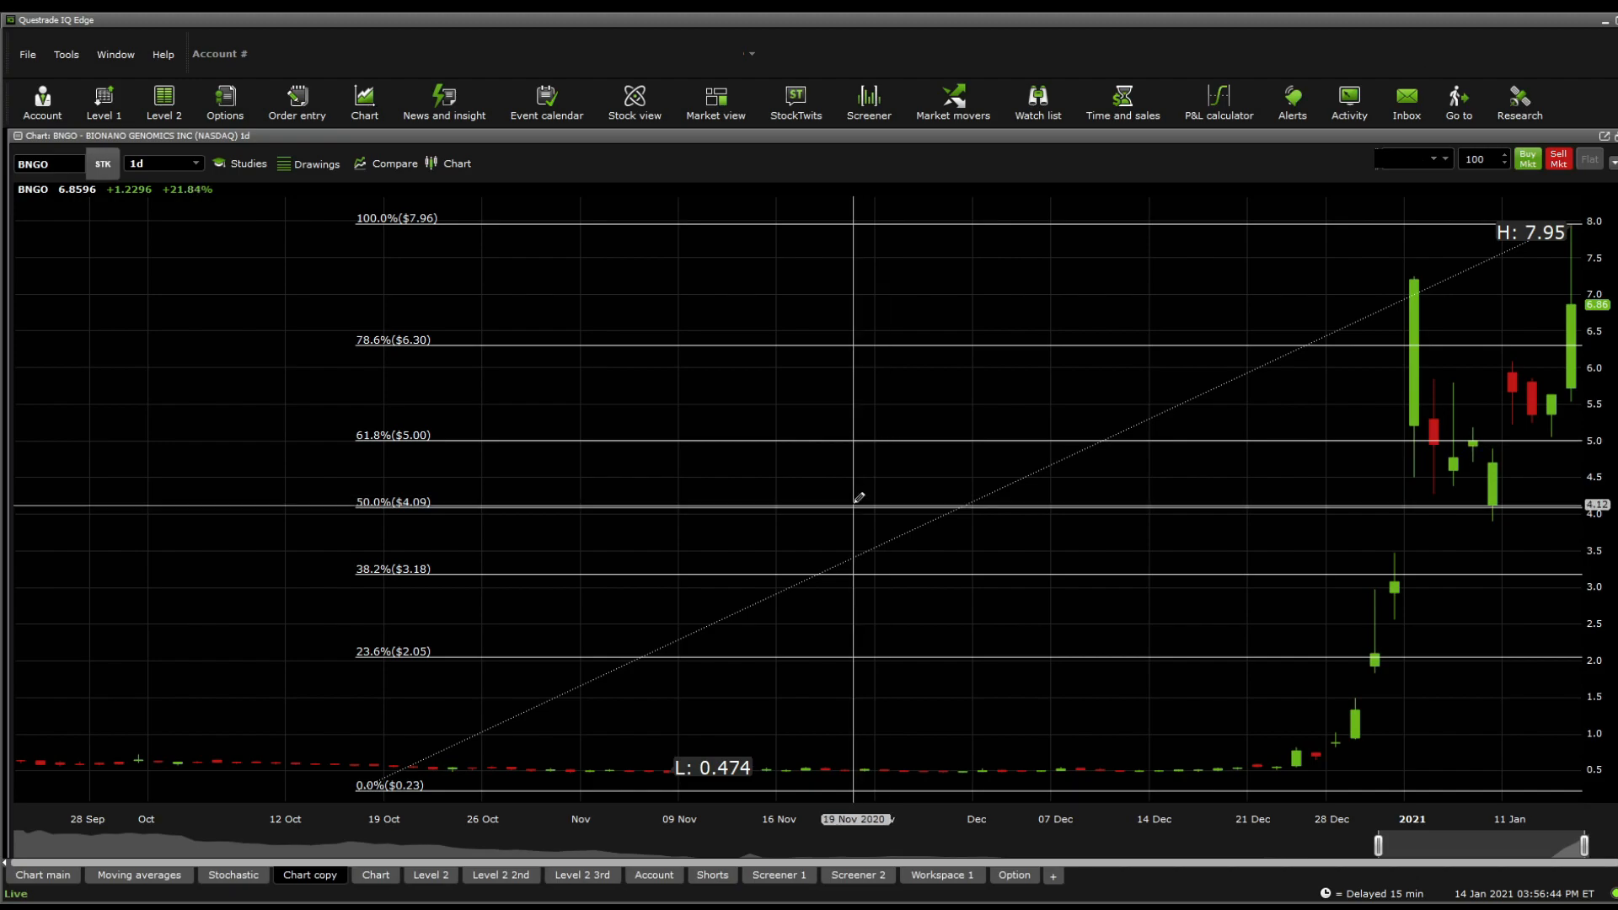
pyautogui.moveTo(815, 567)
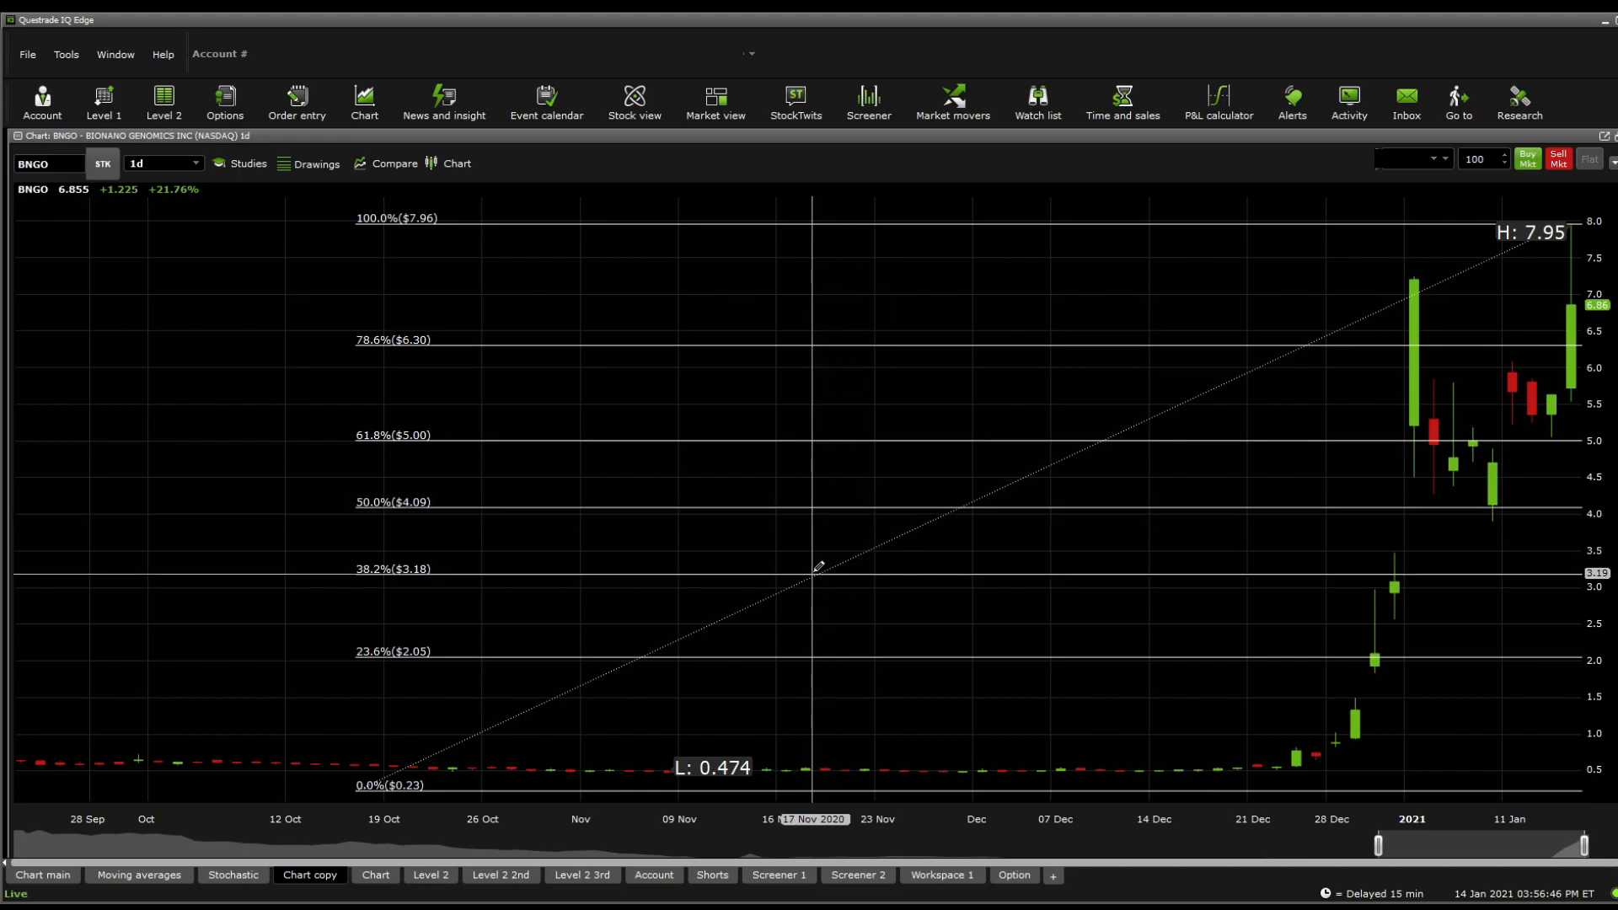
pyautogui.moveTo(815, 779)
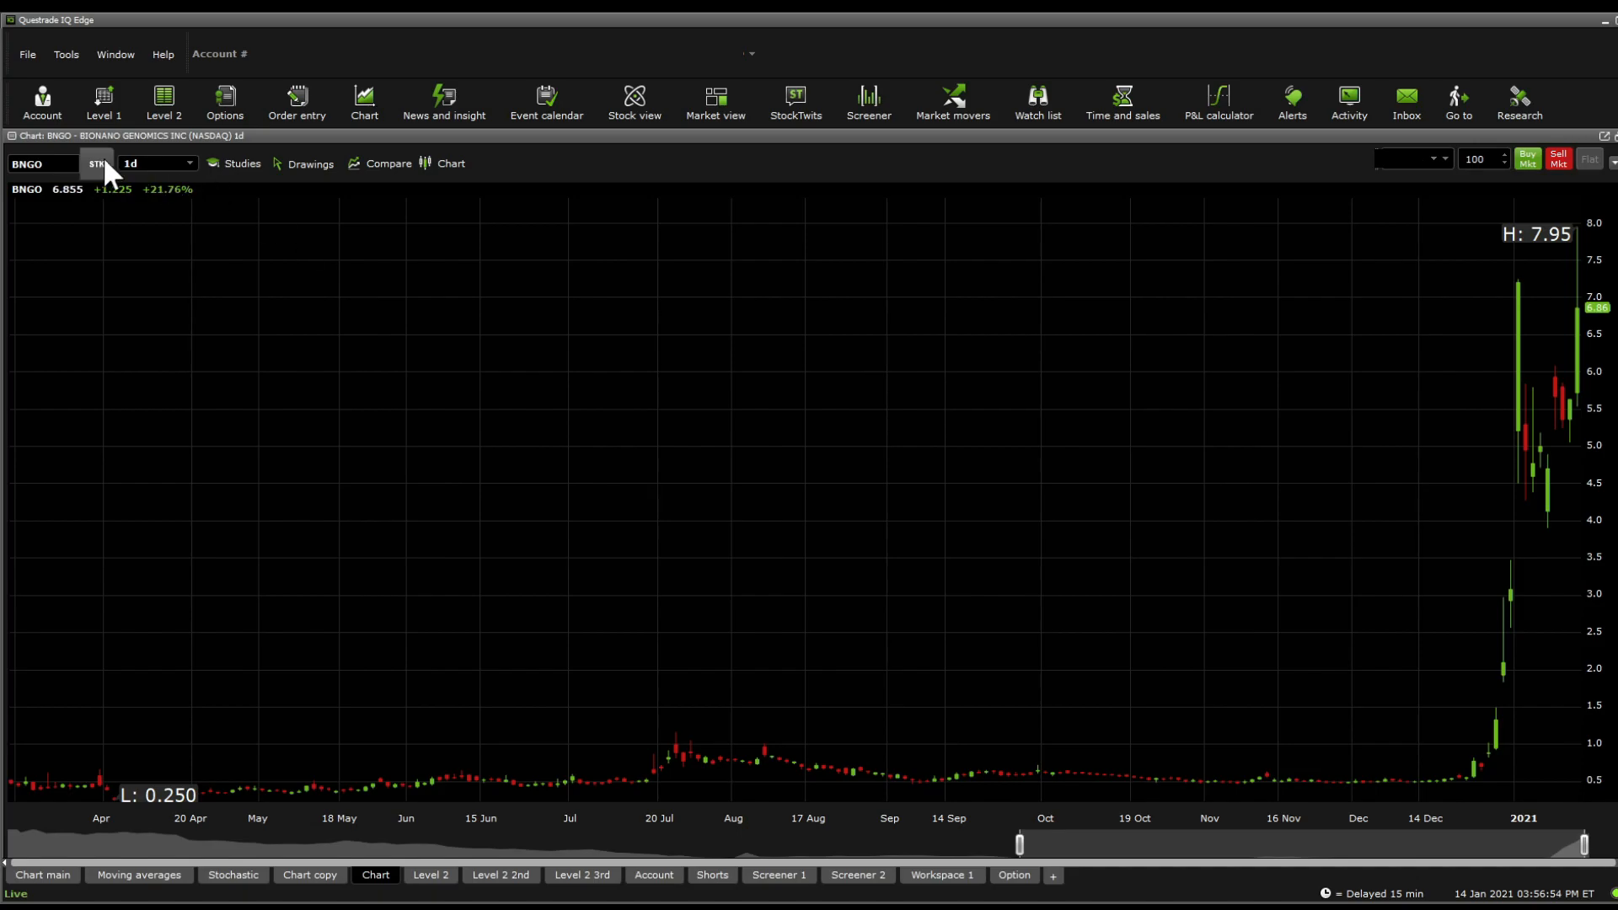
pyautogui.moveTo(167, 233)
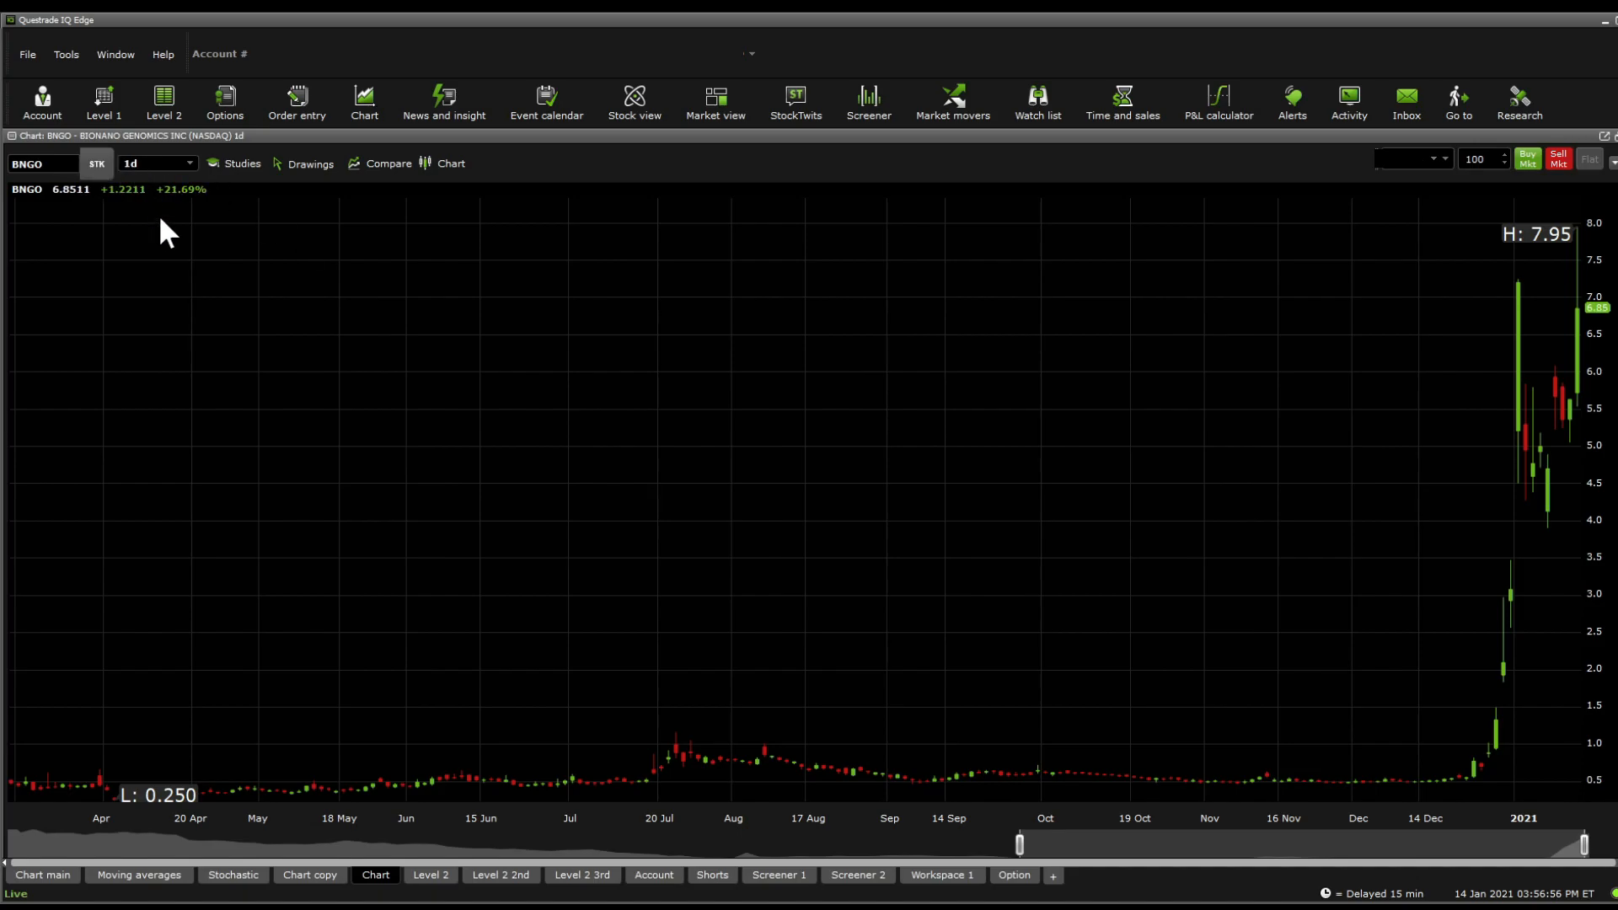
# Step: Set the BNGO chart interval to one month of hourly candles (1mo:1hr)
pyautogui.click(157, 162)
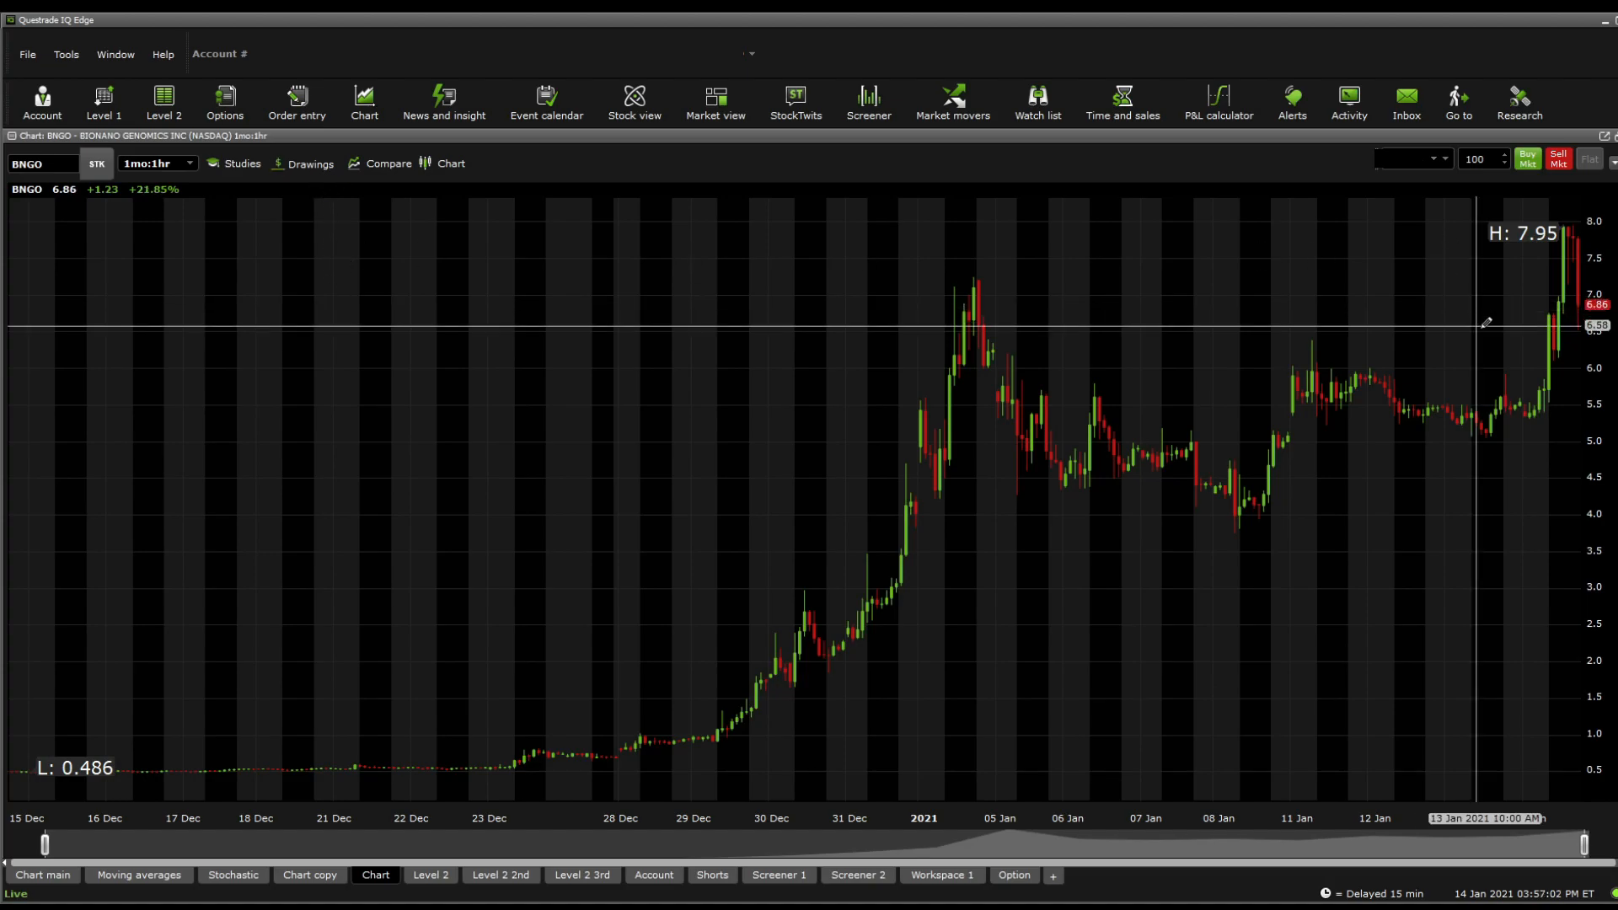
pyautogui.moveTo(1145, 368)
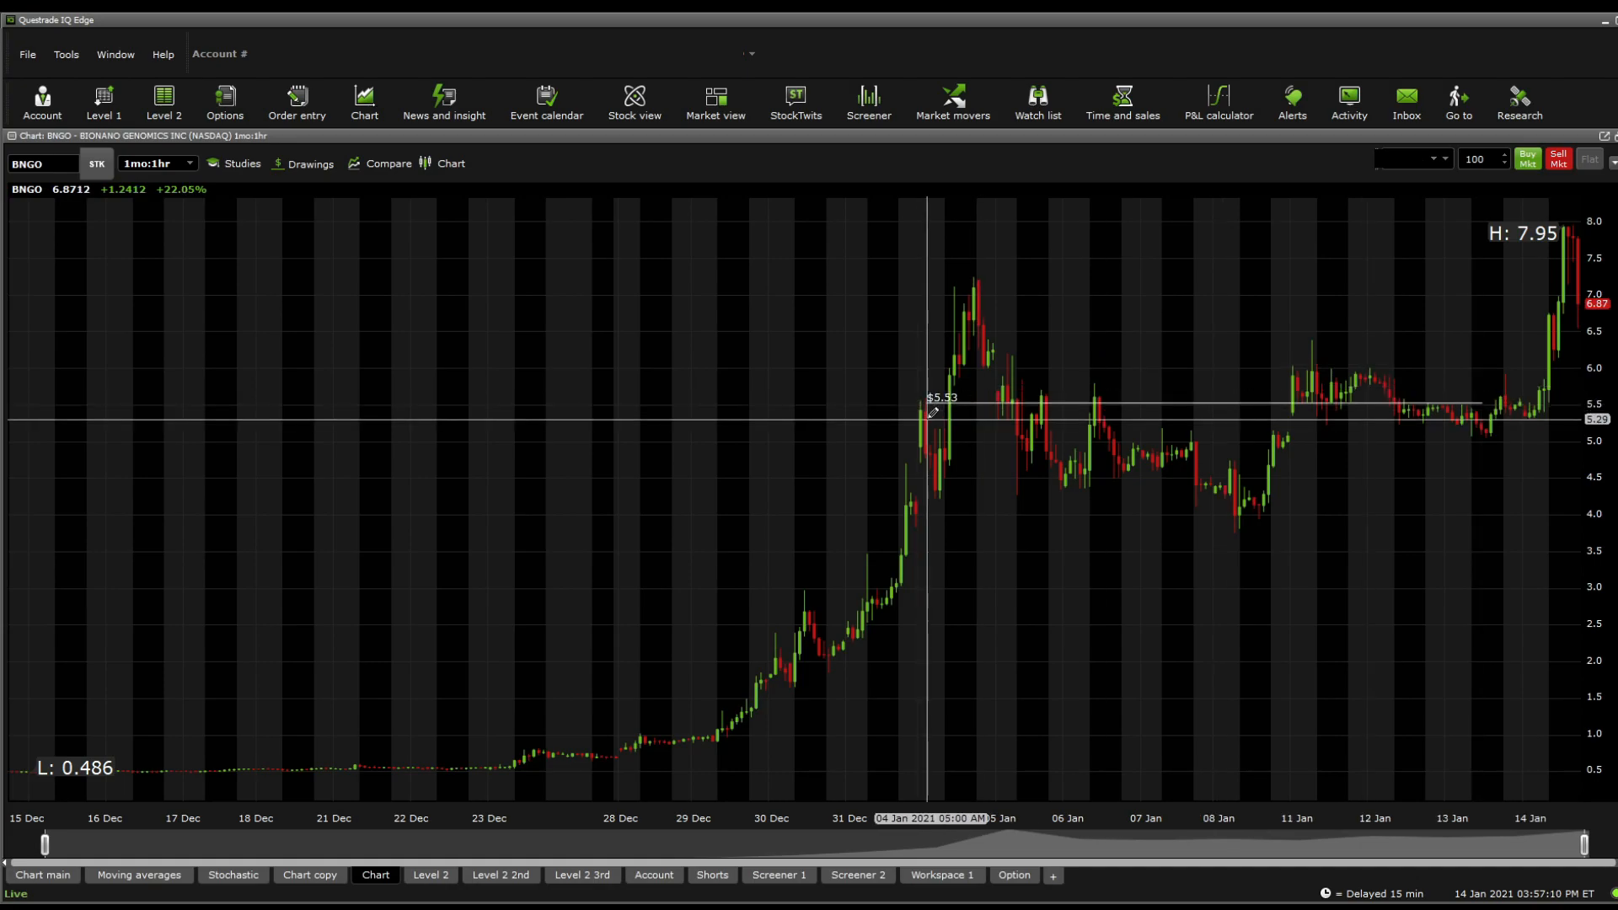
pyautogui.moveTo(846, 392)
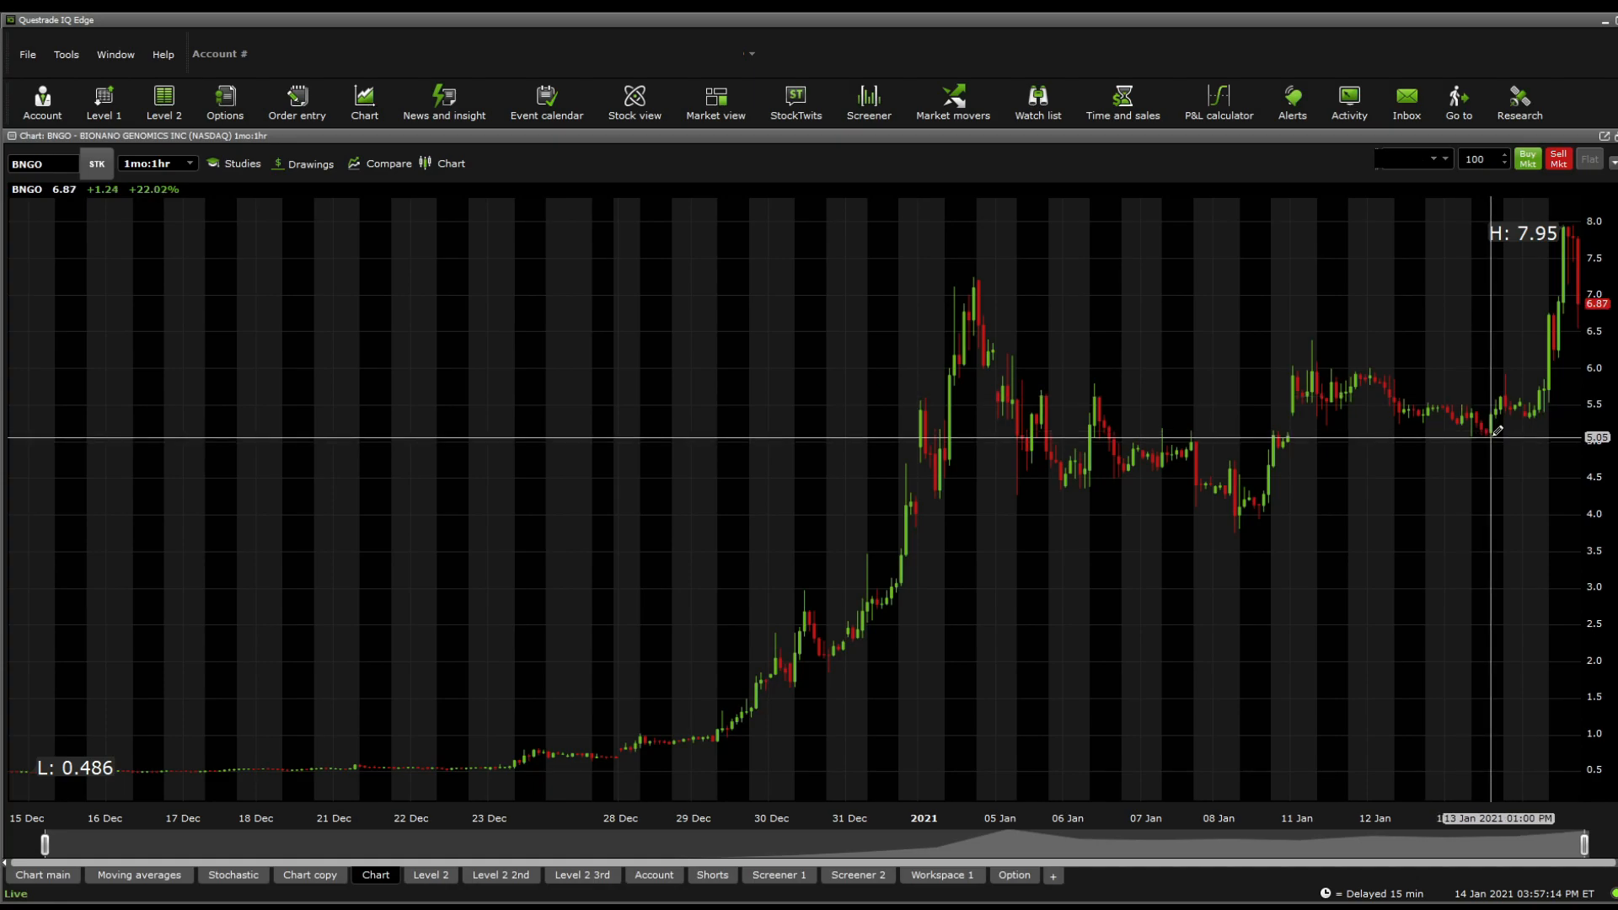
pyautogui.moveTo(849, 466)
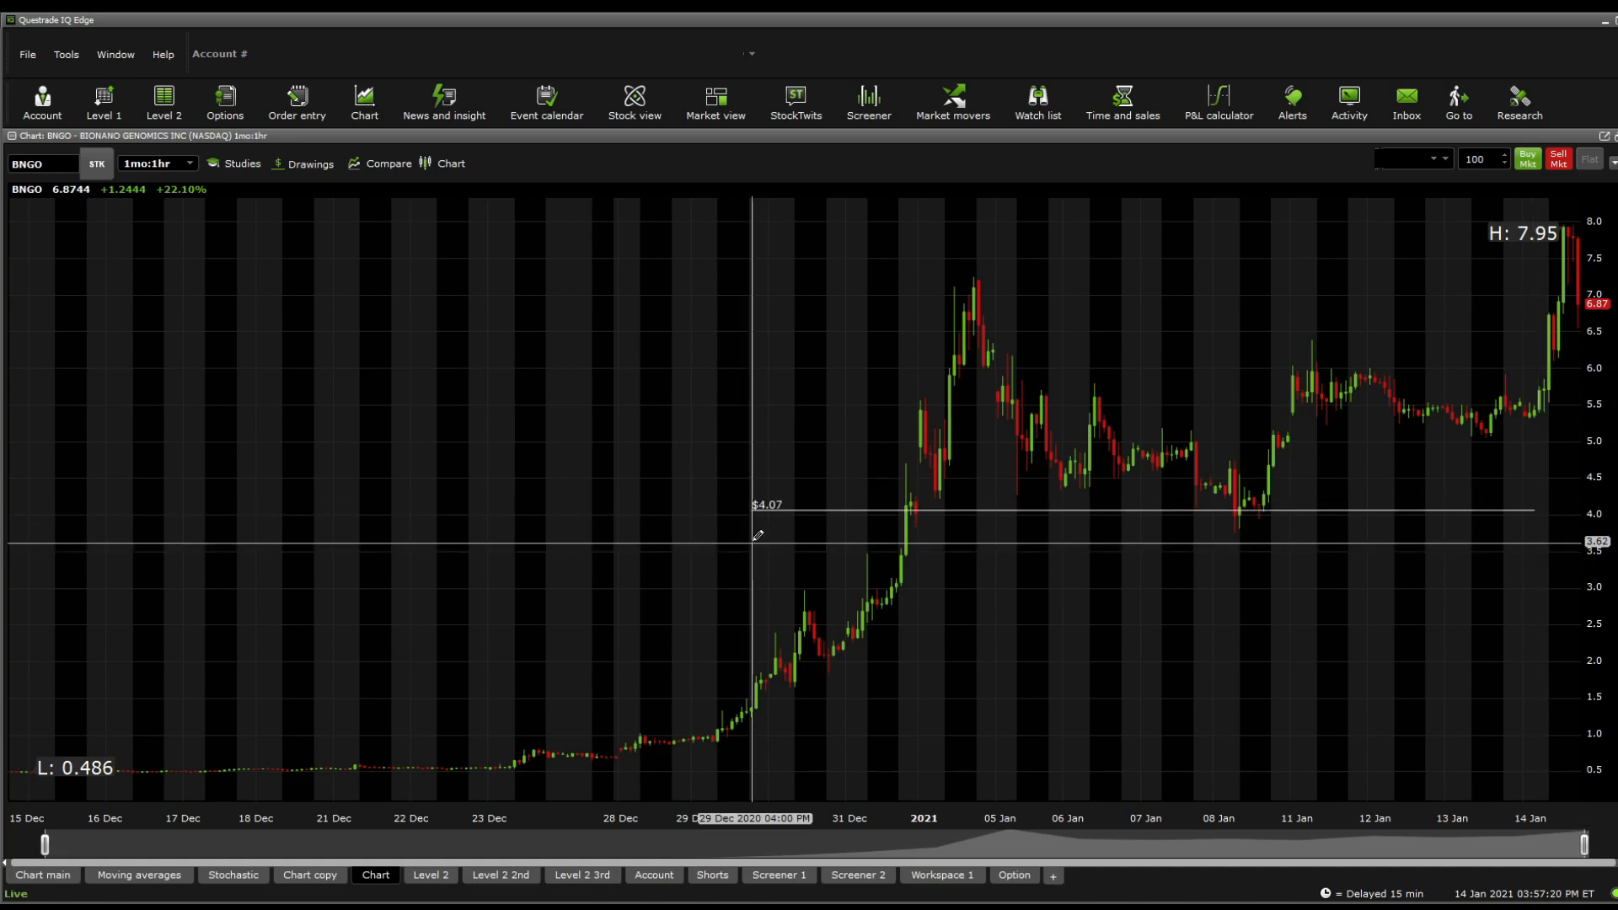
pyautogui.moveTo(836, 273)
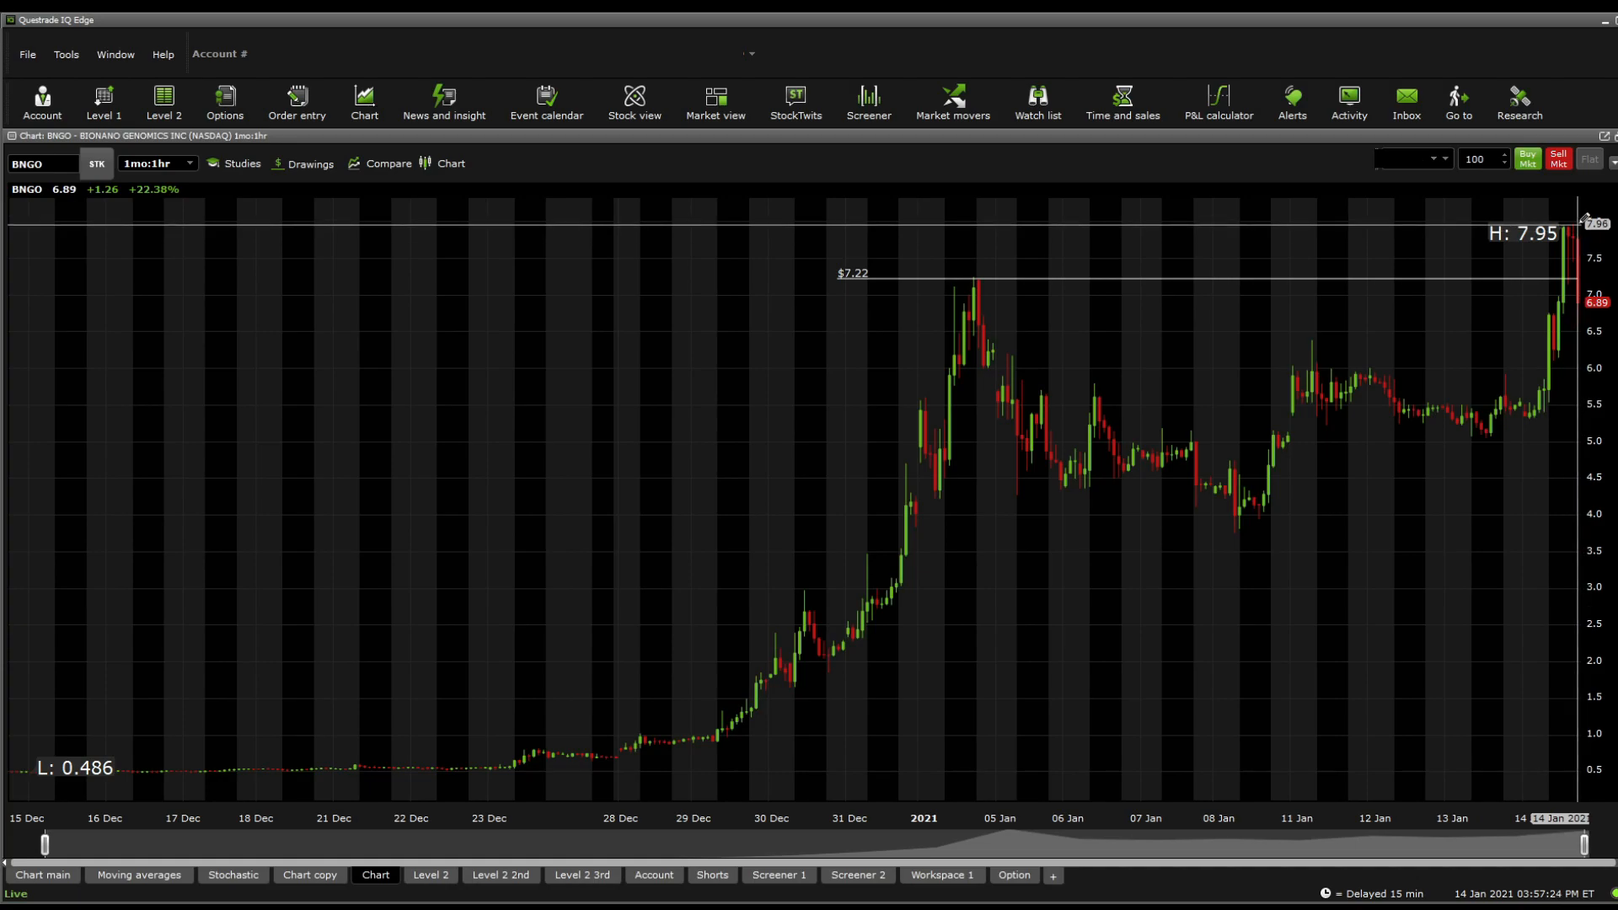
pyautogui.moveTo(996, 304)
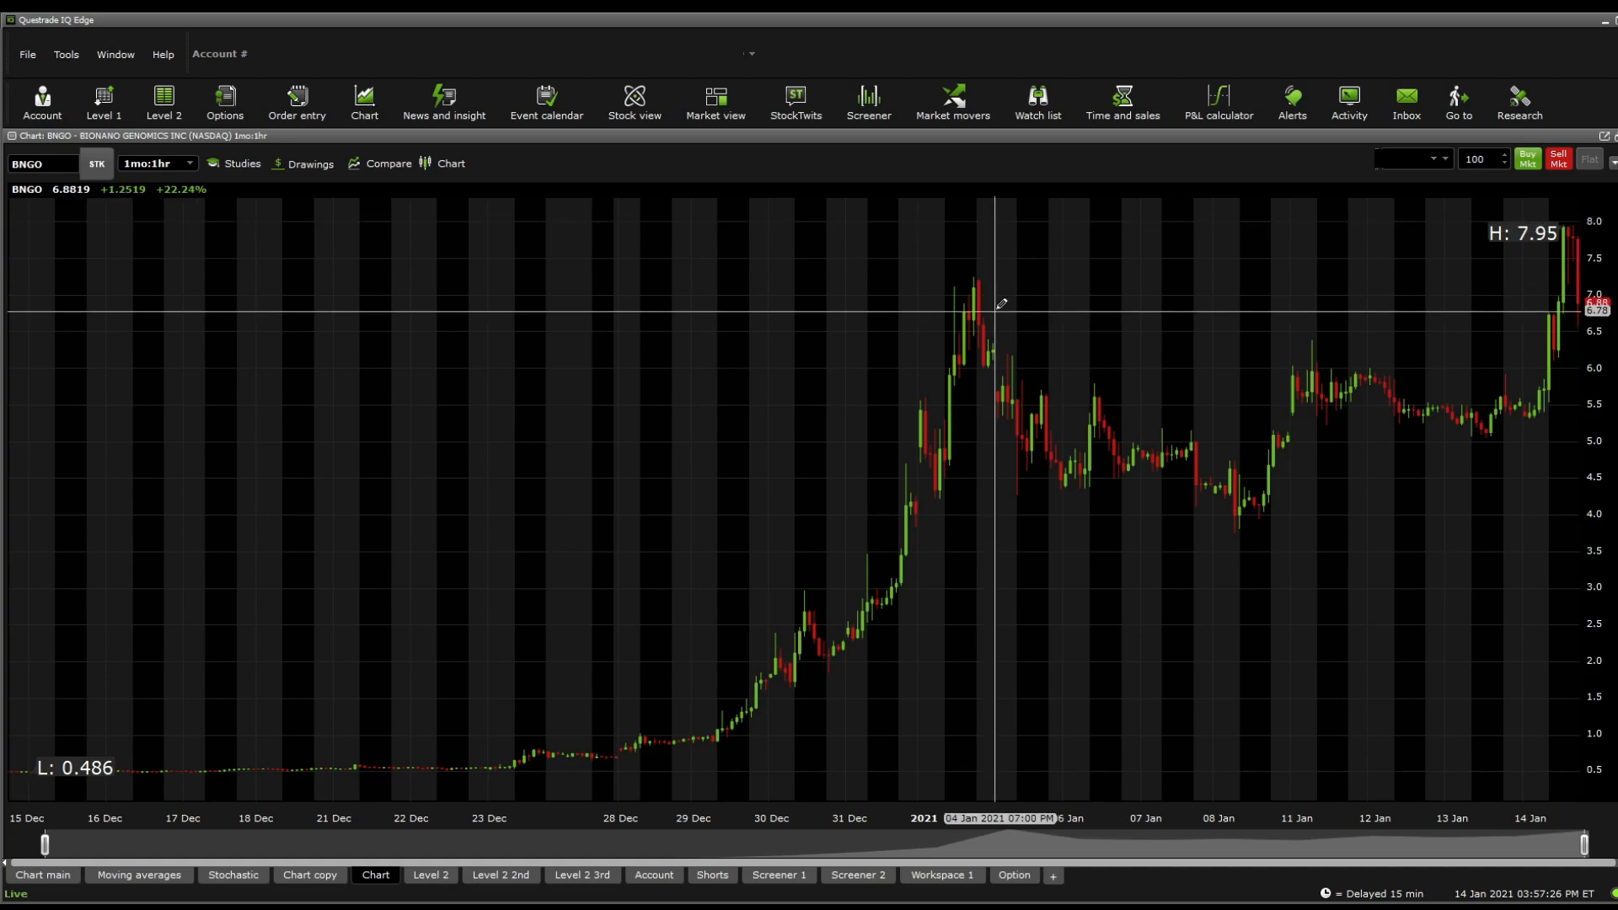
pyautogui.moveTo(947, 768)
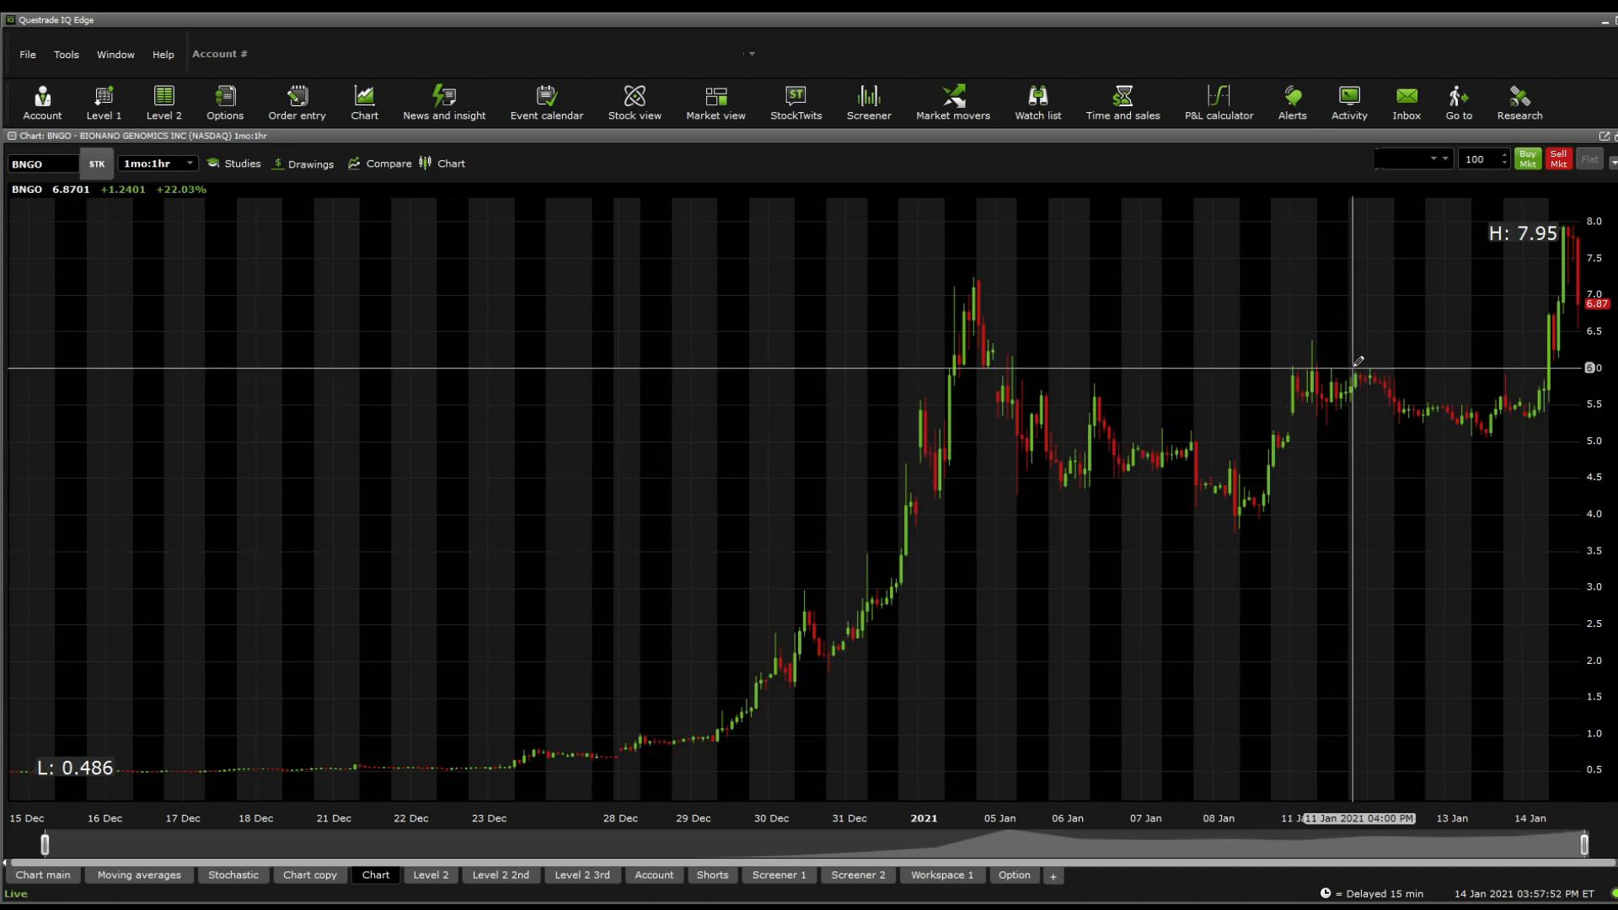
pyautogui.moveTo(1366, 349)
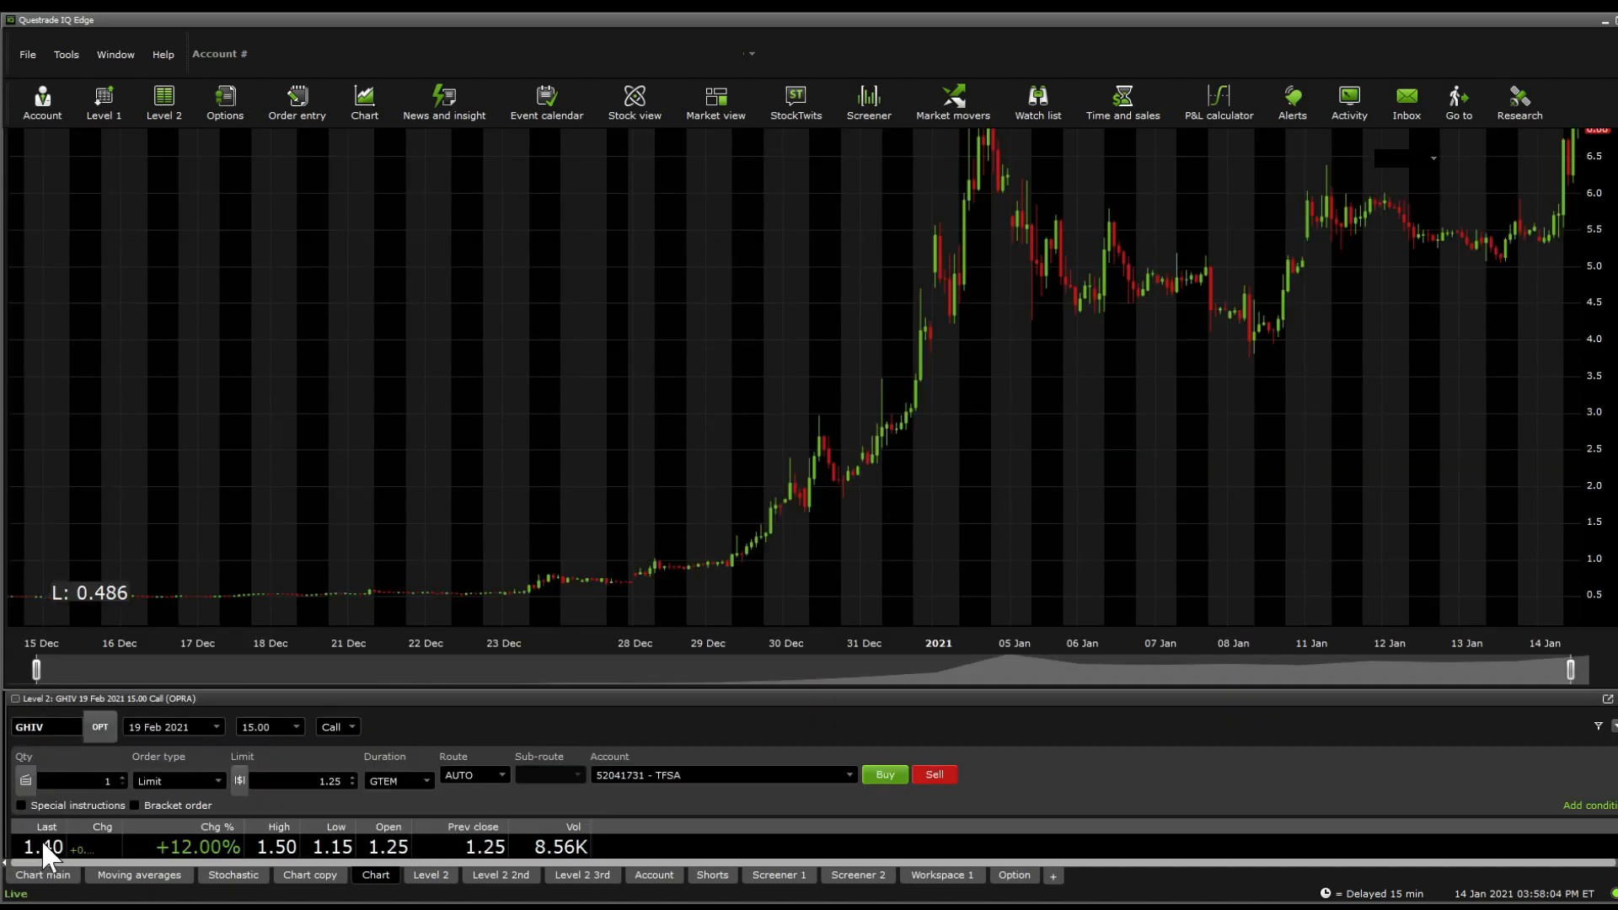
# Step: Close the GHIV call option order panel below the hourly BNGO chart
pyautogui.click(374, 874)
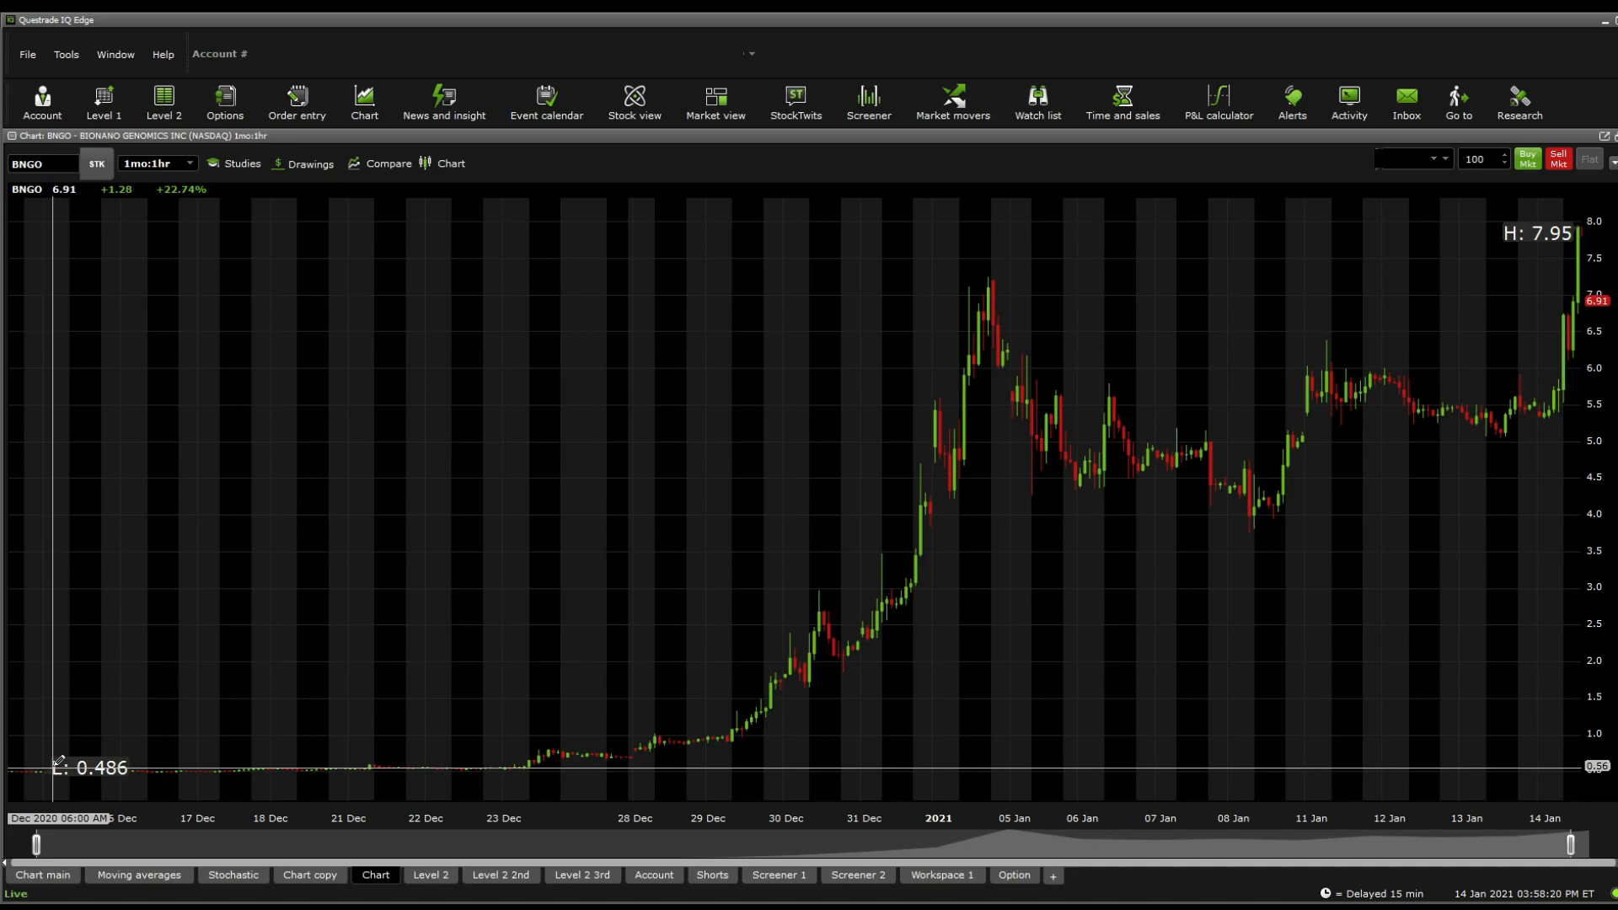
pyautogui.moveTo(1055, 499)
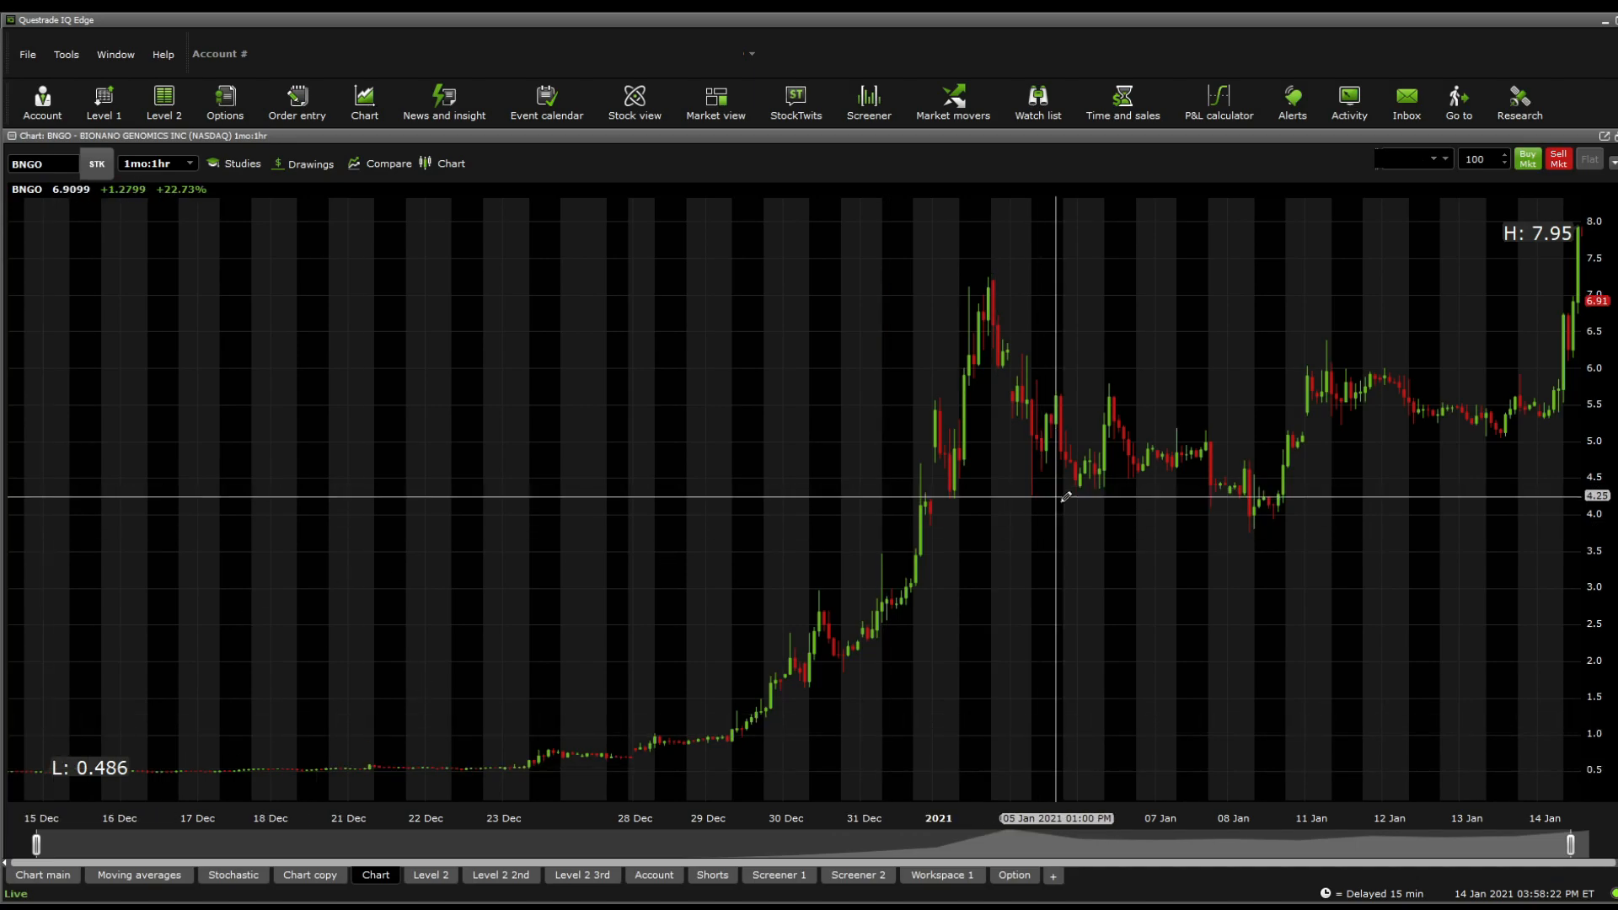
pyautogui.moveTo(1319, 502)
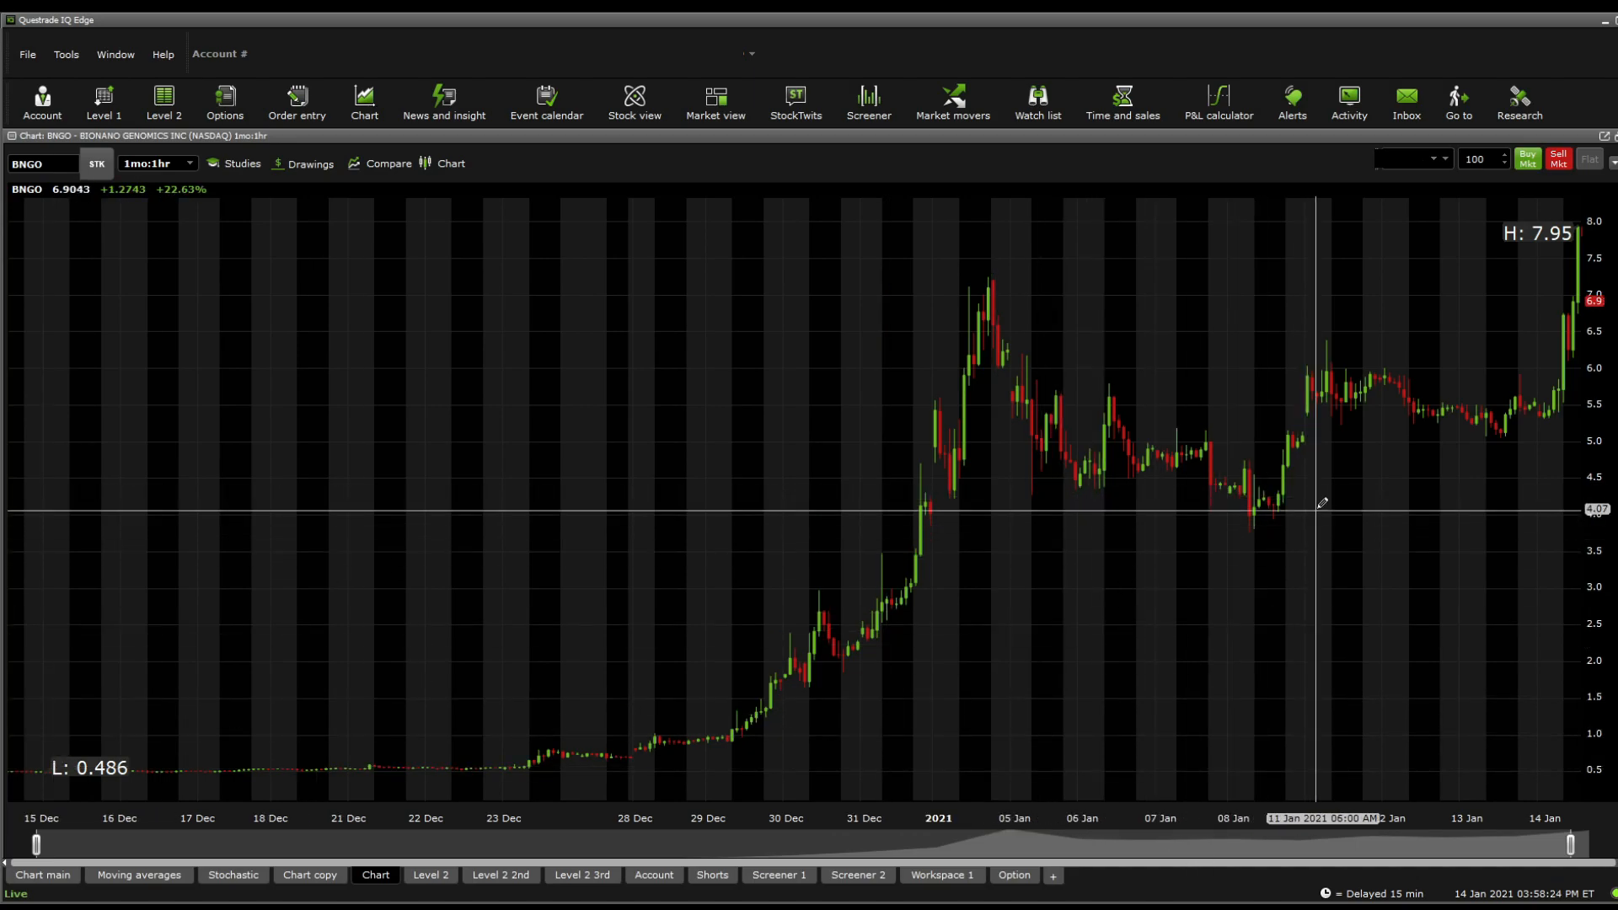